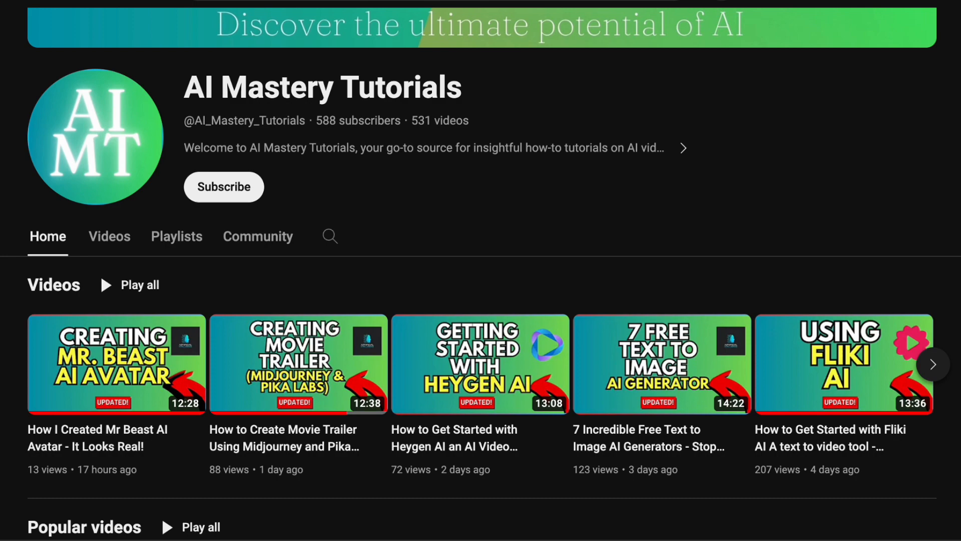
{"action": "mouse_move", "coordinate": [895, 198]}
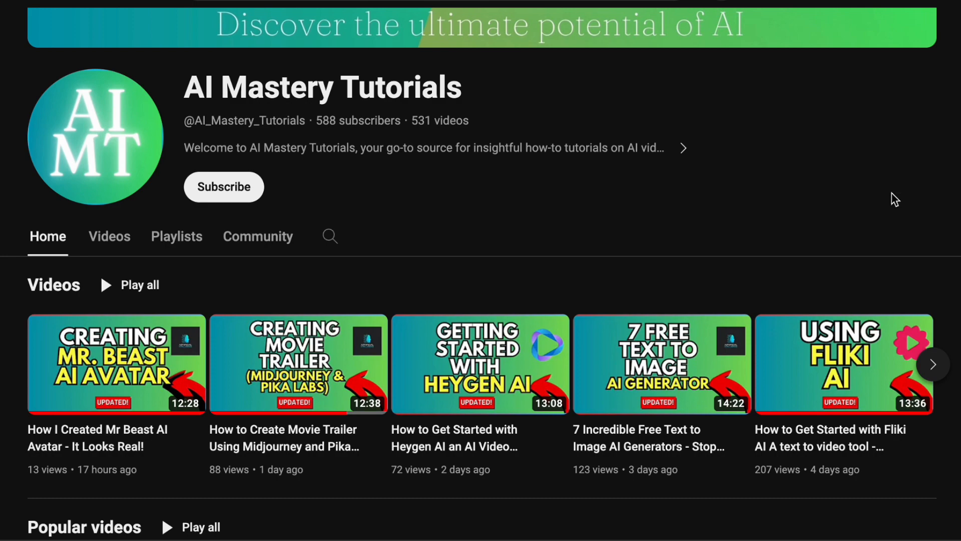
Step: Scroll the AI Mastery Tutorials Home page, then bring up its Videos list of uploads
{"action": "scroll", "scroll_direction": "down", "scroll_amount": 3}
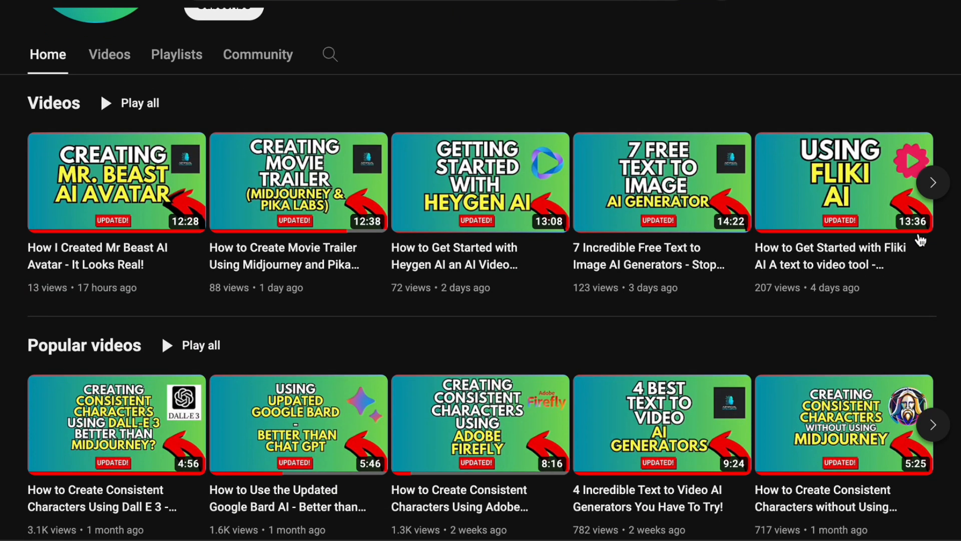
{"action": "scroll", "scroll_direction": "down", "scroll_amount": 3}
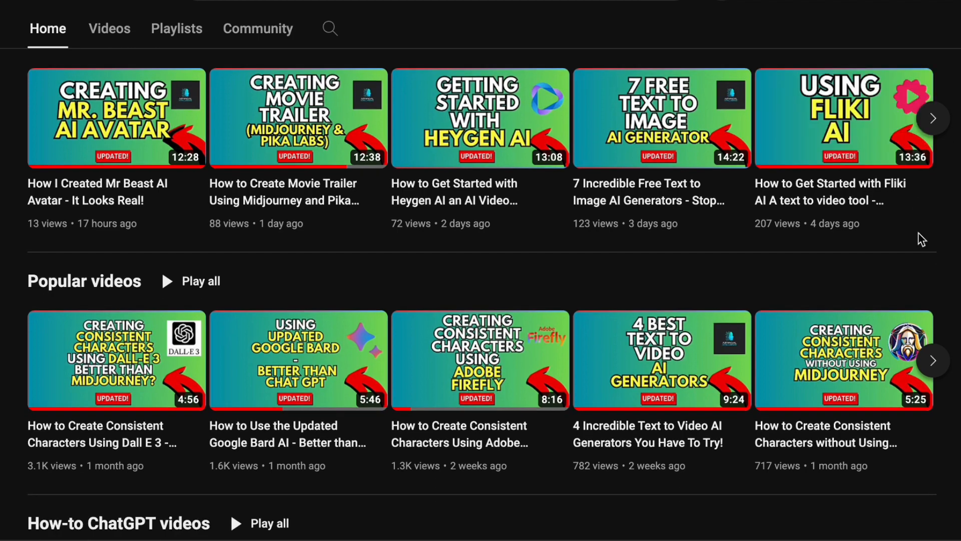
{"action": "scroll", "scroll_direction": "down", "scroll_amount": 3}
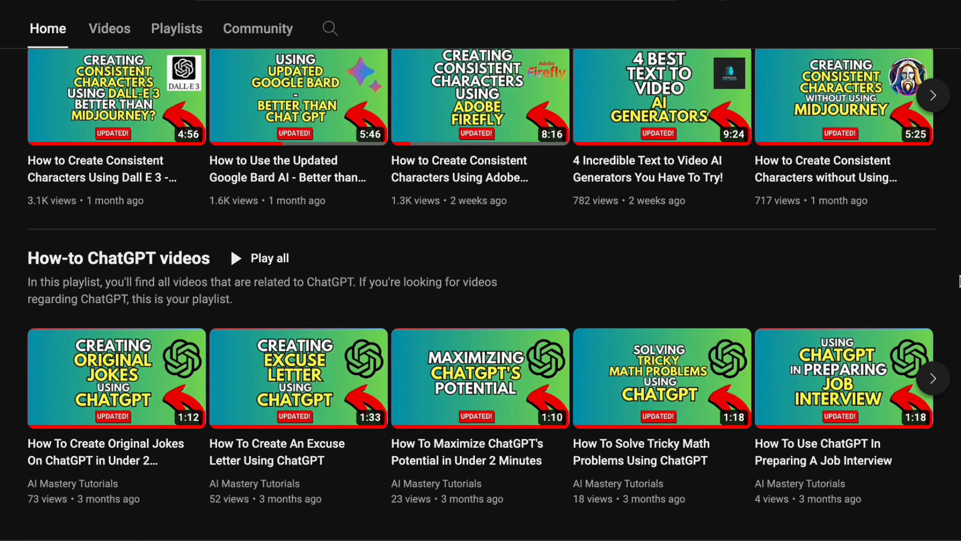
{"action": "mouse_move", "coordinate": [956, 278]}
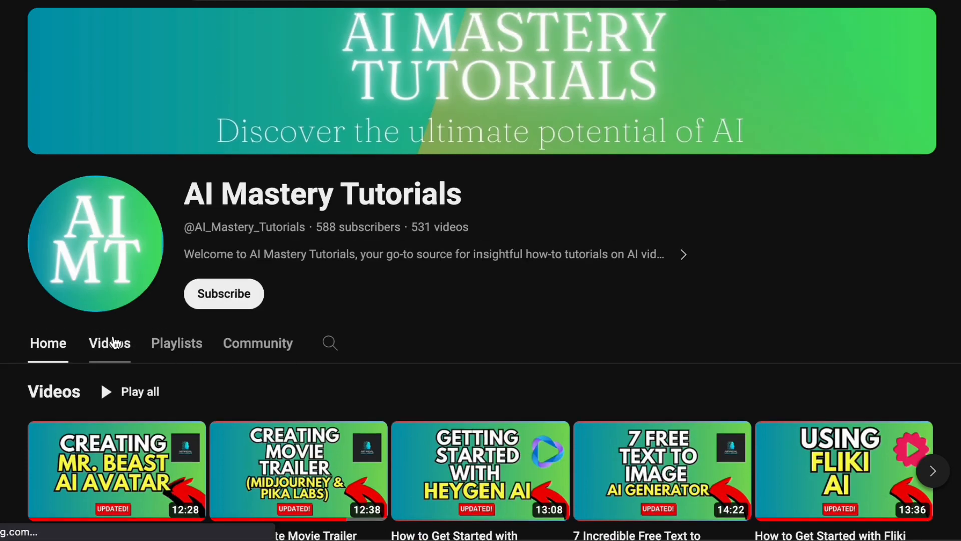
{"action": "left_click", "coordinate": [109, 342]}
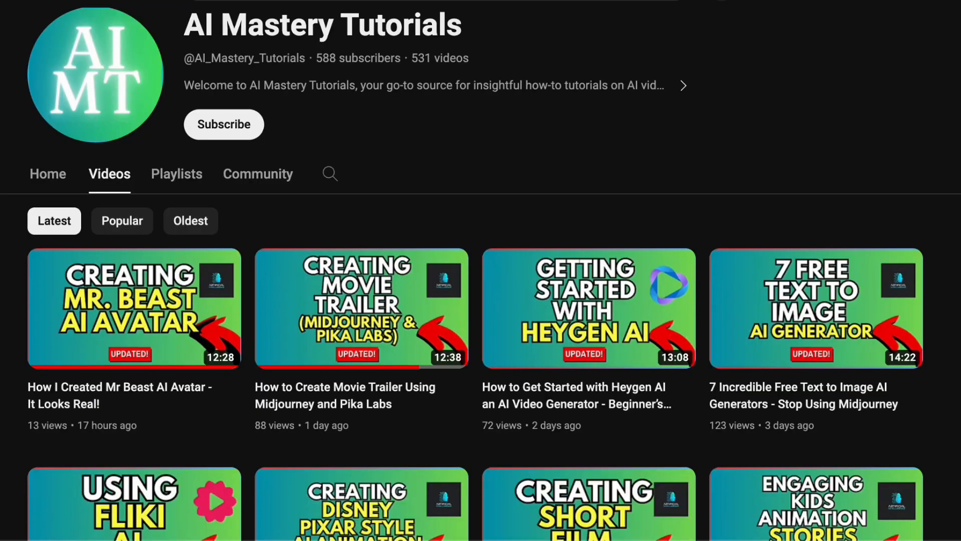
{"action": "scroll", "scroll_direction": "down", "scroll_amount": 3}
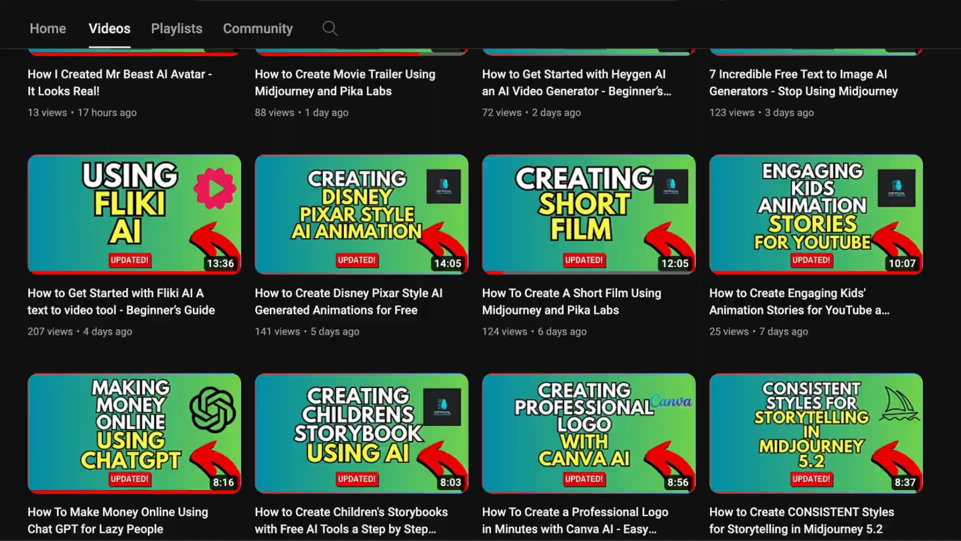
{"action": "scroll", "scroll_direction": "up", "scroll_amount": 3}
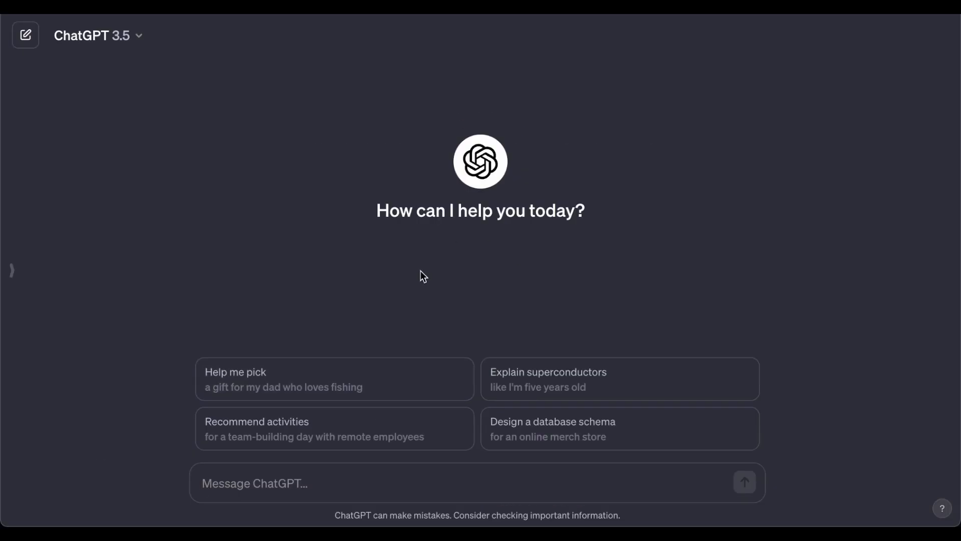
{"action": "mouse_move", "coordinate": [317, 337]}
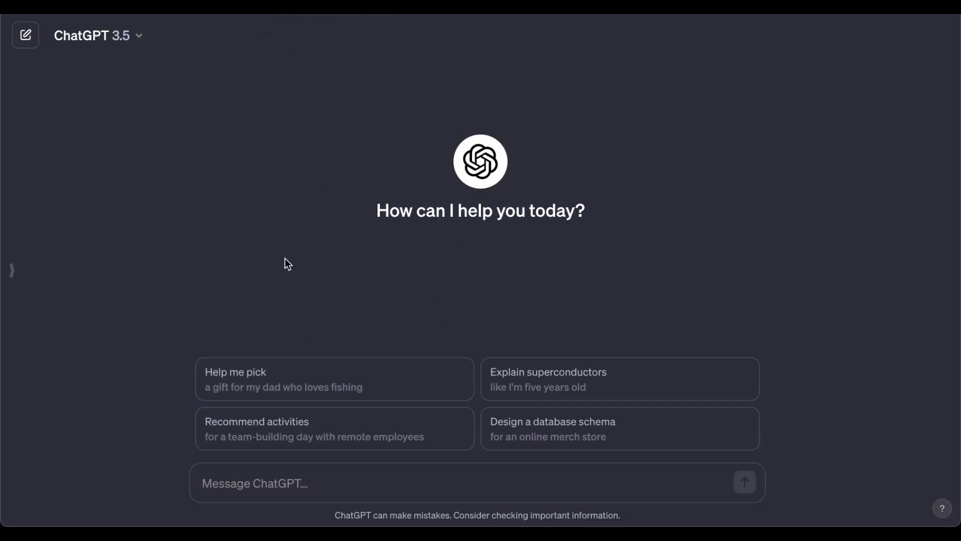
{"action": "mouse_move", "coordinate": [409, 298]}
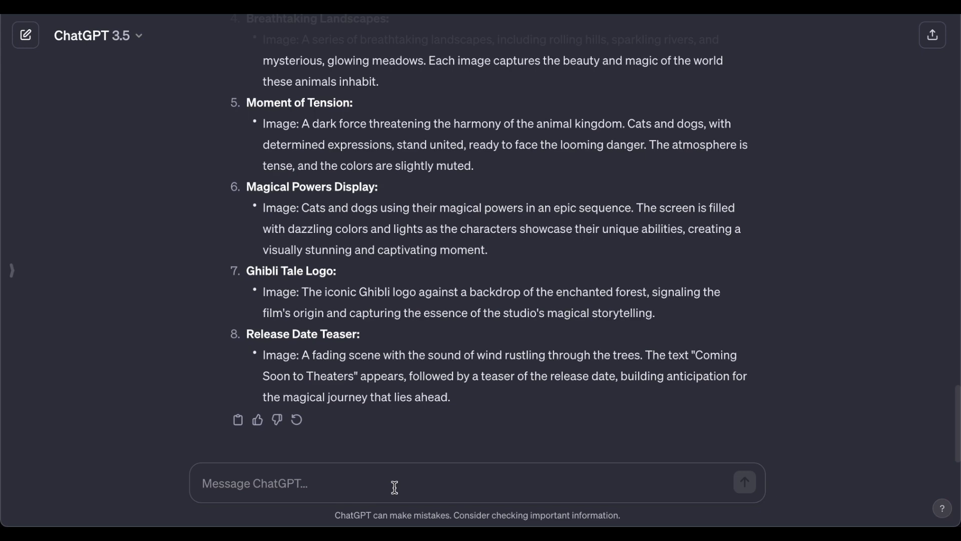
Step: Ask ChatGPT to 'use simple words' in the scene image prompts
{"action": "type", "text": "use simple wor"}
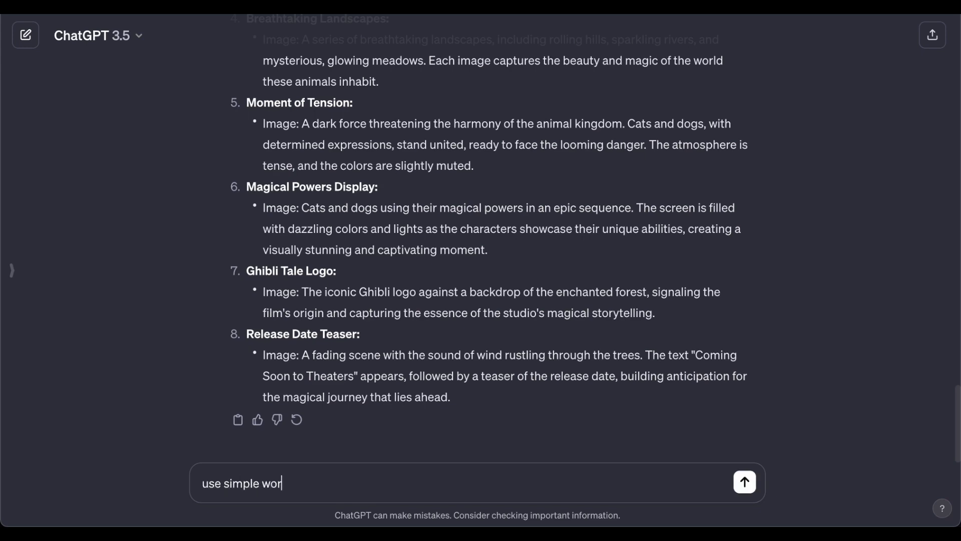
{"action": "left_click", "coordinate": [744, 482]}
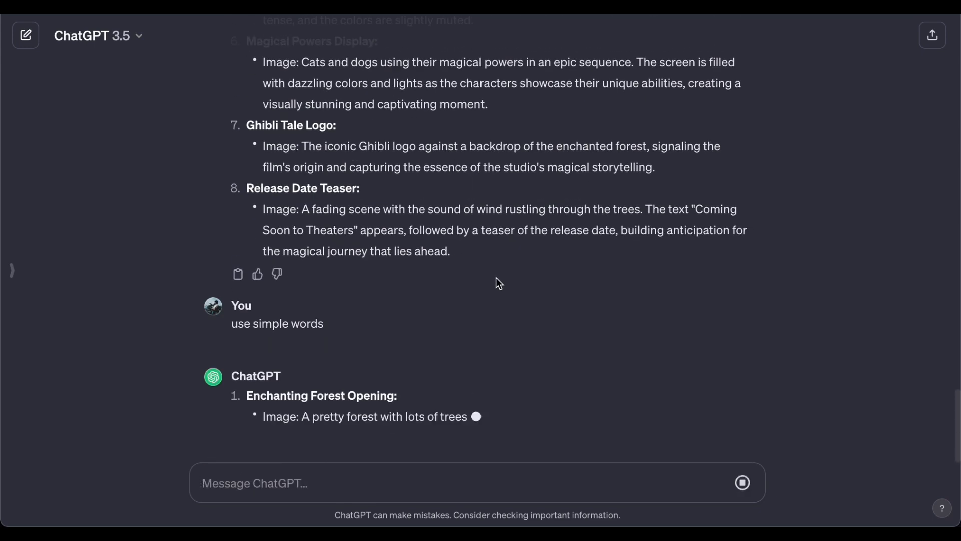
{"action": "scroll", "scroll_direction": "up", "scroll_amount": 3}
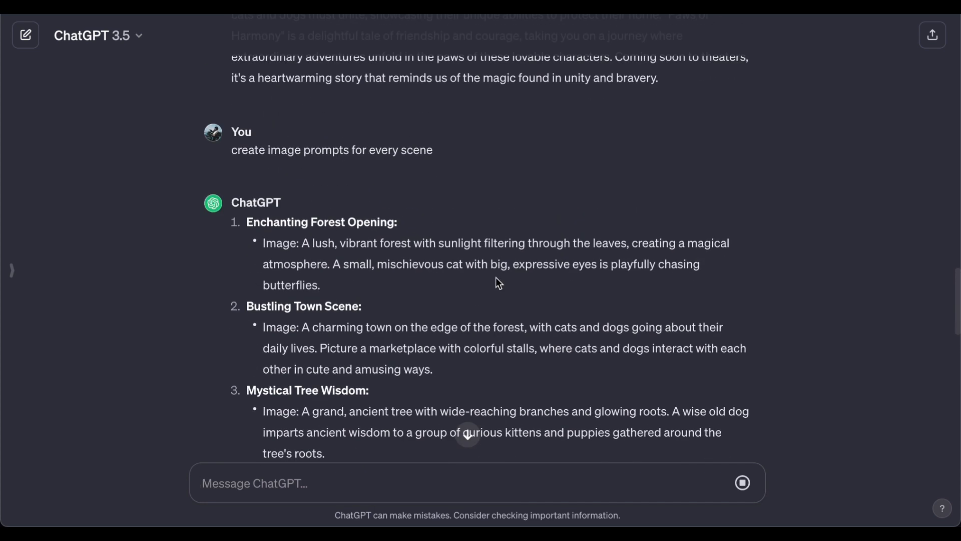
{"action": "mouse_move", "coordinate": [558, 259]}
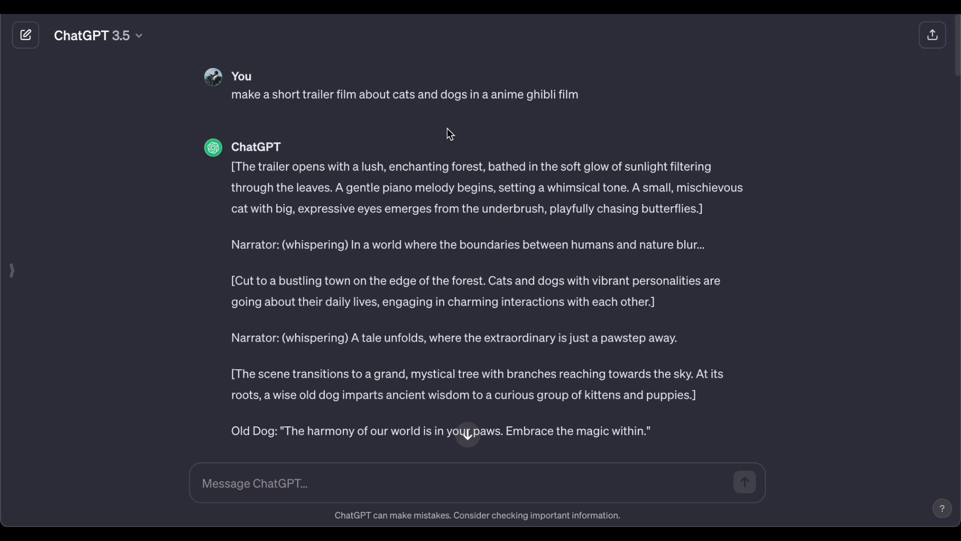
{"action": "mouse_move", "coordinate": [342, 158]}
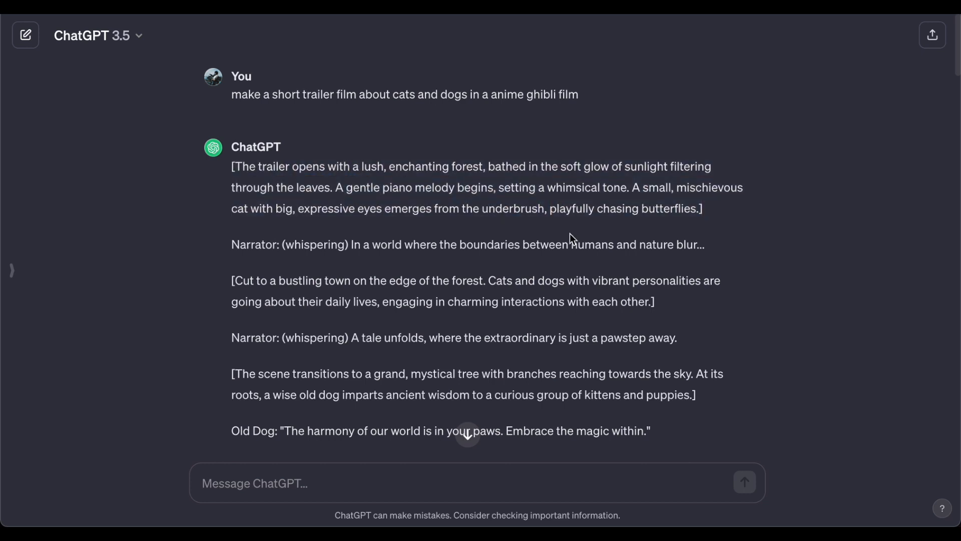
{"action": "left_click", "coordinate": [569, 243]}
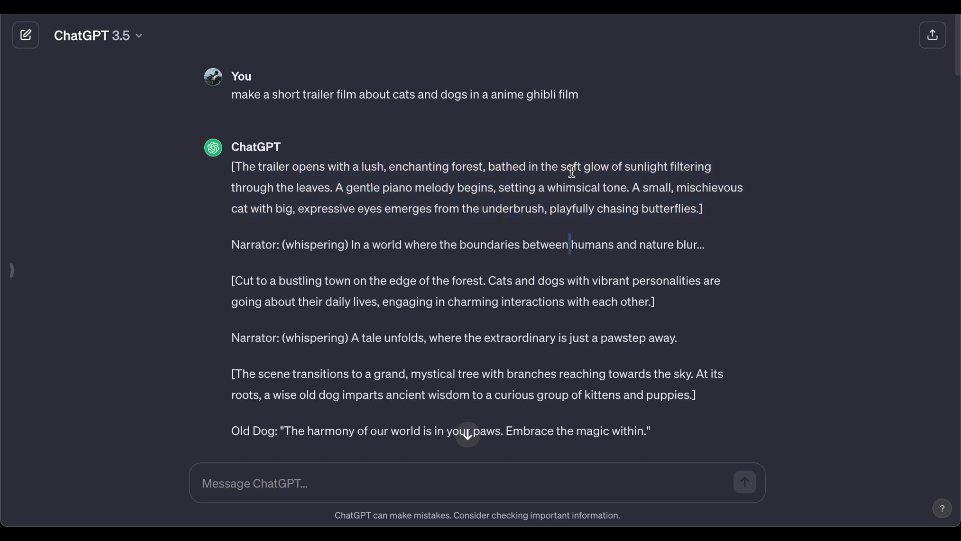
{"action": "mouse_move", "coordinate": [704, 220]}
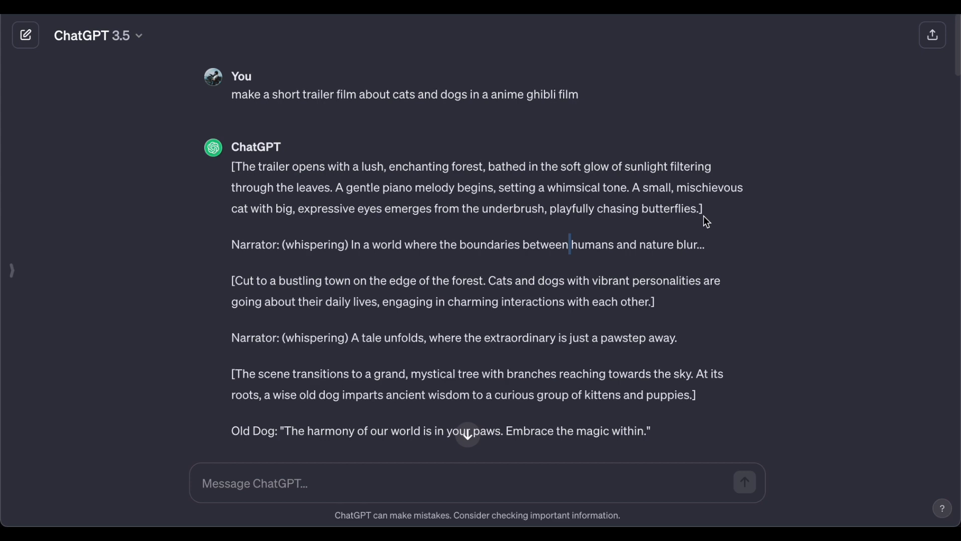
{"action": "mouse_move", "coordinate": [722, 275]}
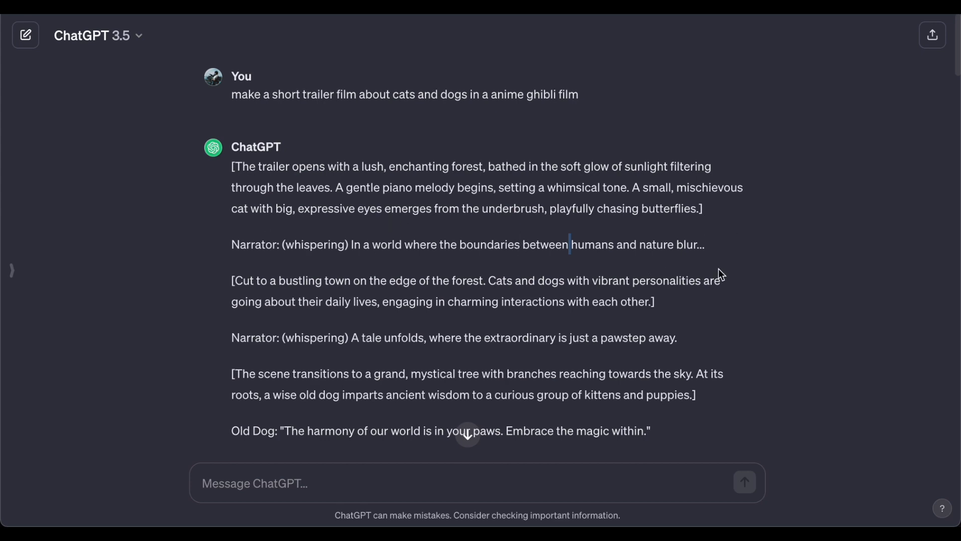
{"action": "scroll", "scroll_direction": "down", "scroll_amount": 3}
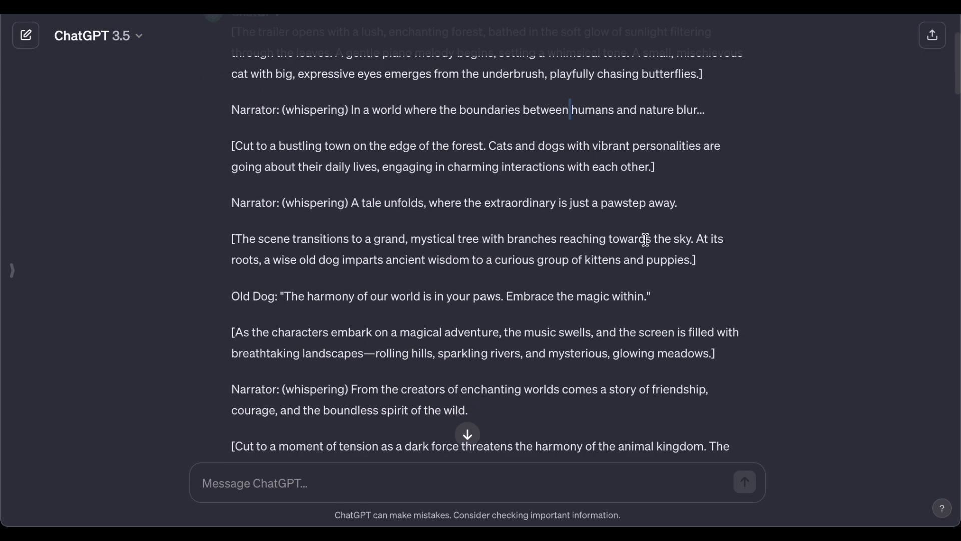
{"action": "mouse_move", "coordinate": [487, 169]}
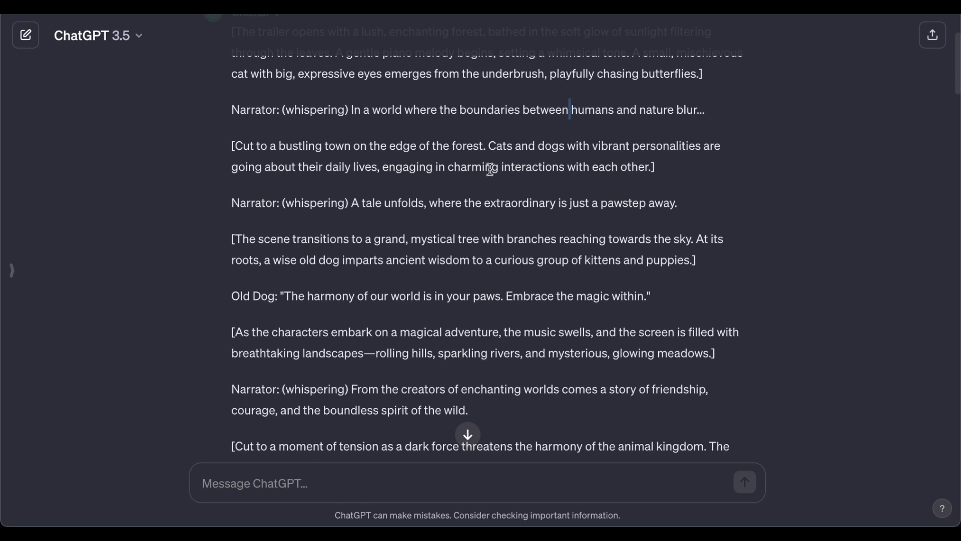
{"action": "scroll", "scroll_direction": "down", "scroll_amount": 3}
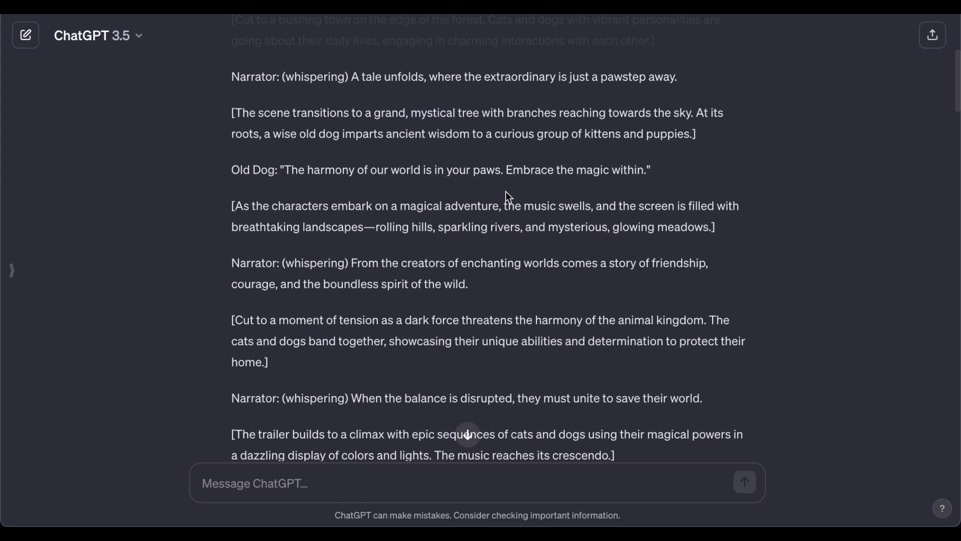
{"action": "scroll", "scroll_direction": "down", "scroll_amount": 3}
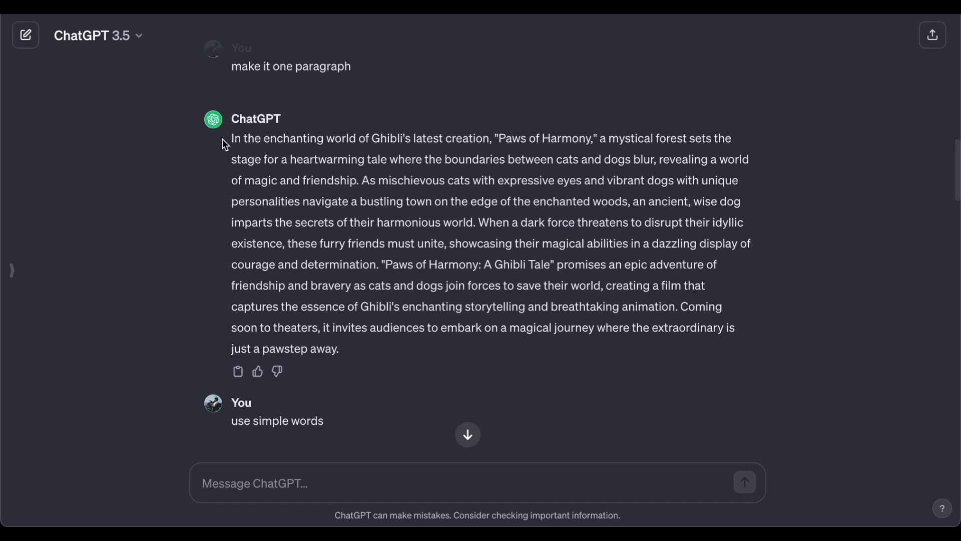
{"action": "mouse_move", "coordinate": [484, 241]}
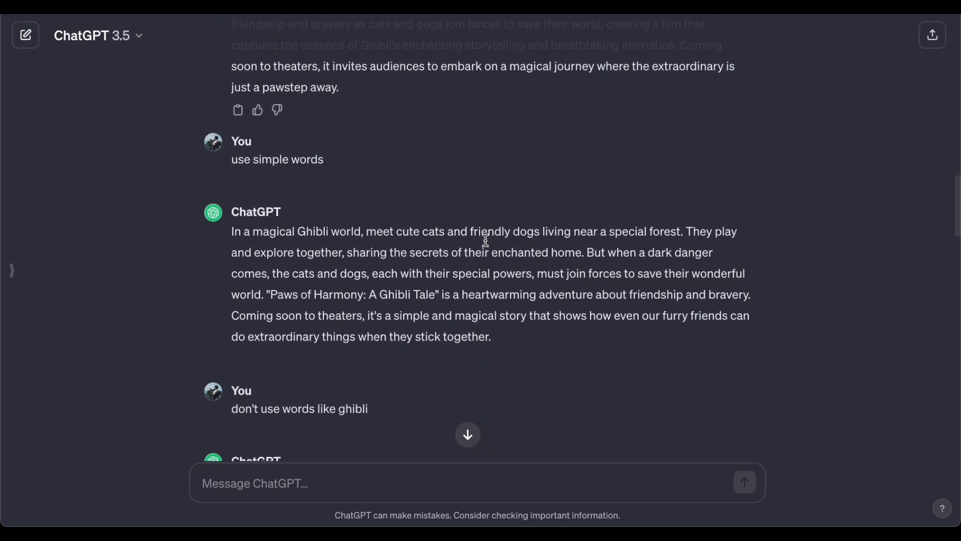
{"action": "left_click_drag", "start_coordinate": [232, 231], "coordinate": [450, 249]}
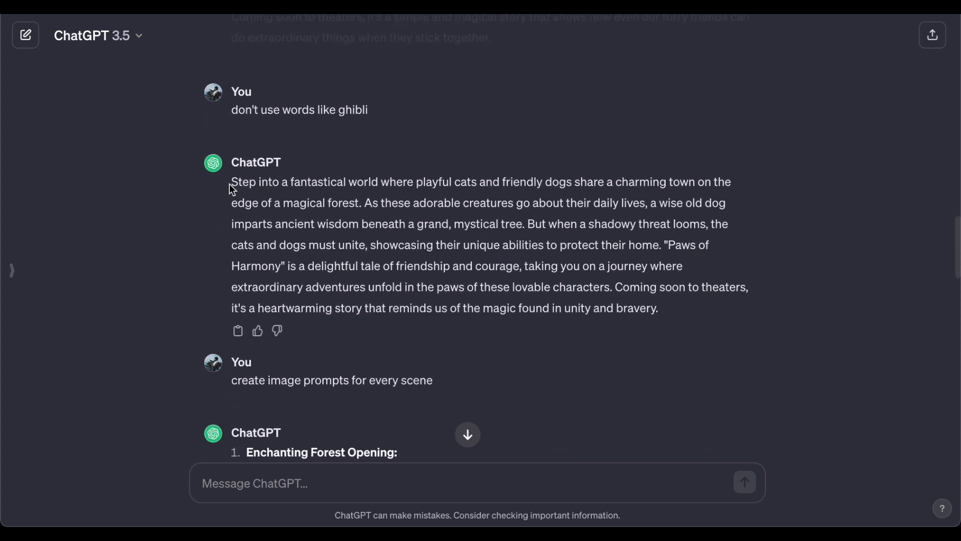
{"action": "left_click_drag", "start_coordinate": [231, 181], "coordinate": [447, 224]}
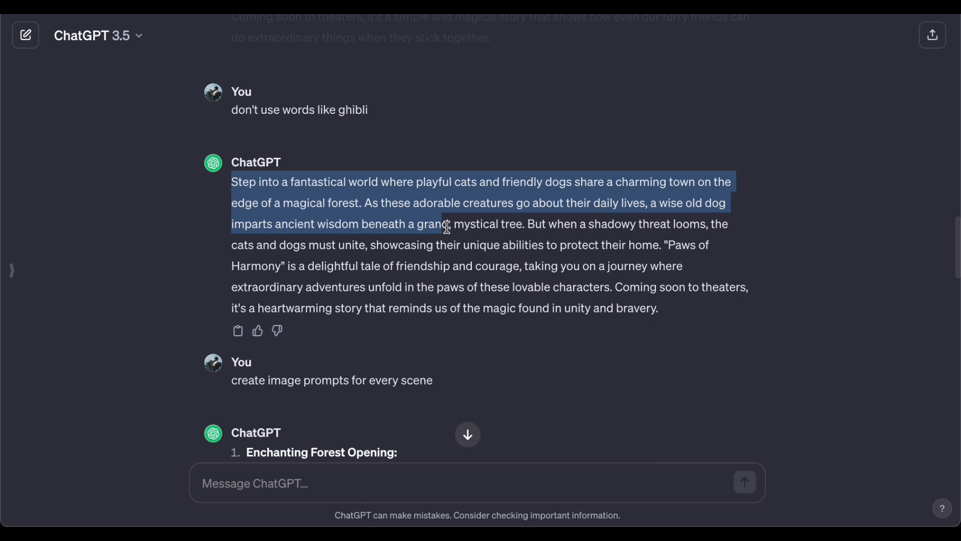
{"action": "left_click_drag", "start_coordinate": [447, 224], "coordinate": [659, 308]}
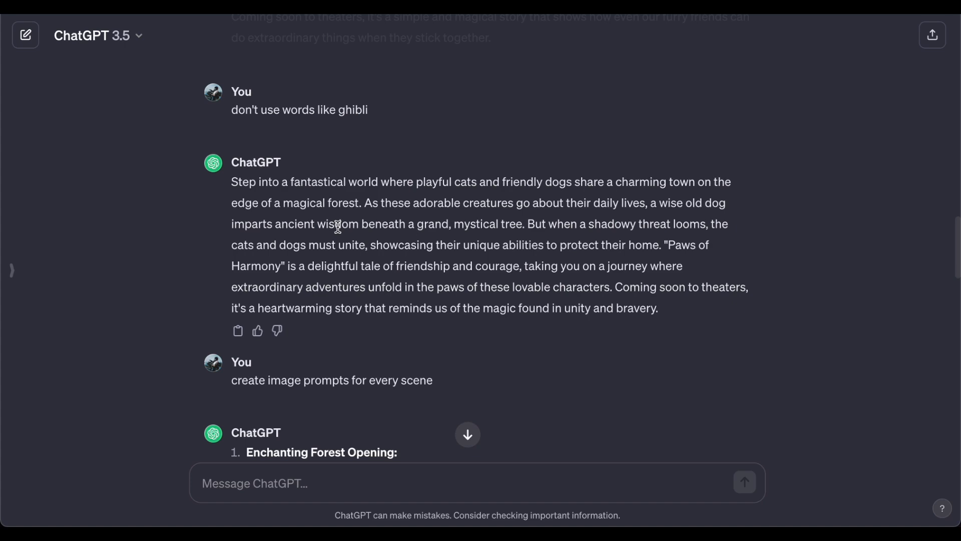
{"action": "scroll", "scroll_direction": "down", "scroll_amount": 3}
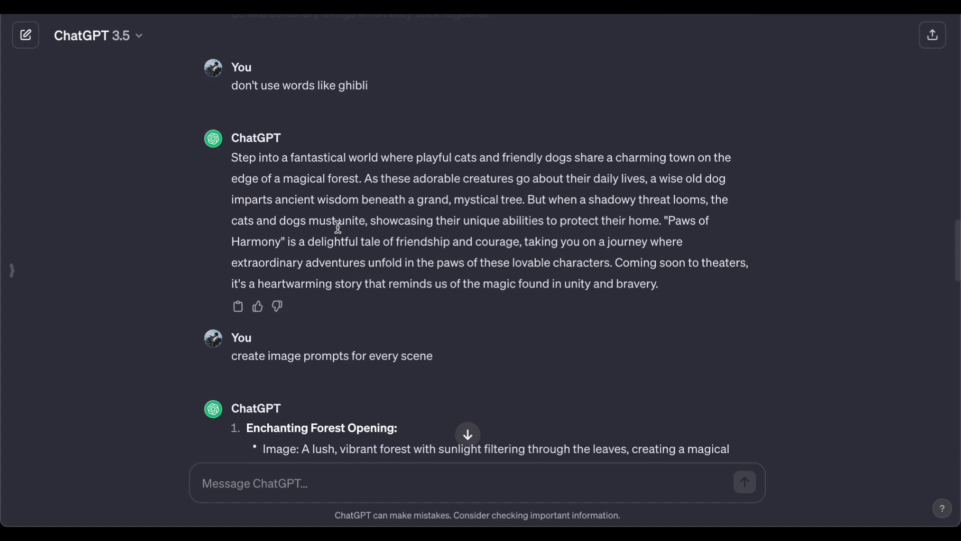
{"action": "scroll", "scroll_direction": "down", "scroll_amount": 3}
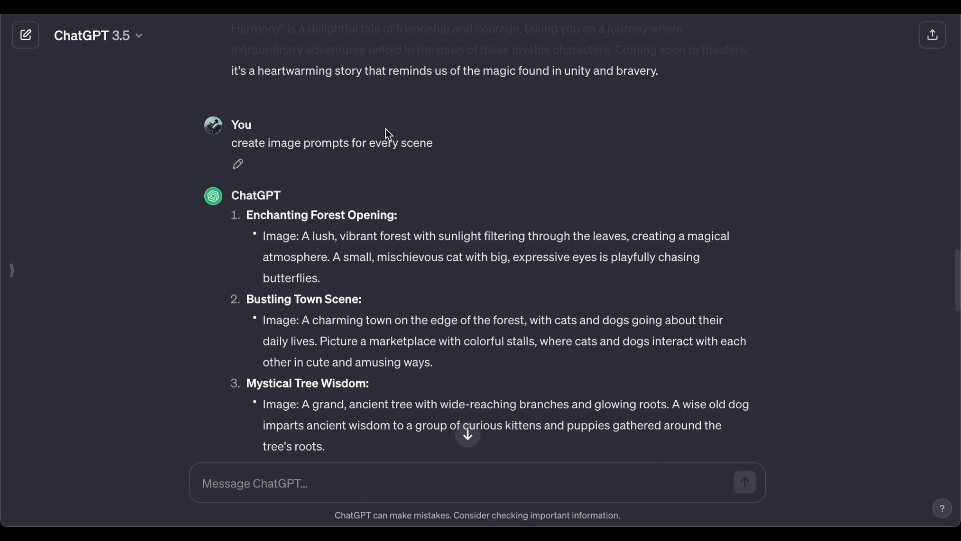
{"action": "mouse_move", "coordinate": [411, 139]}
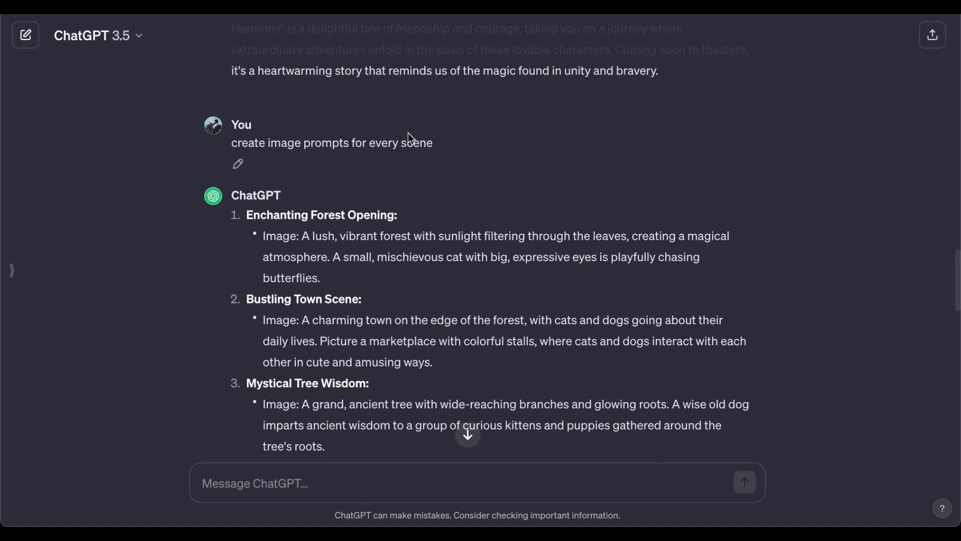
{"action": "mouse_move", "coordinate": [442, 252]}
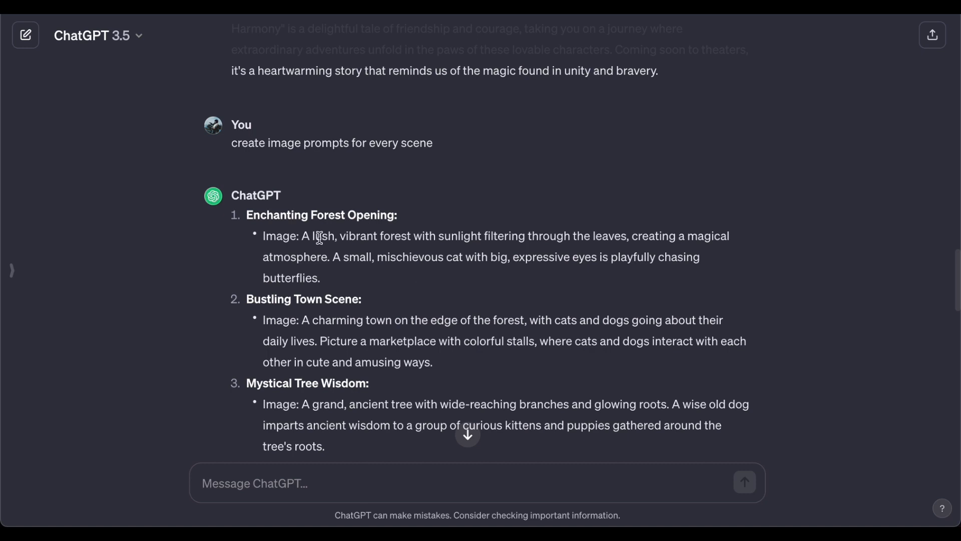
{"action": "mouse_move", "coordinate": [551, 252]}
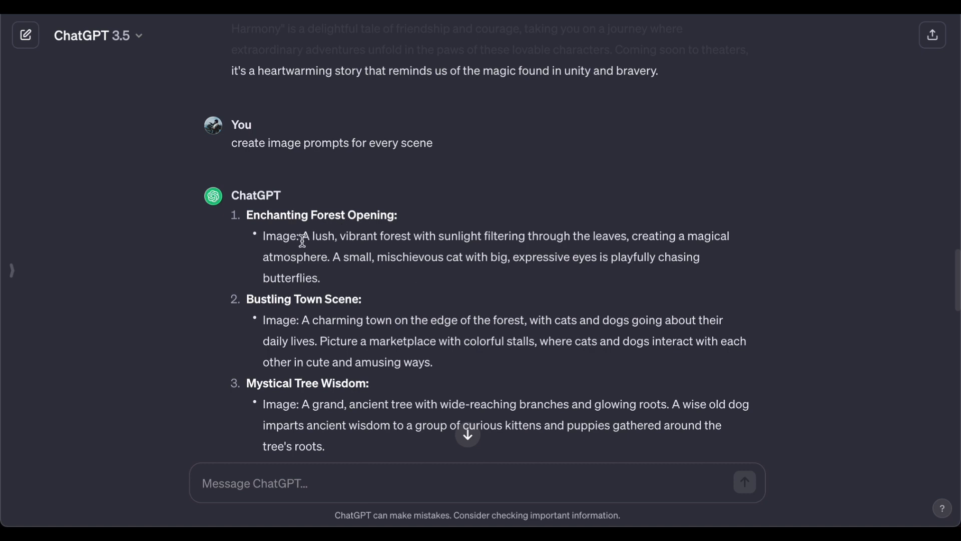
Step: Select 'A lush, vibrant forest… magical atmosphere.' and scroll through the remaining prompts
{"action": "left_click_drag", "start_coordinate": [301, 236], "coordinate": [337, 236]}
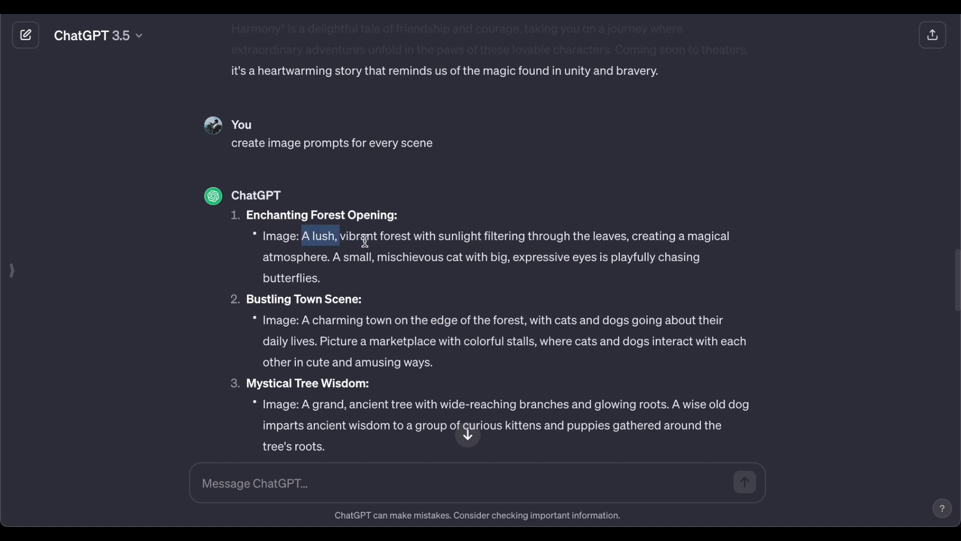
{"action": "left_click_drag", "start_coordinate": [336, 235], "coordinate": [414, 235]}
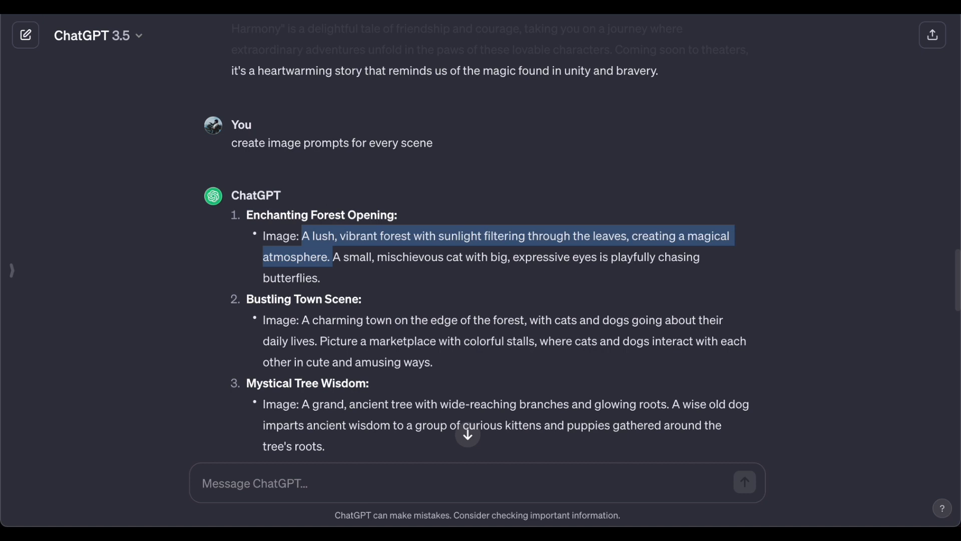
{"action": "mouse_move", "coordinate": [257, 93]}
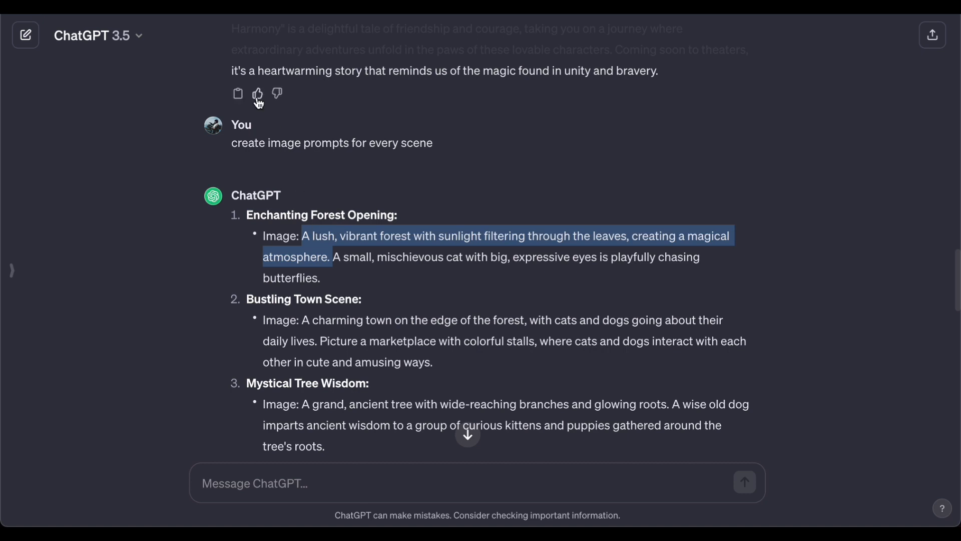
{"action": "scroll", "scroll_direction": "down", "scroll_amount": 3}
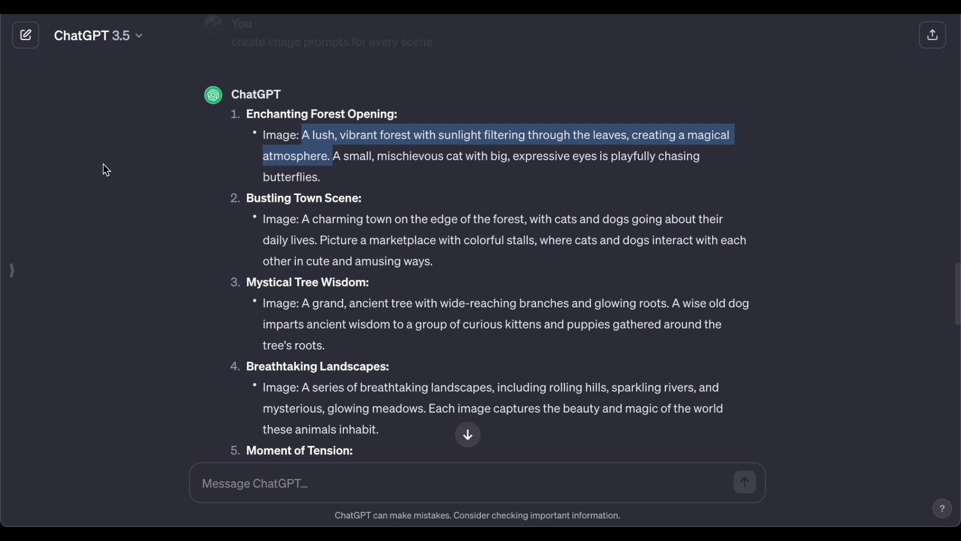
{"action": "scroll", "scroll_direction": "down", "scroll_amount": 3}
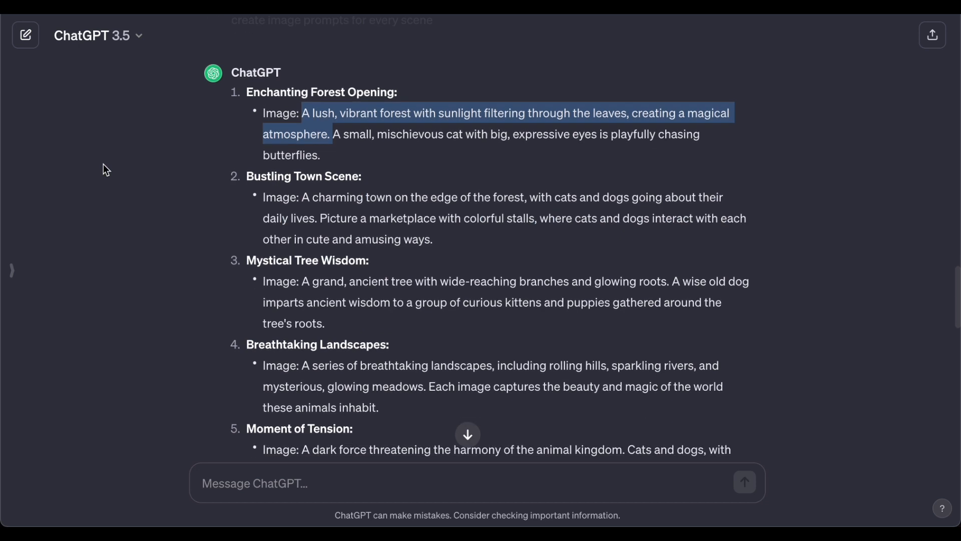
{"action": "scroll", "scroll_direction": "down", "scroll_amount": 3}
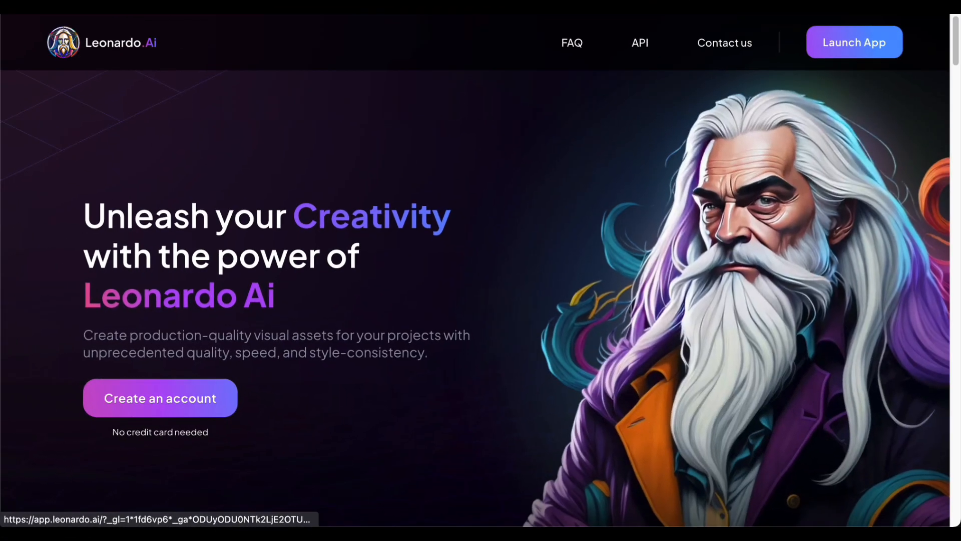
{"action": "mouse_move", "coordinate": [289, 311]}
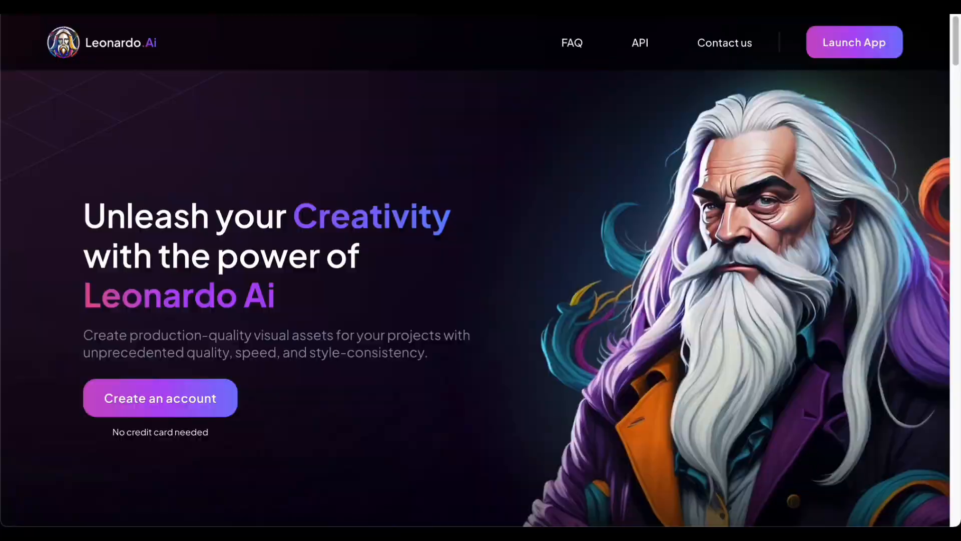
Step: Launch the Leonardo.Ai app from its marketing homepage
{"action": "left_click", "coordinate": [852, 42]}
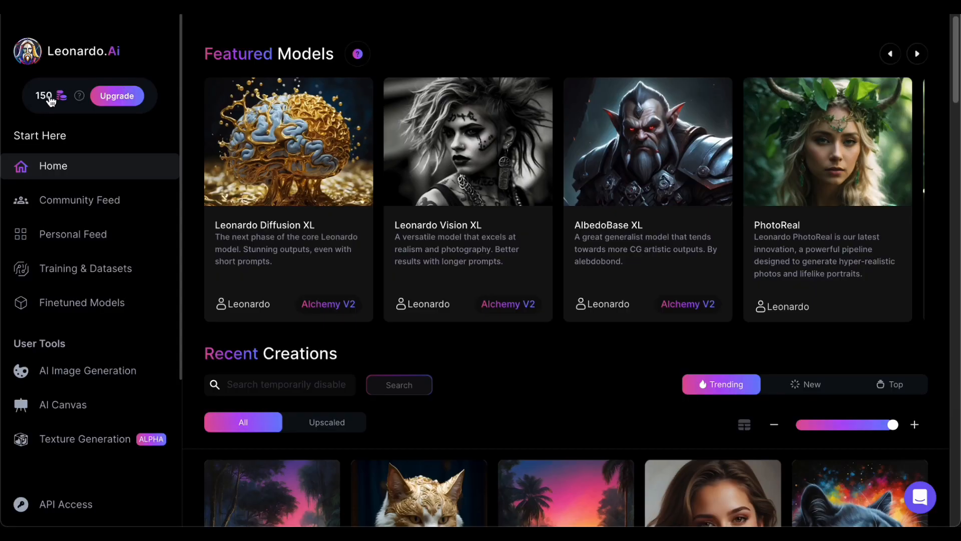
{"action": "mouse_move", "coordinate": [522, 69]}
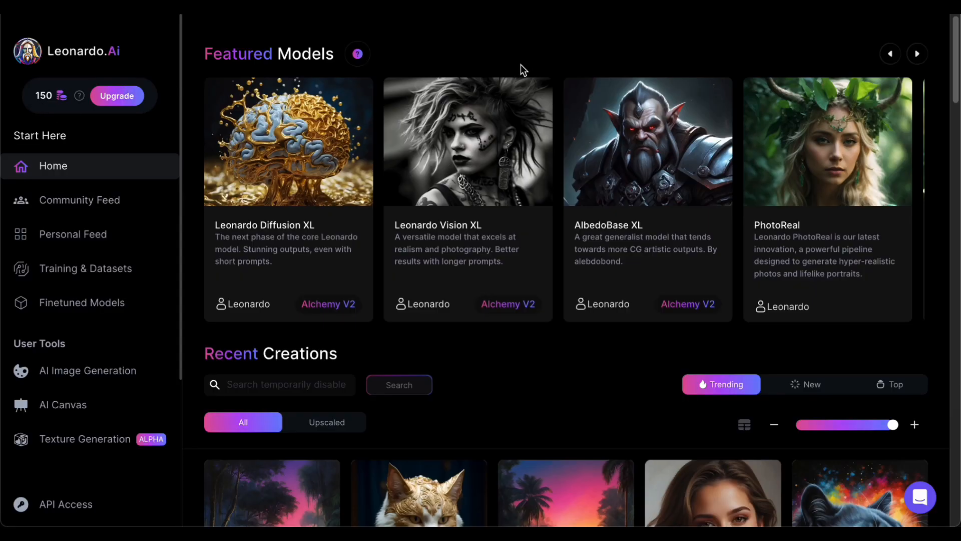
Step: Browse the Featured Models and choose Anime Pastel Dream for image generation
{"action": "scroll", "scroll_direction": "down", "scroll_amount": 3}
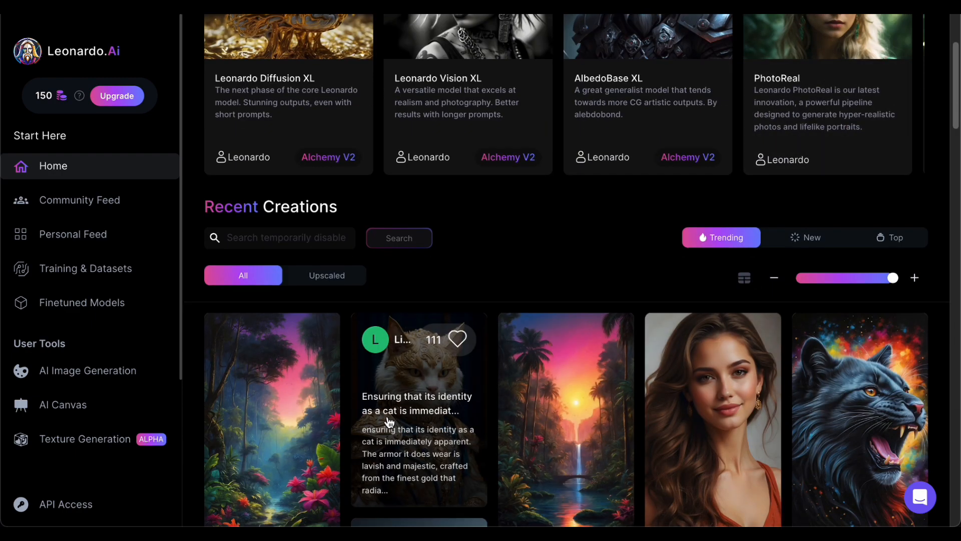
{"action": "scroll", "scroll_direction": "down", "scroll_amount": 3}
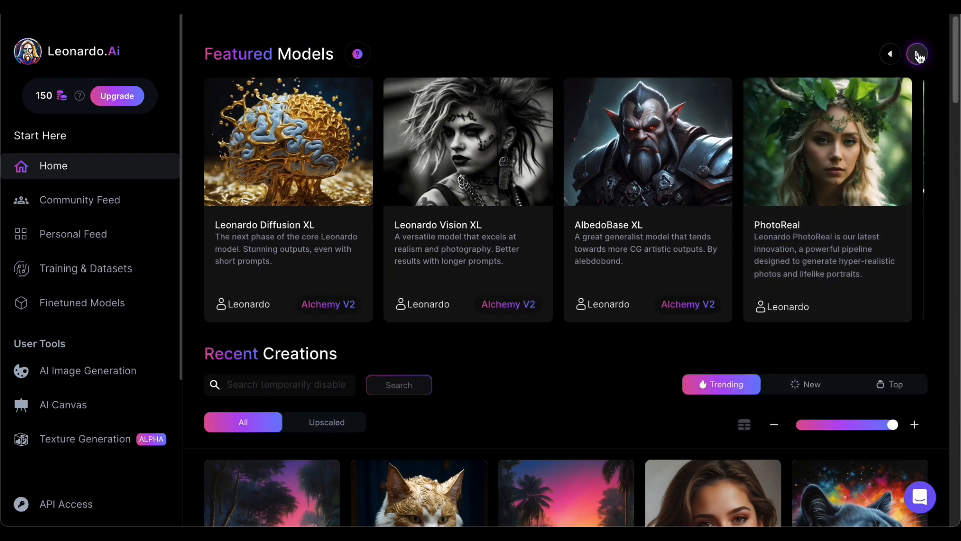
{"action": "left_click", "coordinate": [918, 54]}
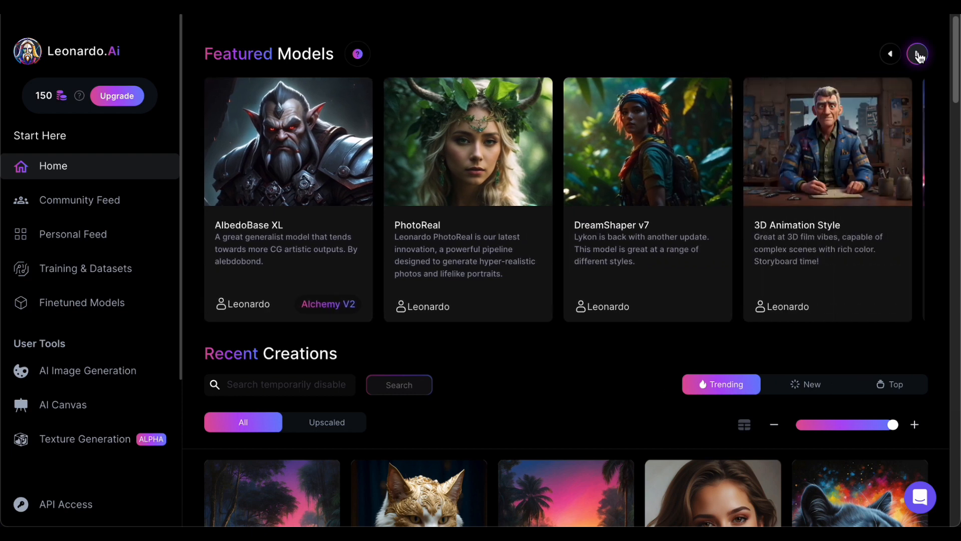
{"action": "left_click", "coordinate": [917, 54]}
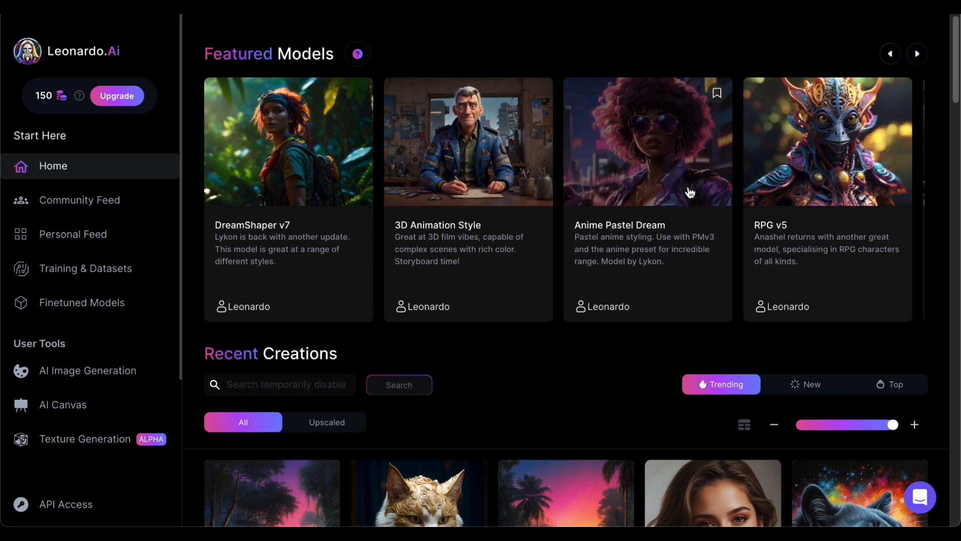
{"action": "left_click", "coordinate": [647, 141]}
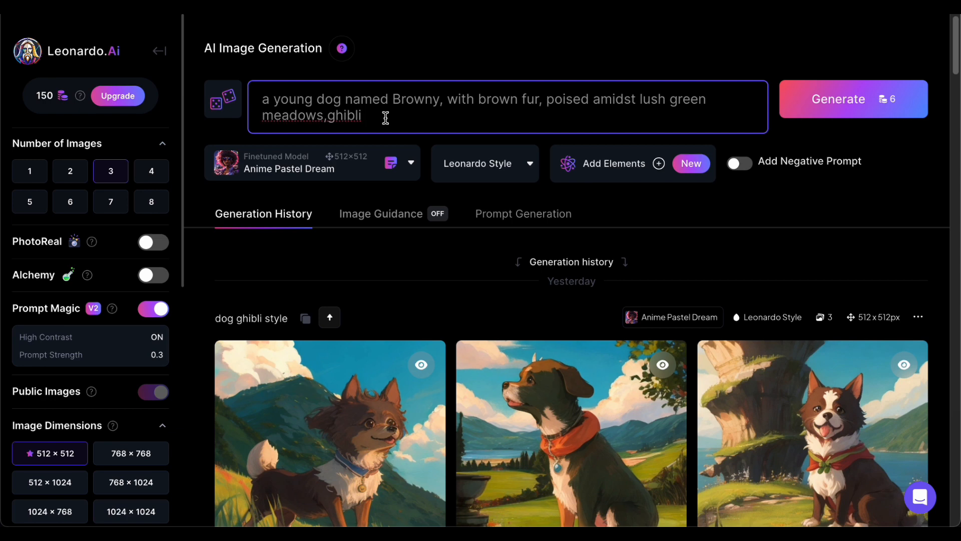
Step: Append 'style' so the Browny dog prompt ends with 'ghibli style'
{"action": "type", "text": "style"}
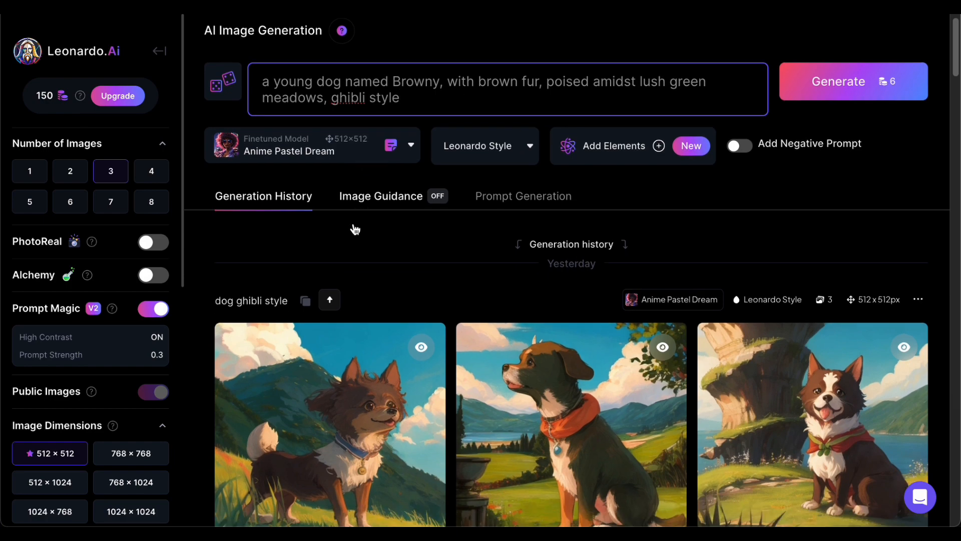
{"action": "scroll", "scroll_direction": "down", "scroll_amount": 3}
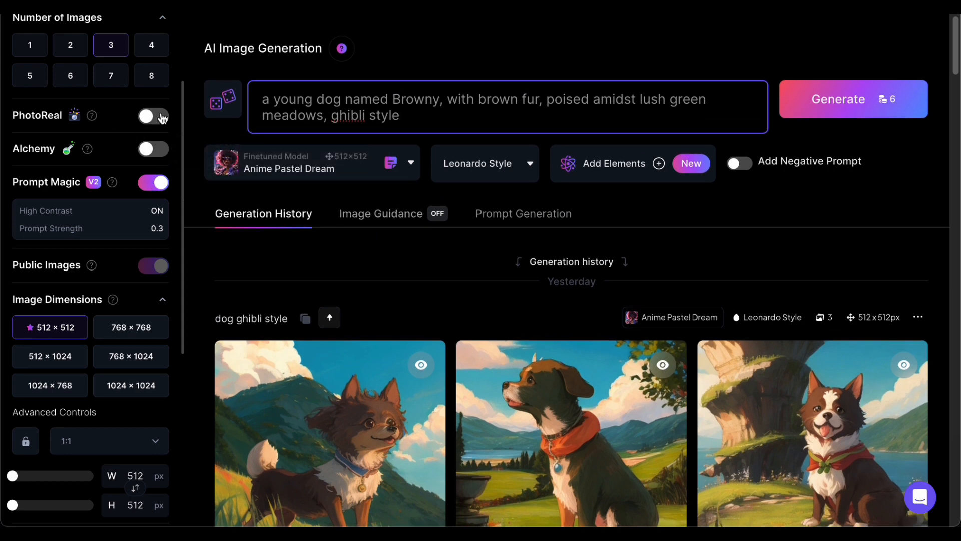
Step: Disable Prompt Magic, set 16:9 (912×512) aspect ratio, and generate Browny images
{"action": "left_click", "coordinate": [153, 183]}
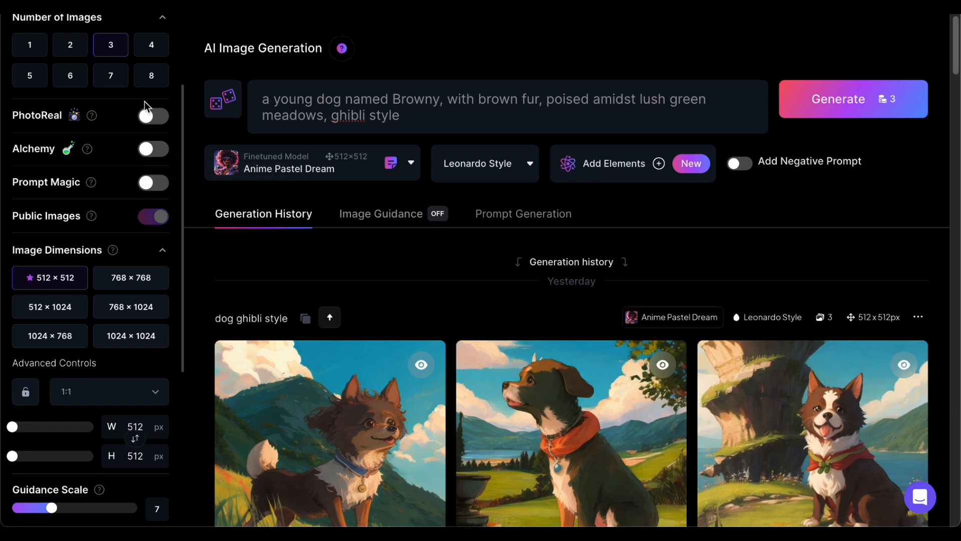
{"action": "scroll", "scroll_direction": "down", "scroll_amount": 3}
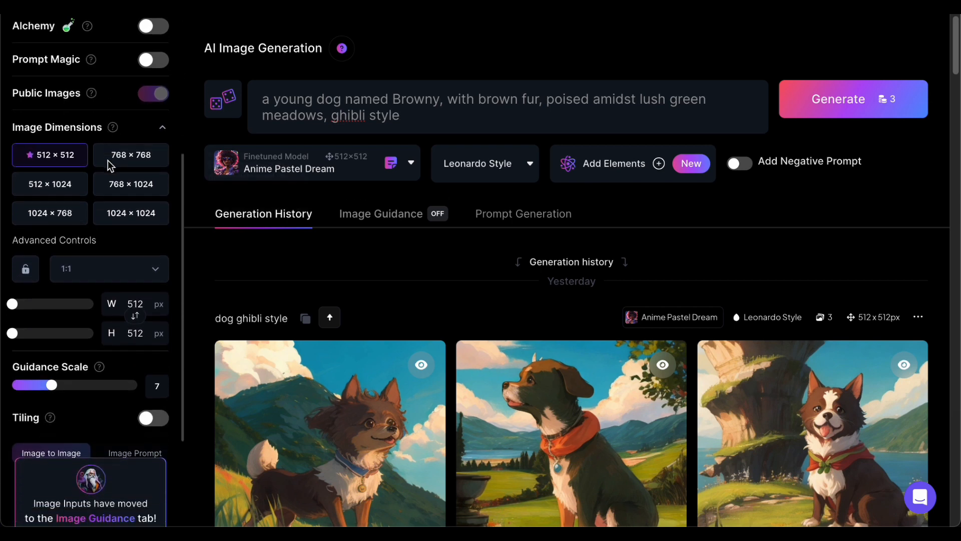
{"action": "left_click", "coordinate": [108, 268]}
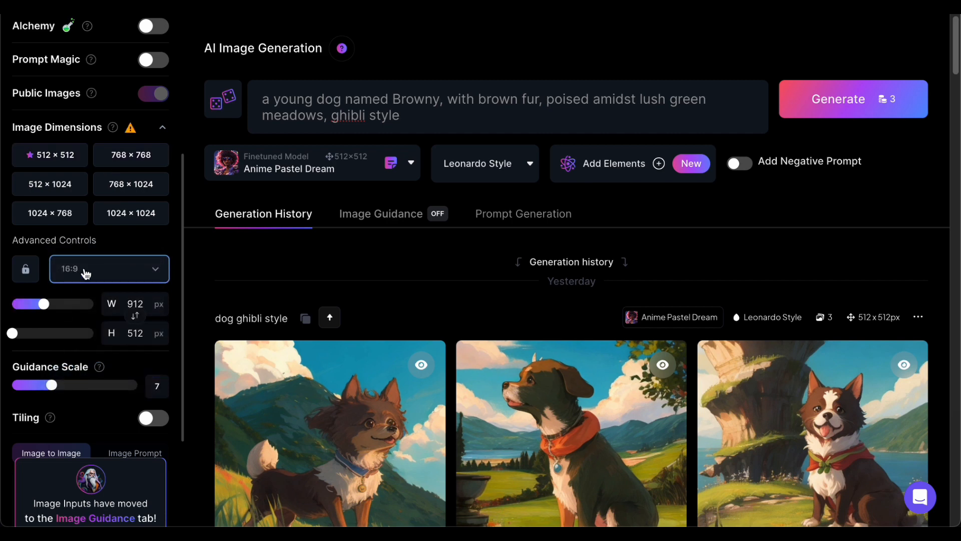
{"action": "mouse_move", "coordinate": [852, 99]}
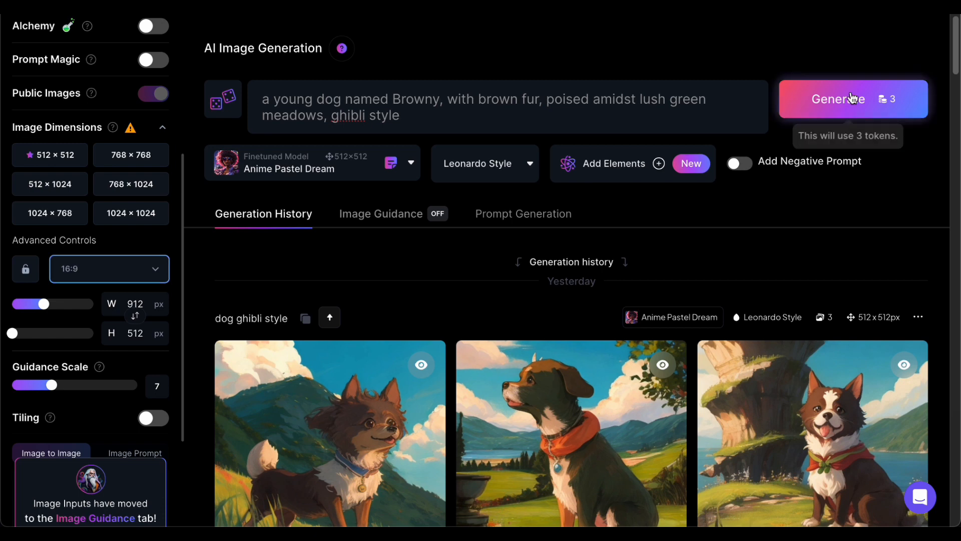
{"action": "left_click", "coordinate": [852, 98]}
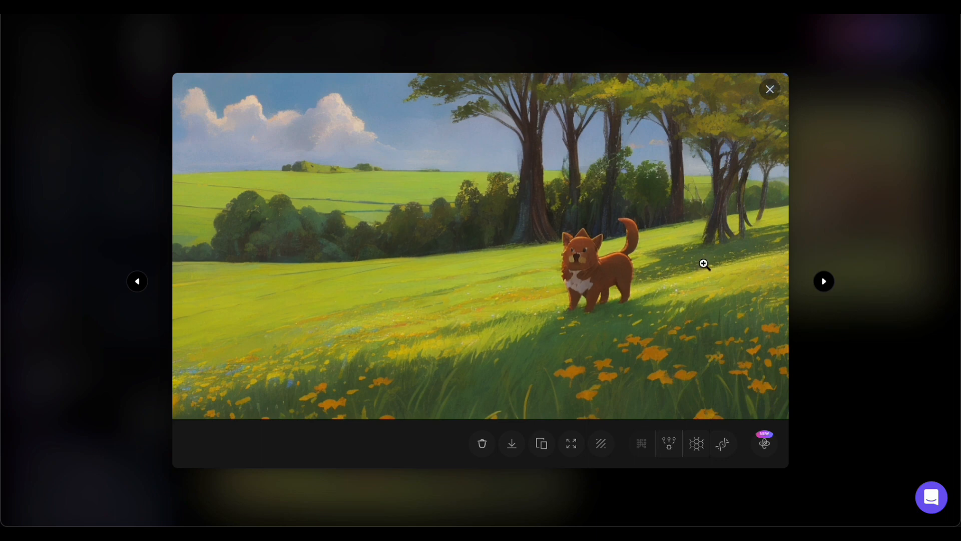
{"action": "mouse_move", "coordinate": [756, 366]}
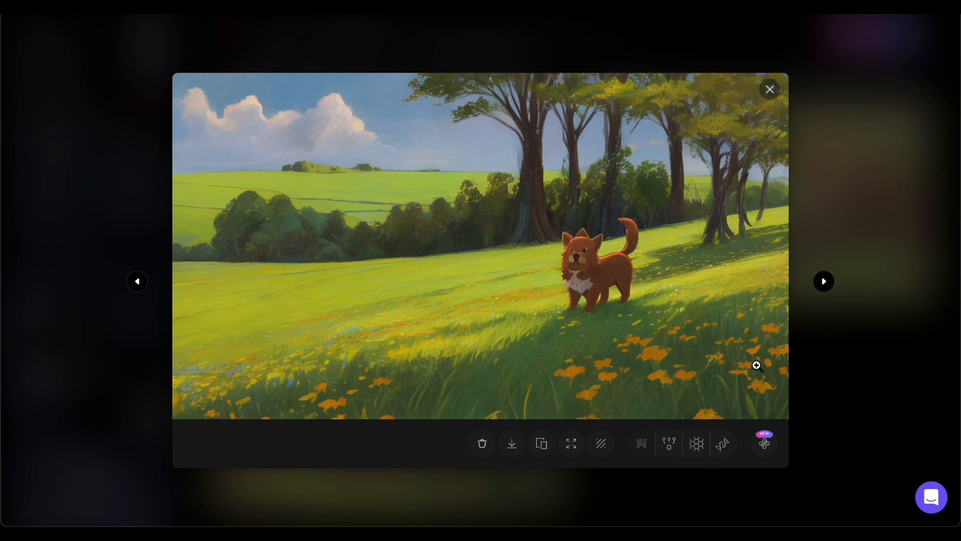
{"action": "mouse_move", "coordinate": [681, 345]}
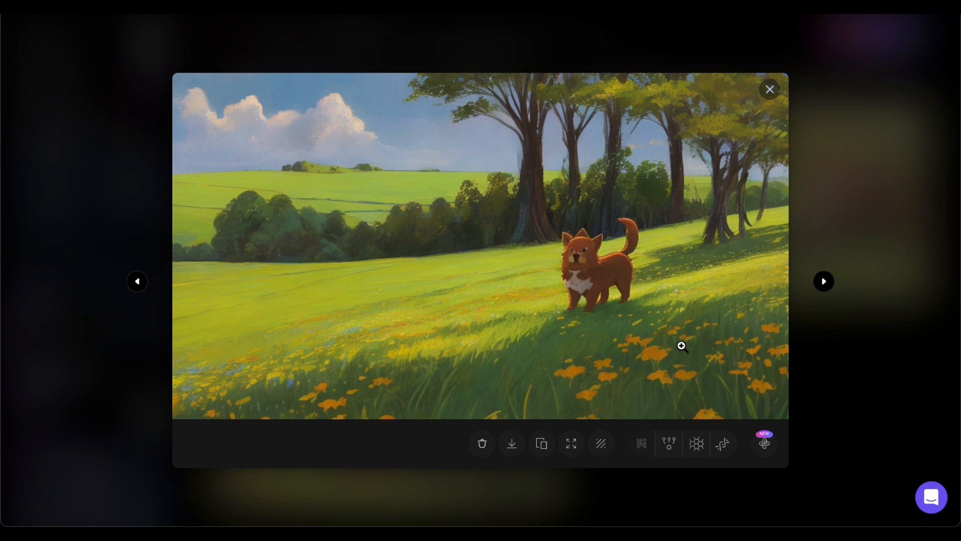
{"action": "mouse_move", "coordinate": [767, 96]}
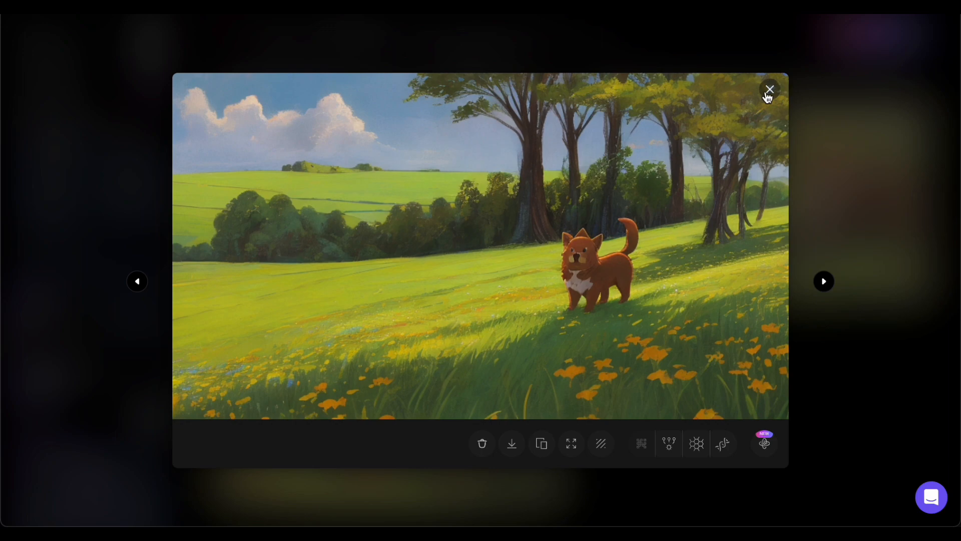
Step: Close the enlarged view of the brown dog meadow image
{"action": "left_click", "coordinate": [769, 90]}
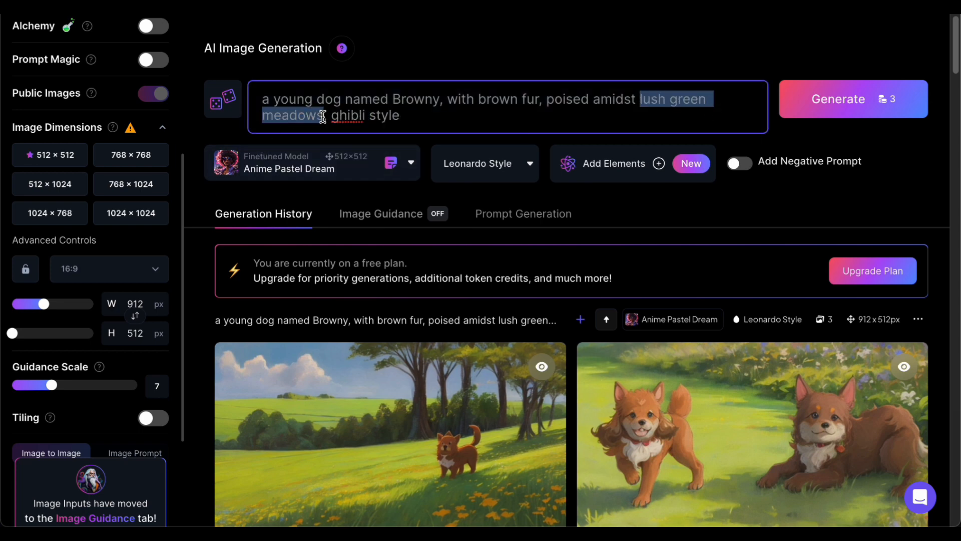
Step: Add 'beneath a vibrant tree… bright blue skies' plus 'multiple characters,many fingers' negative prompt, then regenerate
{"action": "type", "text": "beneath a vibrant tree against a backdrop of bright blue skies,"}
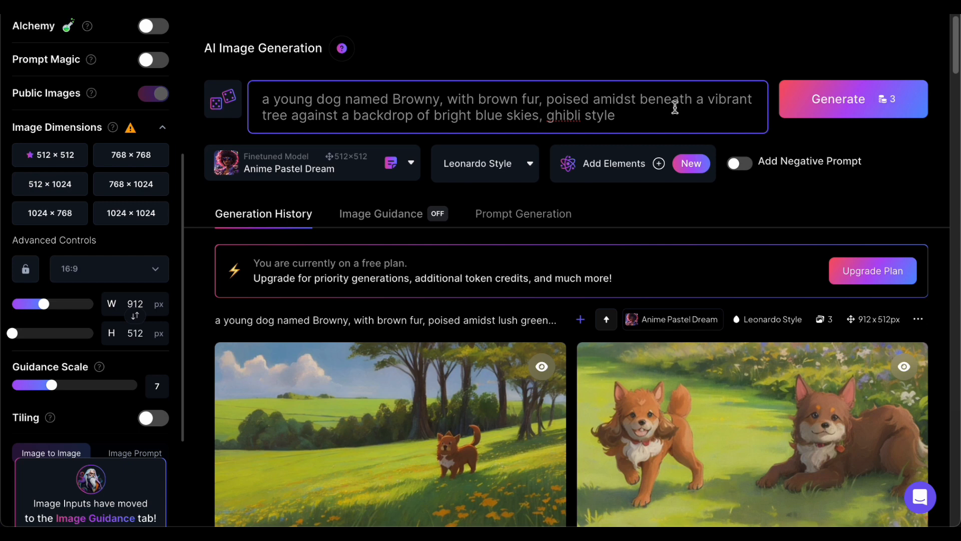
{"action": "mouse_move", "coordinate": [561, 120]}
{"action": "type", "text": "multiple characters,many fingers"}
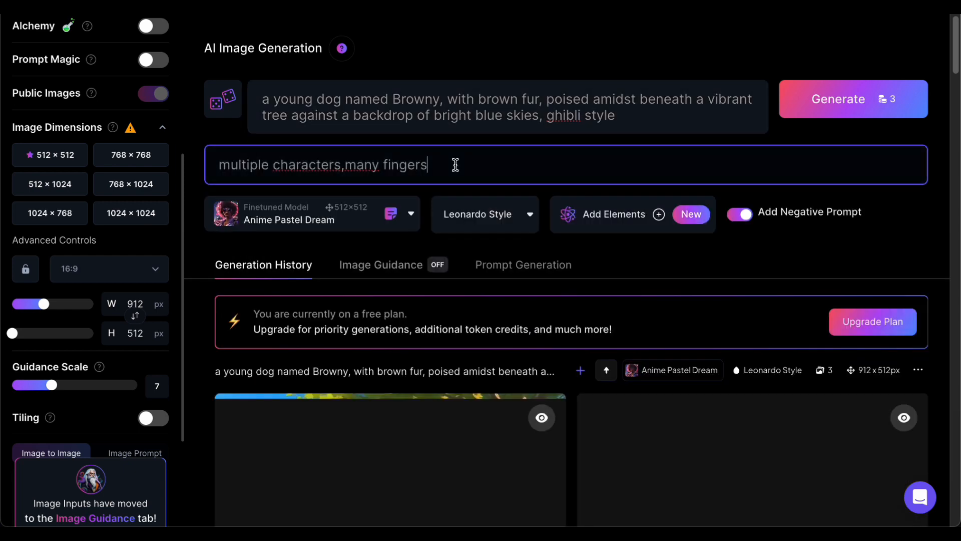
{"action": "left_click", "coordinate": [853, 99]}
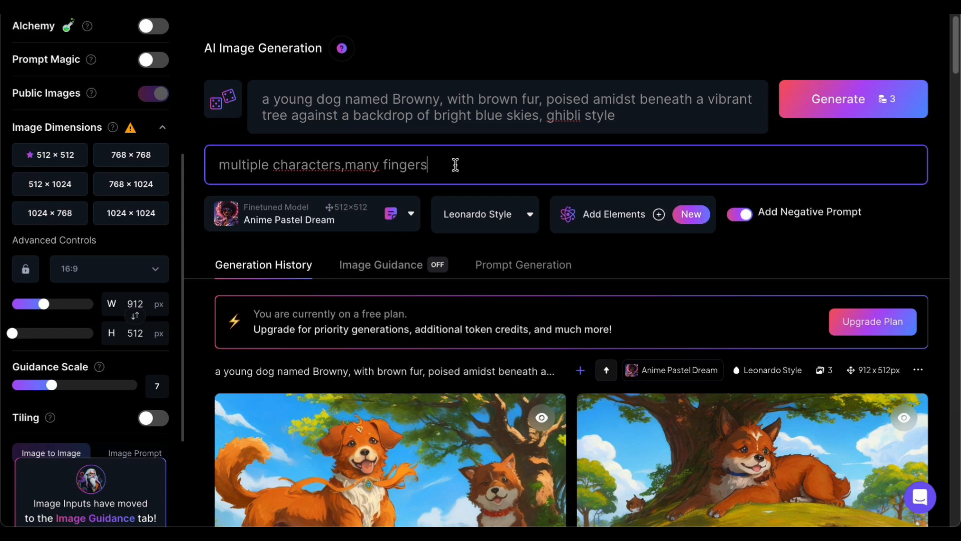
{"action": "mouse_move", "coordinate": [852, 99]}
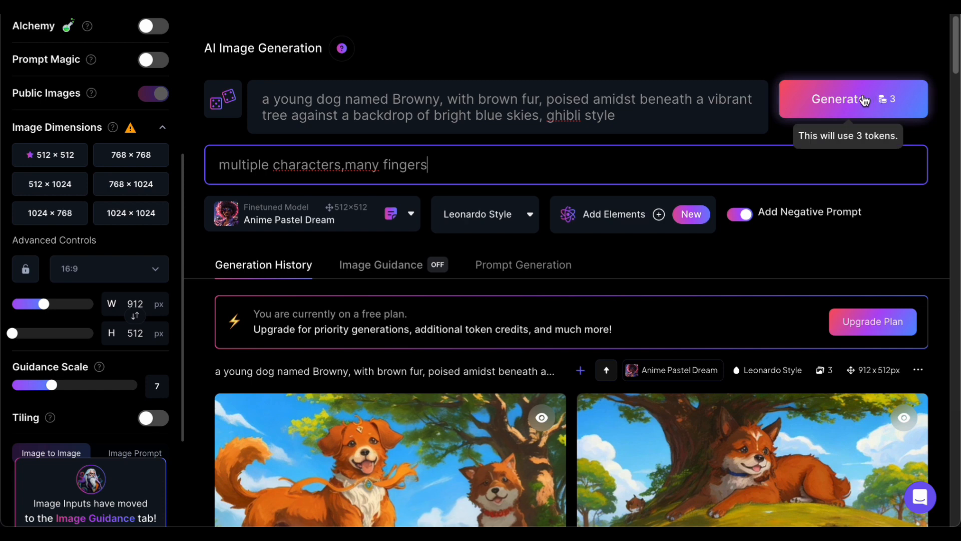
{"action": "left_click", "coordinate": [853, 99]}
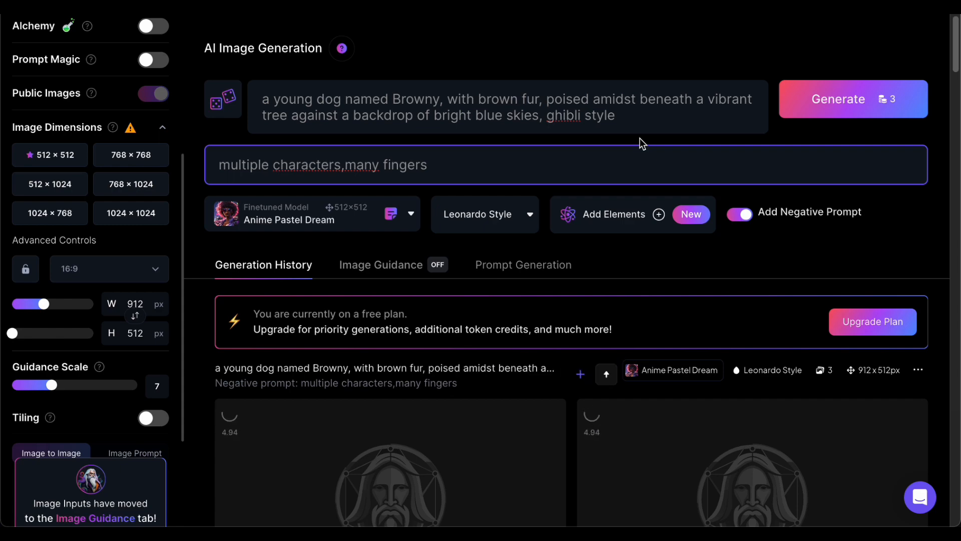
Step: Upscale the dog-on-hill image with HD Crisp Upscaler and view the upscaled version
{"action": "left_click", "coordinate": [390, 478]}
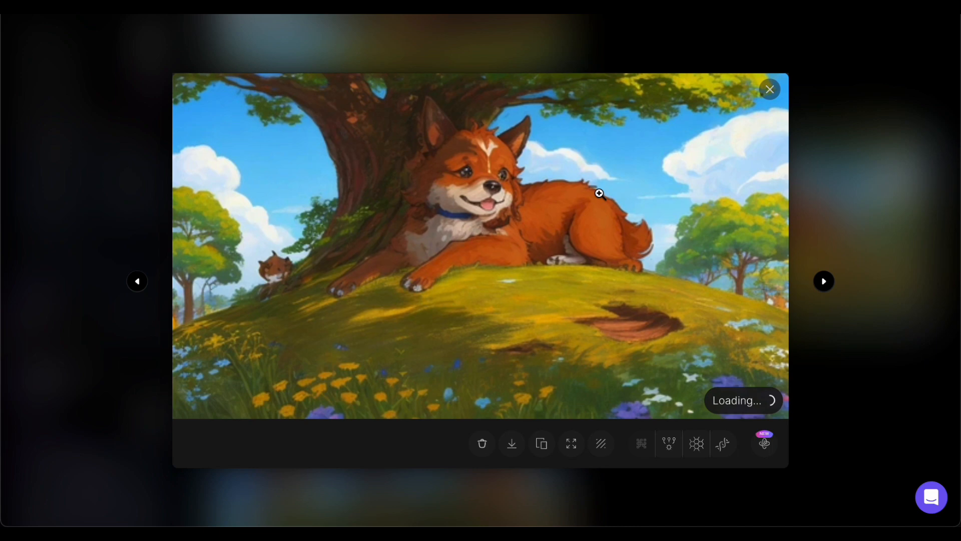
{"action": "mouse_move", "coordinate": [696, 443]}
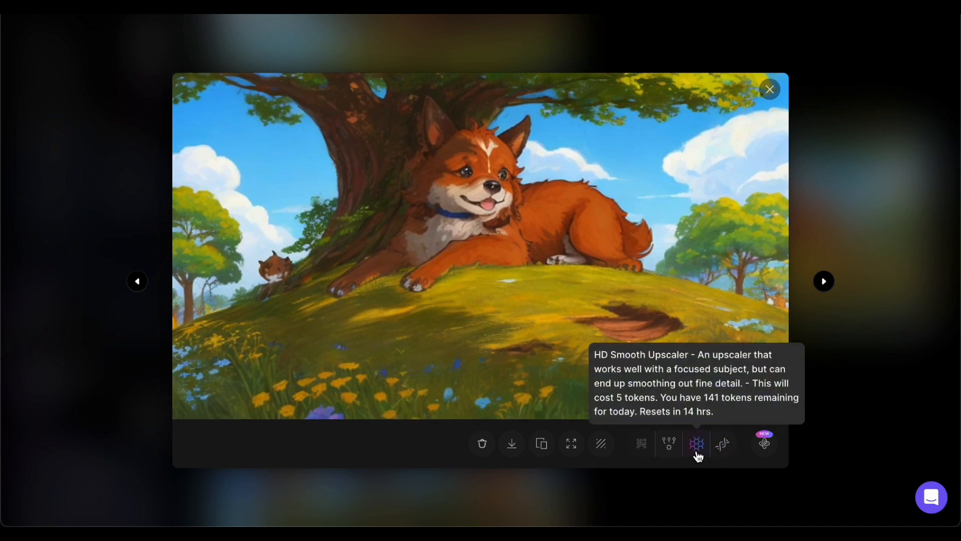
{"action": "mouse_move", "coordinate": [724, 444]}
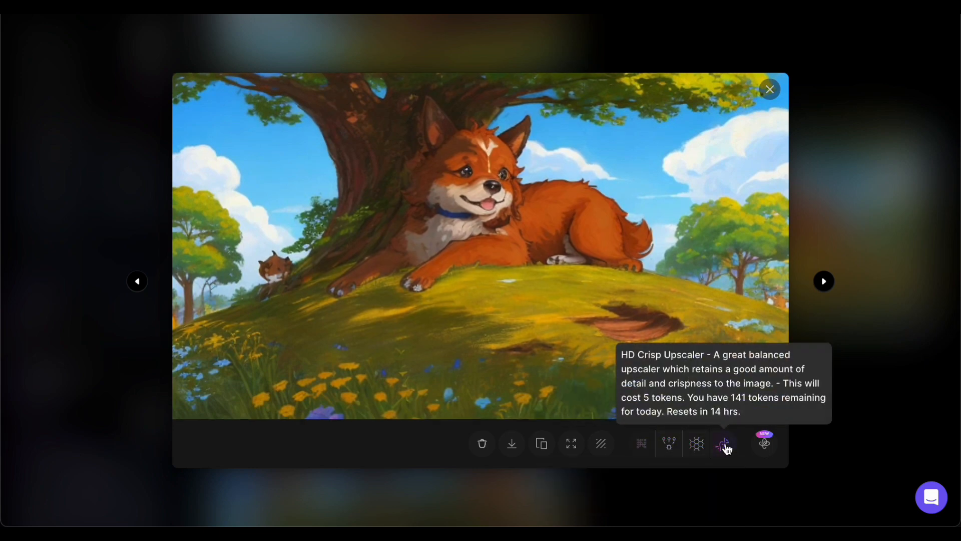
{"action": "left_click", "coordinate": [723, 442]}
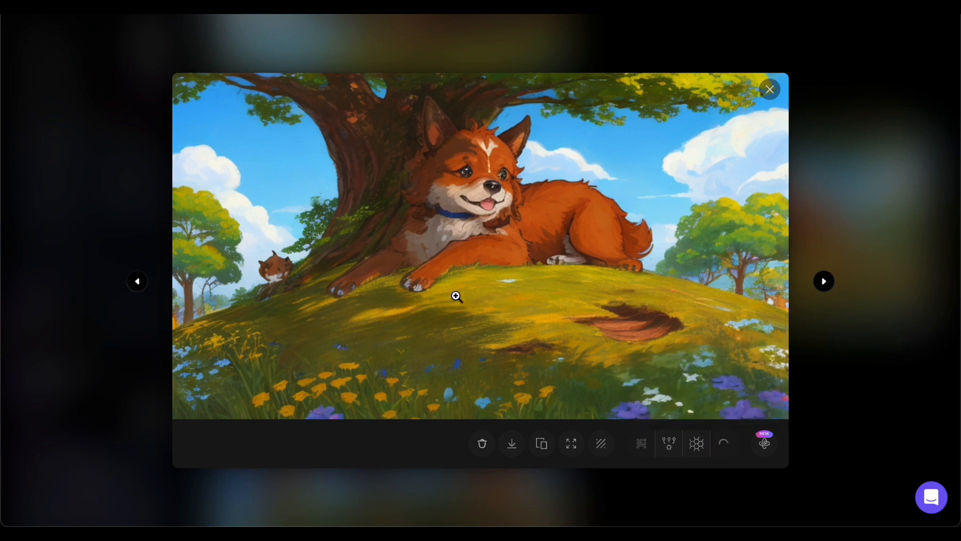
{"action": "left_click", "coordinate": [723, 443]}
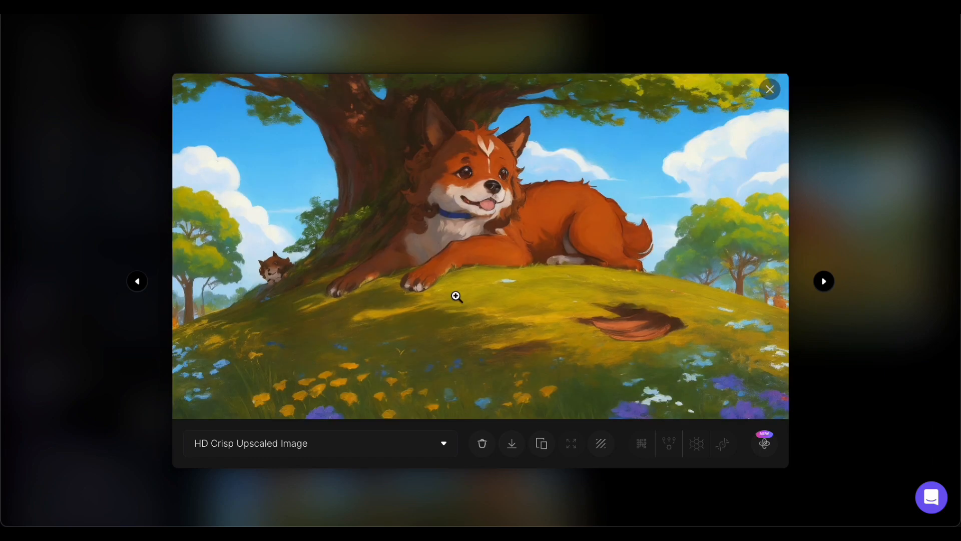
{"action": "left_click", "coordinate": [319, 443]}
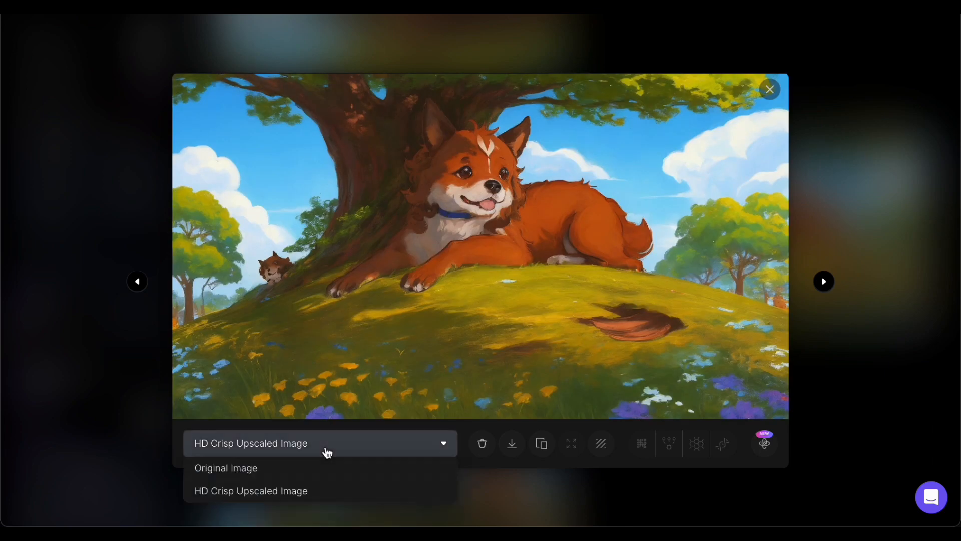
{"action": "left_click", "coordinate": [225, 468]}
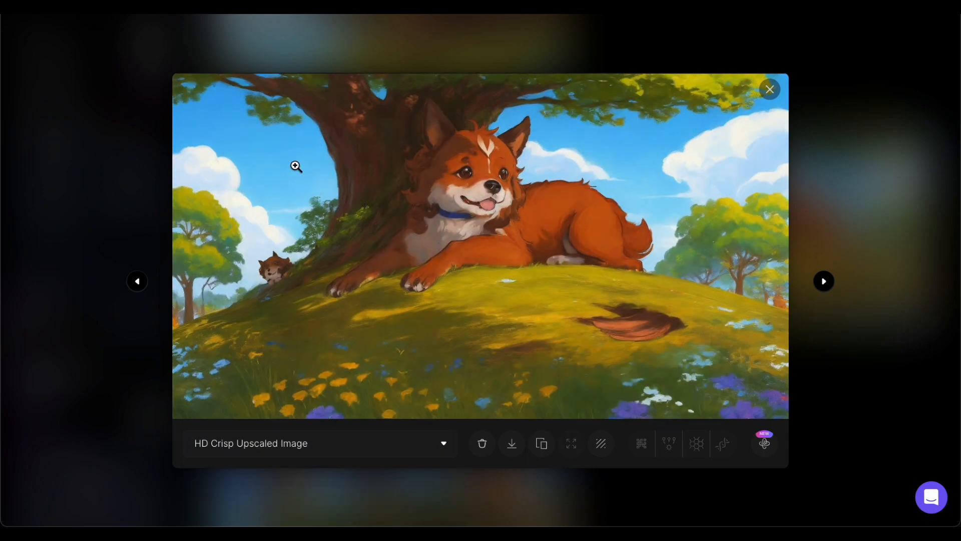
{"action": "left_click", "coordinate": [770, 90]}
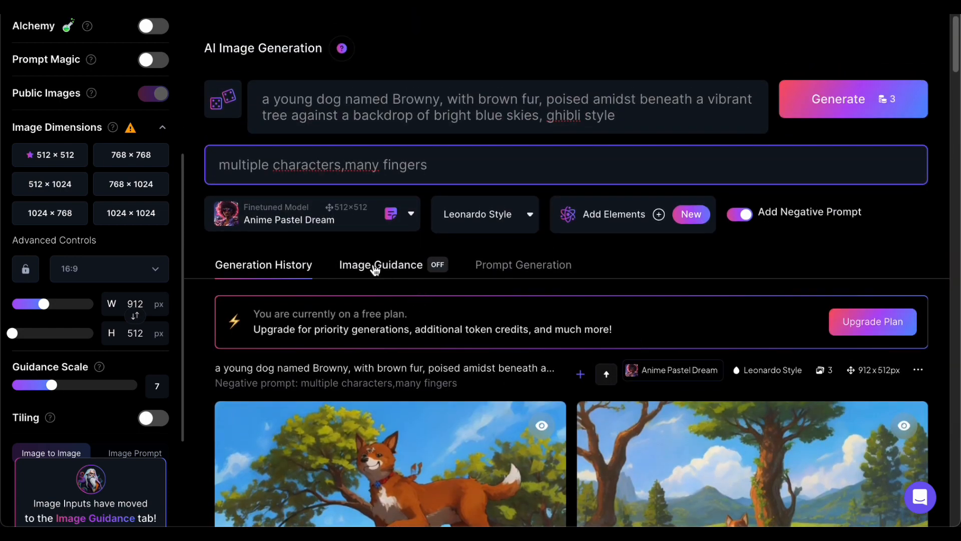
Step: Look over Leonardo.Ai's Image Guidance options, then open a new browser tab
{"action": "left_click", "coordinate": [382, 264]}
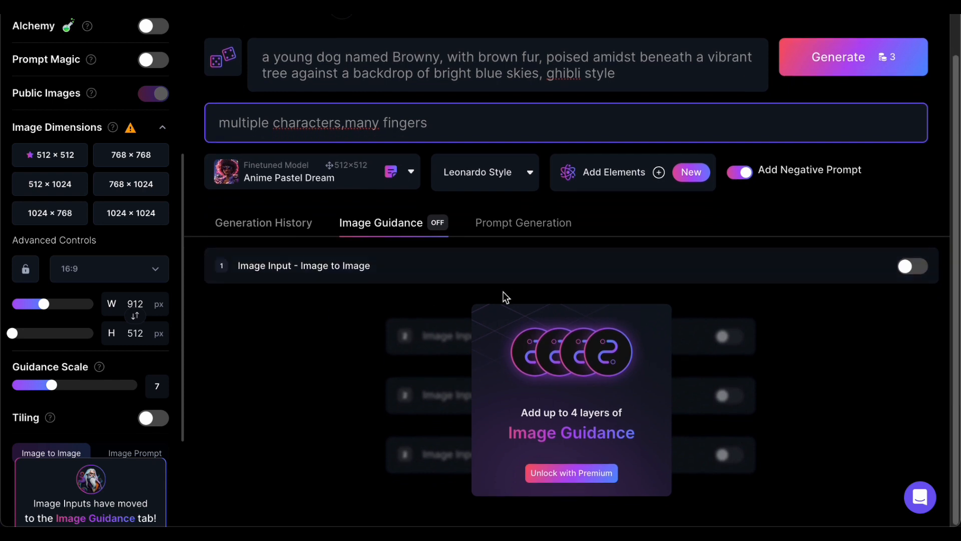
{"action": "mouse_move", "coordinate": [403, 231]}
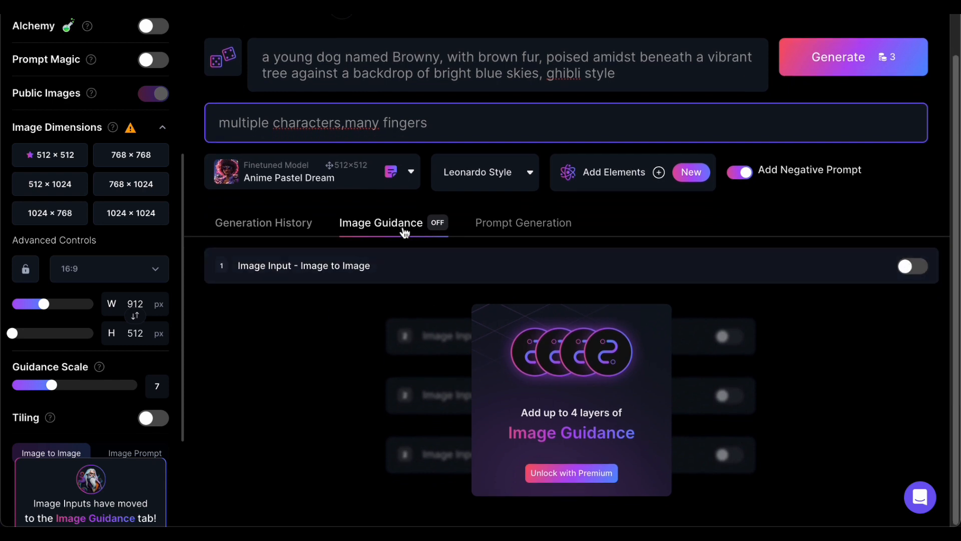
{"action": "left_click", "coordinate": [912, 266]}
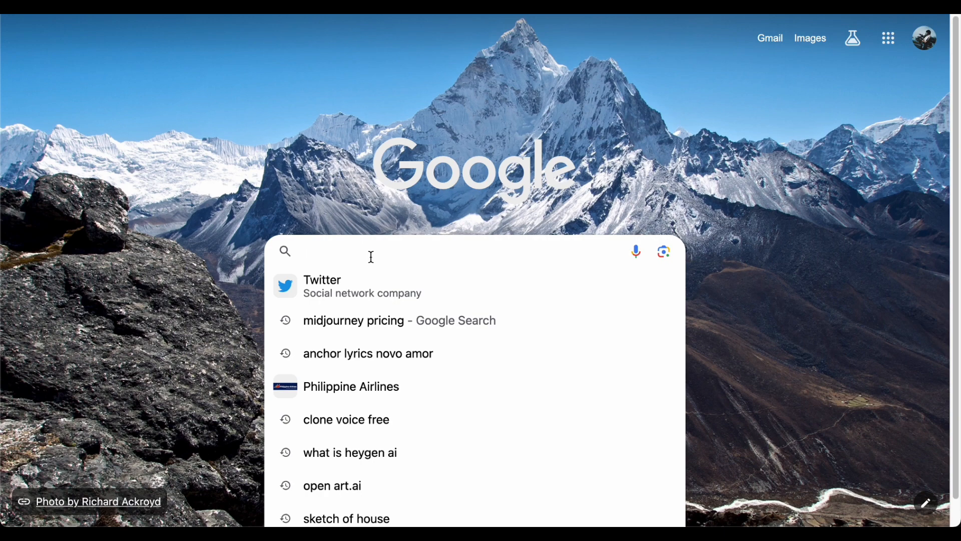
Step: Search Google Images for 'mountain' and open one of the mountain photos
{"action": "type", "text": "mountain"}
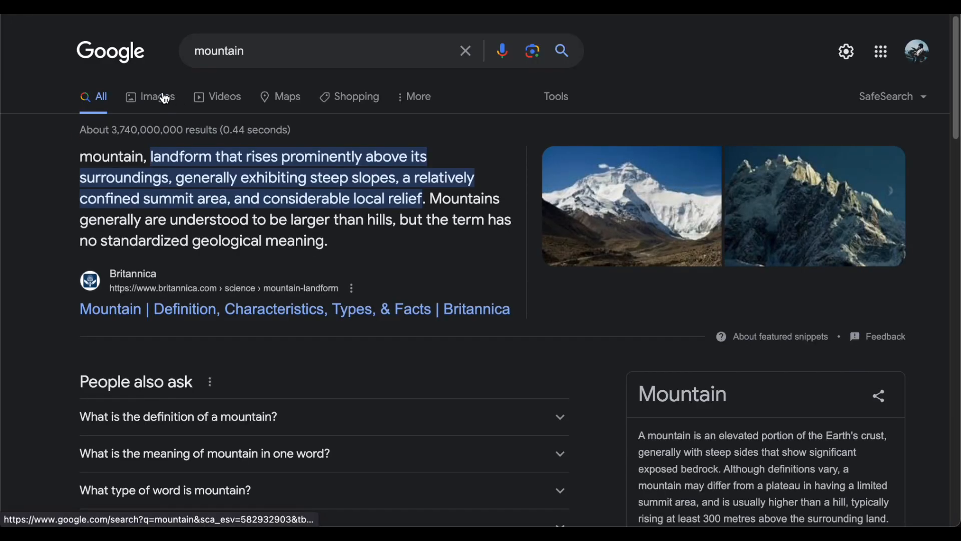
{"action": "left_click", "coordinate": [155, 96]}
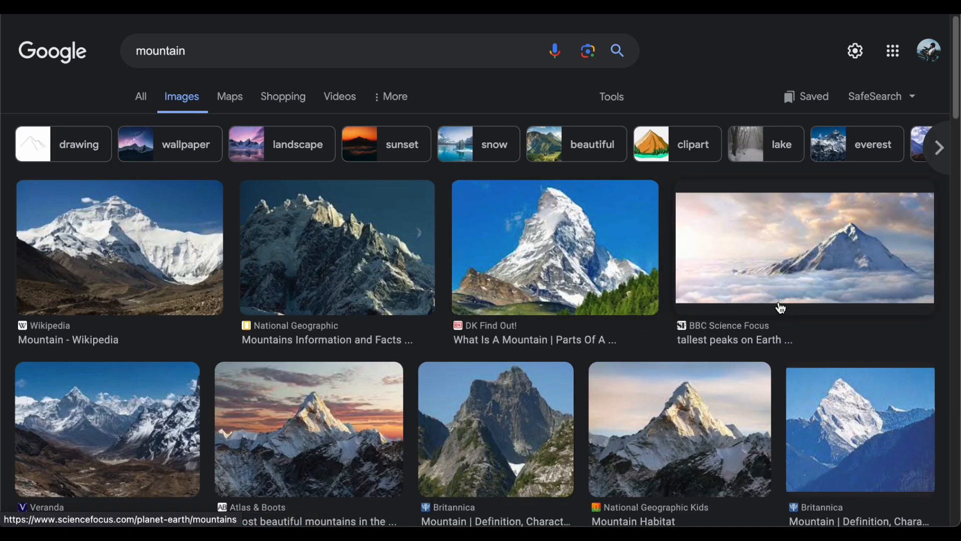
{"action": "left_click", "coordinate": [120, 247]}
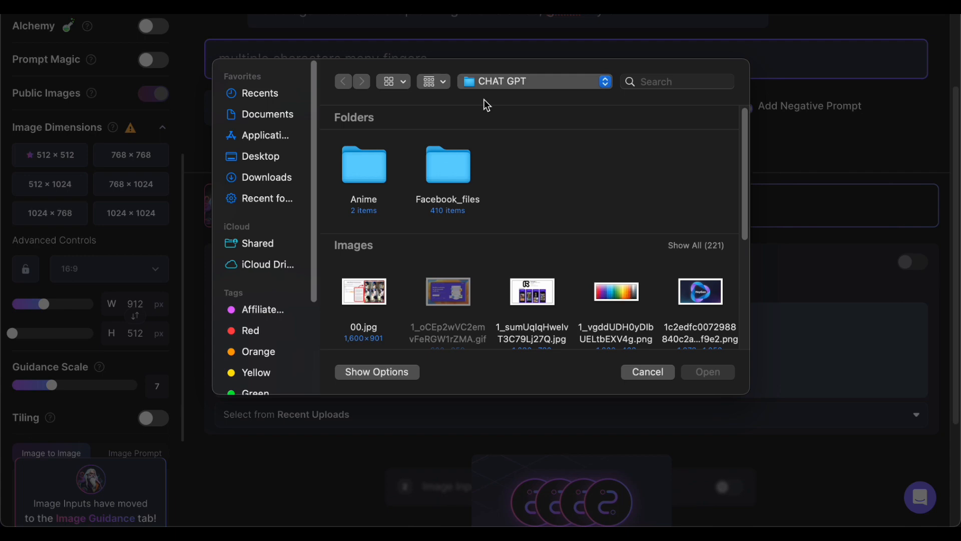
Step: Upload the mountain photo as source image at strength 0.35 and generate
{"action": "left_click", "coordinate": [646, 371]}
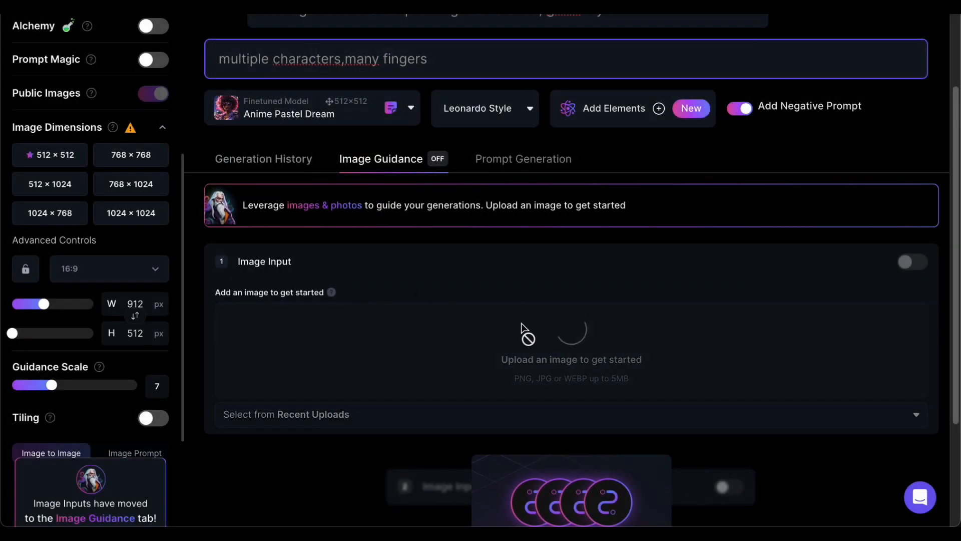
{"action": "mouse_move", "coordinate": [484, 288]}
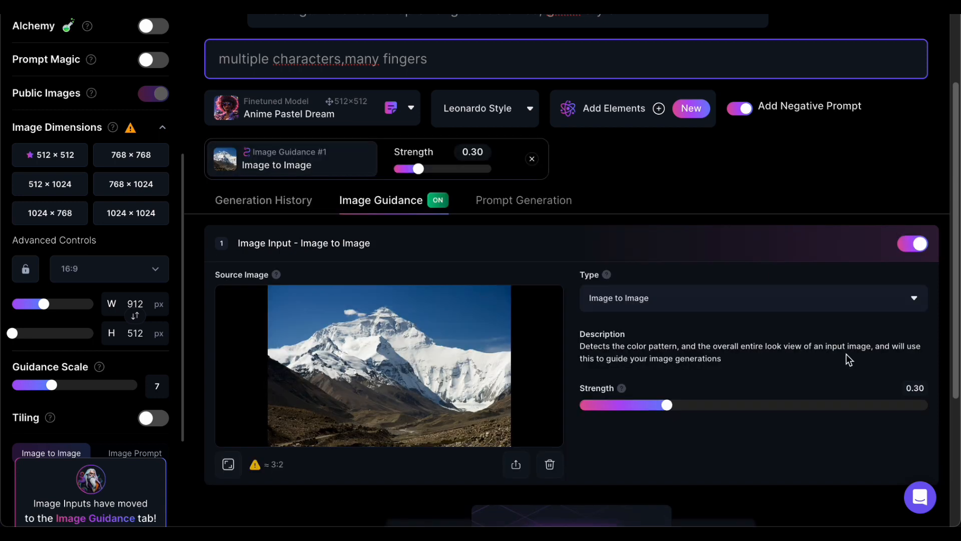
{"action": "left_click_drag", "start_coordinate": [666, 404], "coordinate": [679, 405]}
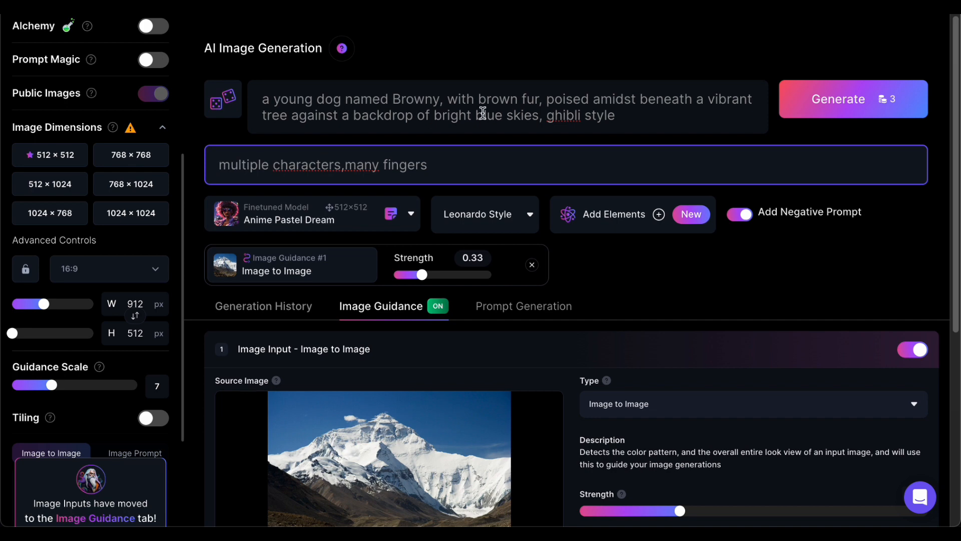
{"action": "mouse_move", "coordinate": [863, 107]}
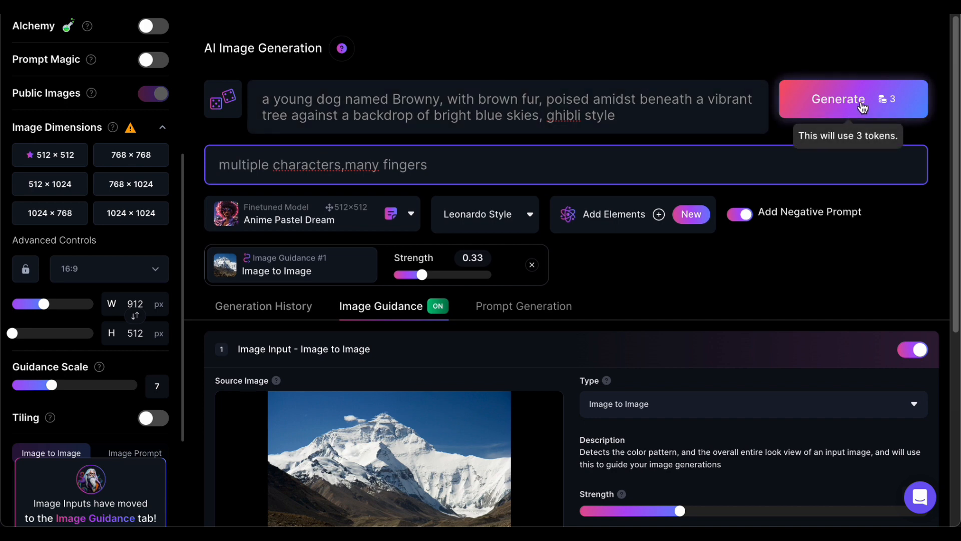
{"action": "scroll", "scroll_direction": "down", "scroll_amount": 3}
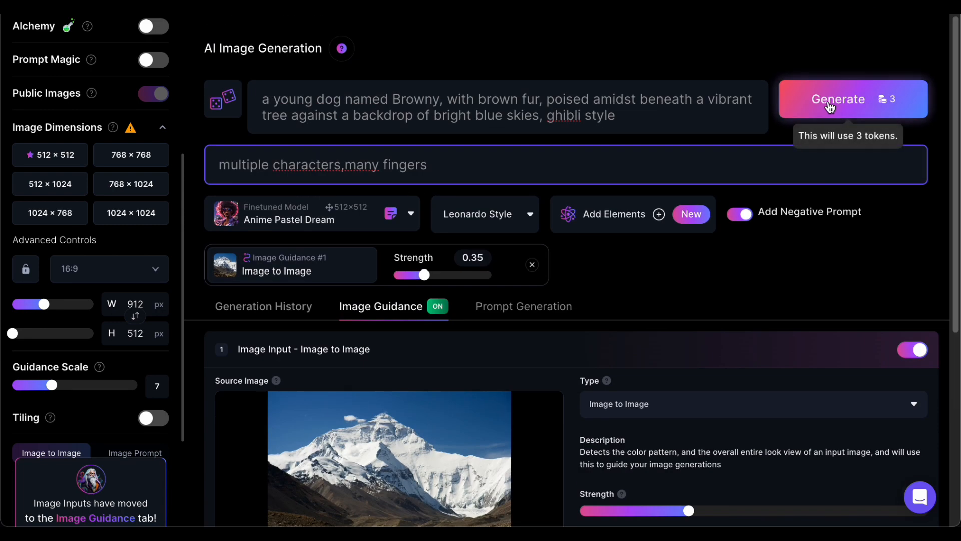
{"action": "left_click", "coordinate": [838, 99]}
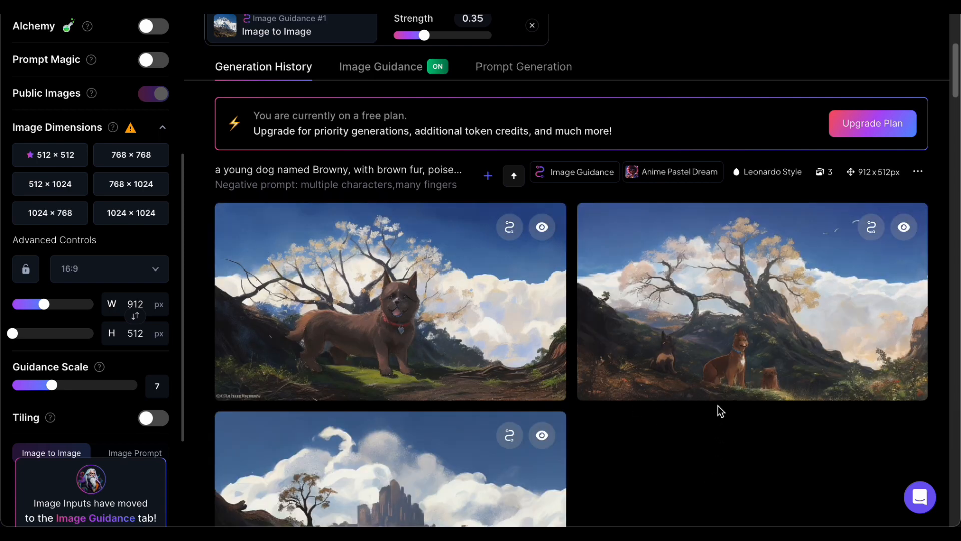
Step: Scroll through Generation History to review the mountain-guided Browny images
{"action": "scroll", "scroll_direction": "down", "scroll_amount": 3}
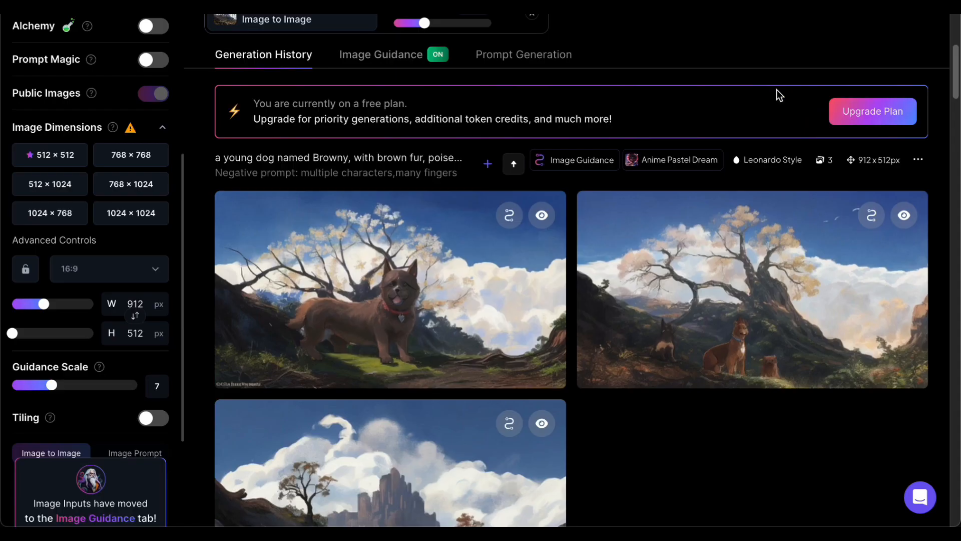
{"action": "scroll", "scroll_direction": "down", "scroll_amount": 3}
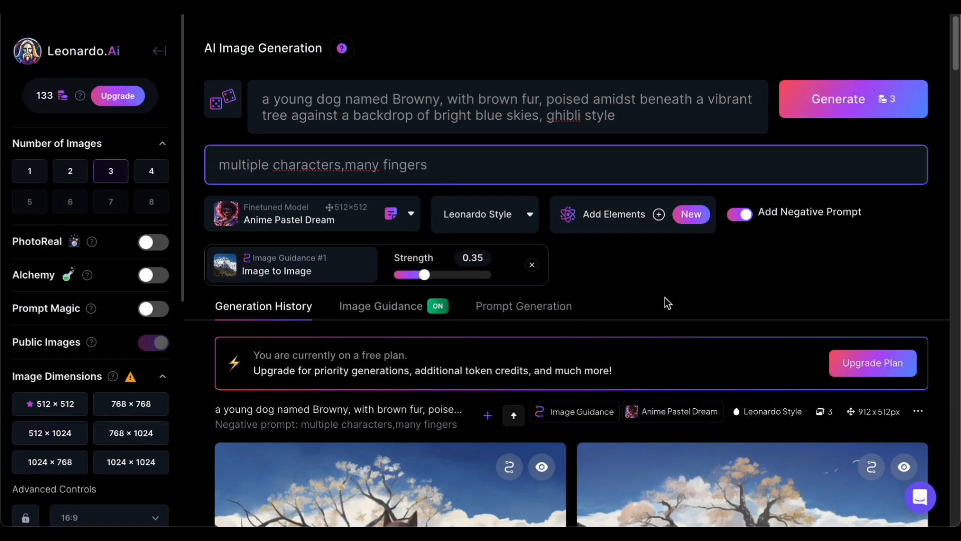
{"action": "scroll", "scroll_direction": "down", "scroll_amount": 3}
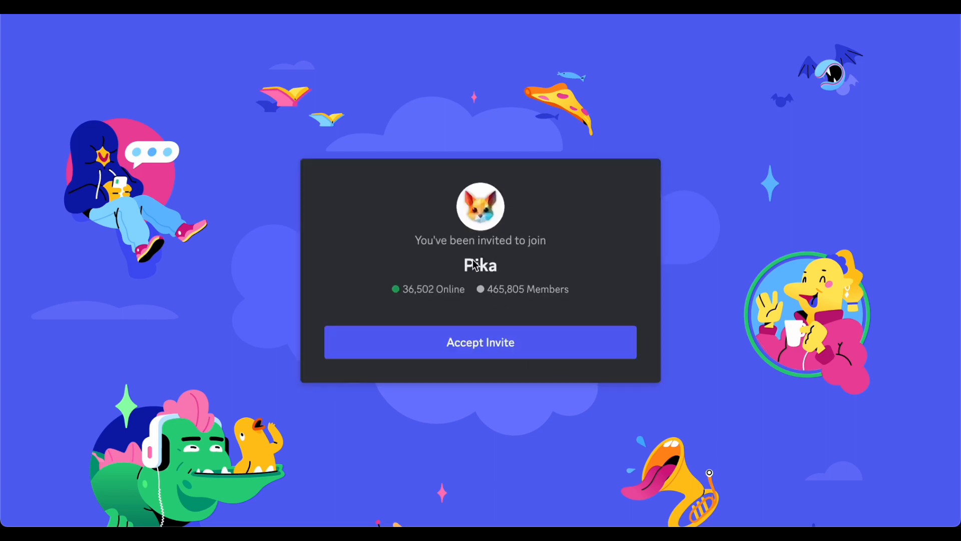
Step: Accept the Pika Discord invite and open the #generate-5 channel under CREATIONS
{"action": "left_click", "coordinate": [480, 341]}
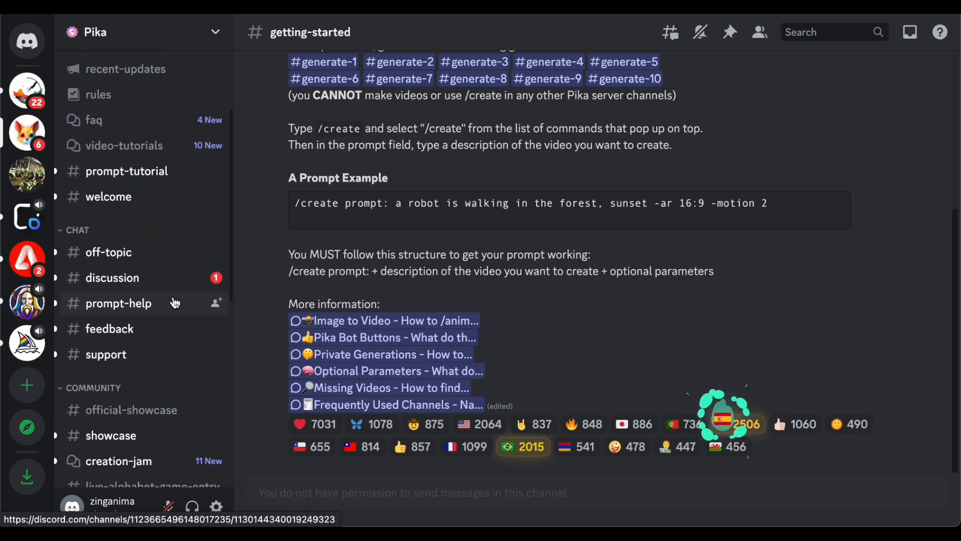
{"action": "scroll", "scroll_direction": "down", "scroll_amount": 3}
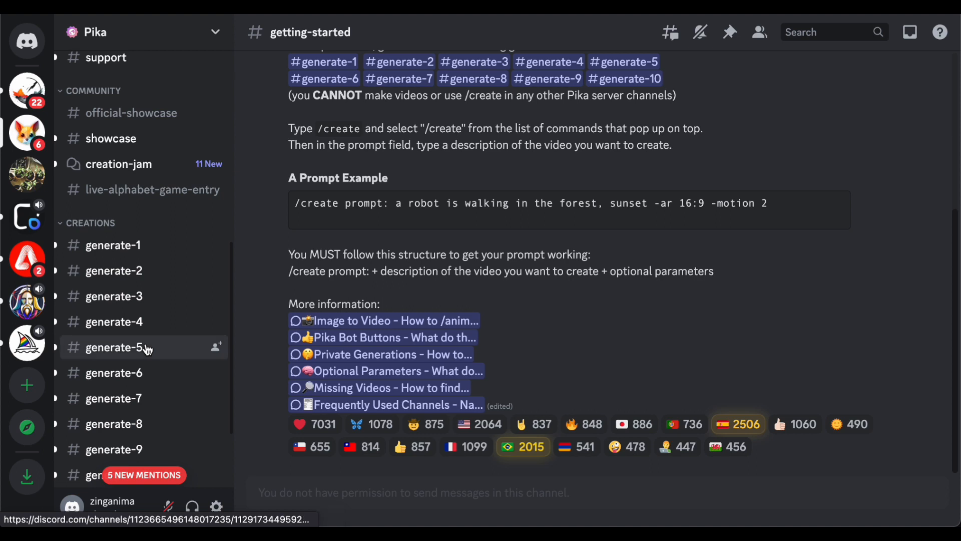
{"action": "left_click", "coordinate": [114, 346]}
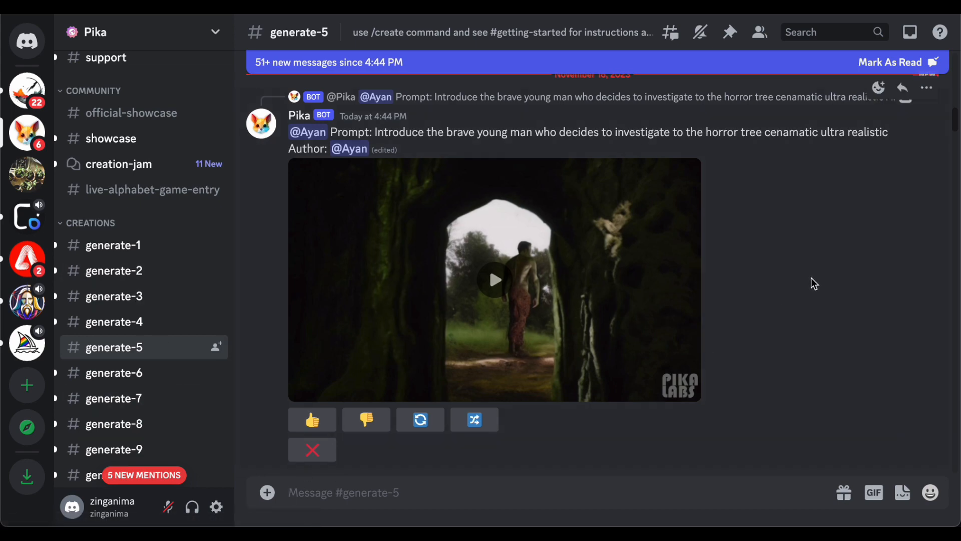
Step: Send Pika an /animate command with the Browny dog JPG and prompt 'zoom'
{"action": "scroll", "scroll_direction": "down", "scroll_amount": 3}
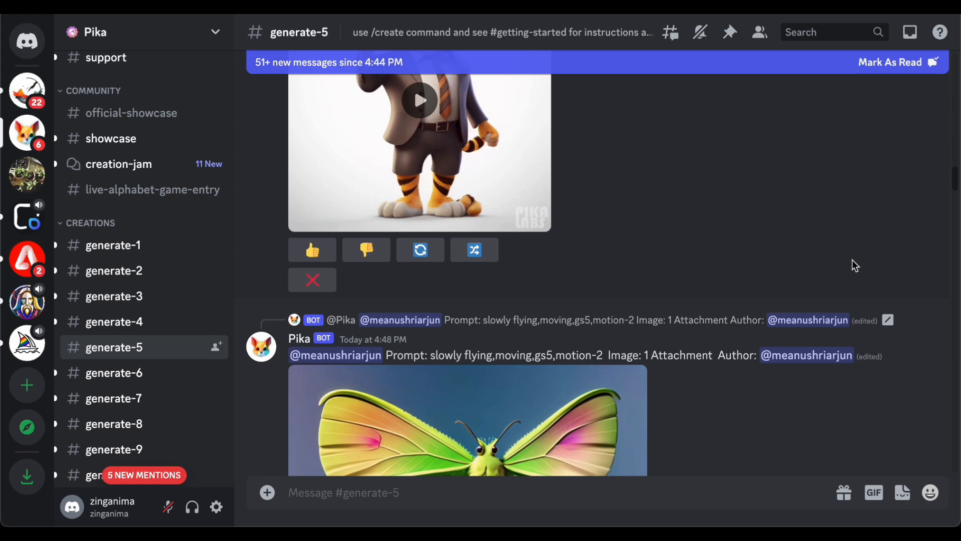
{"action": "left_click", "coordinate": [344, 492]}
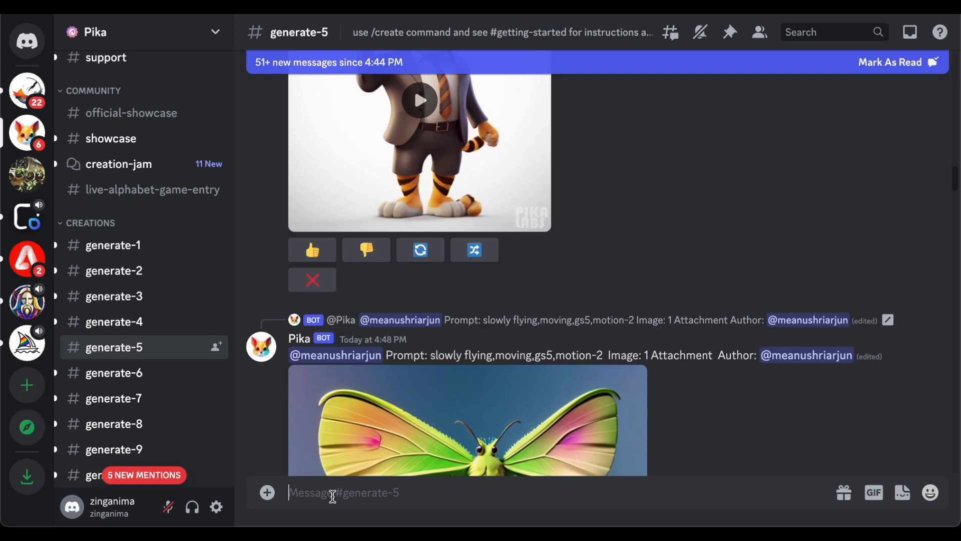
{"action": "type", "text": "/"}
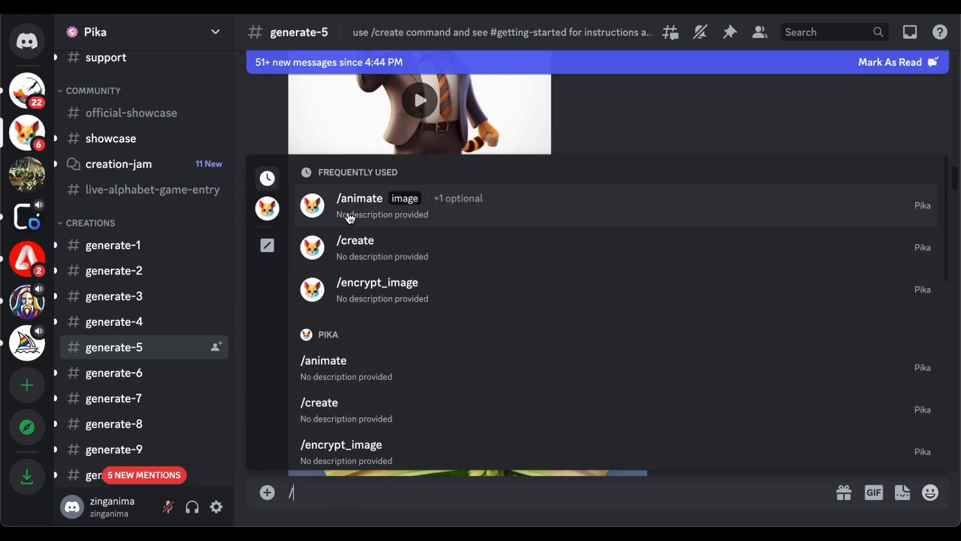
{"action": "left_click", "coordinate": [360, 205]}
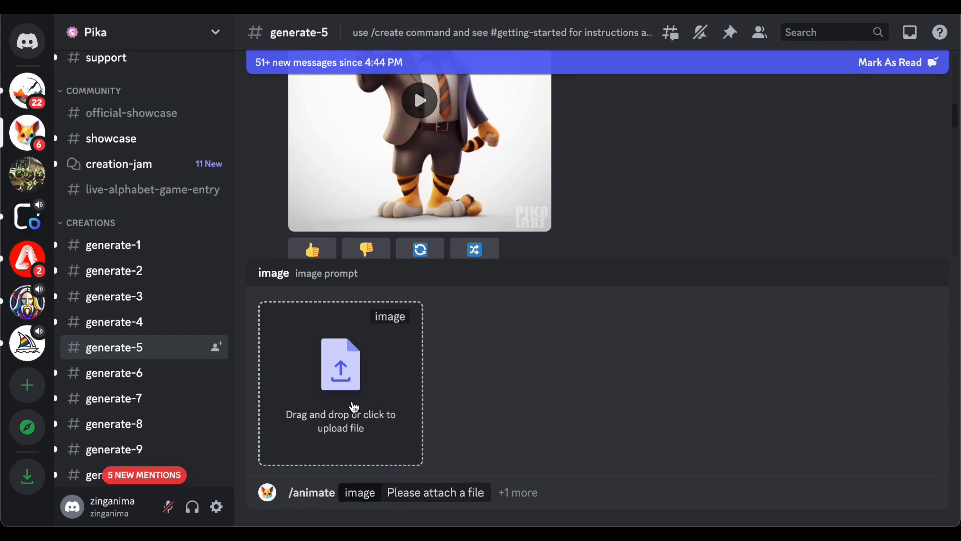
{"action": "left_click", "coordinate": [340, 364]}
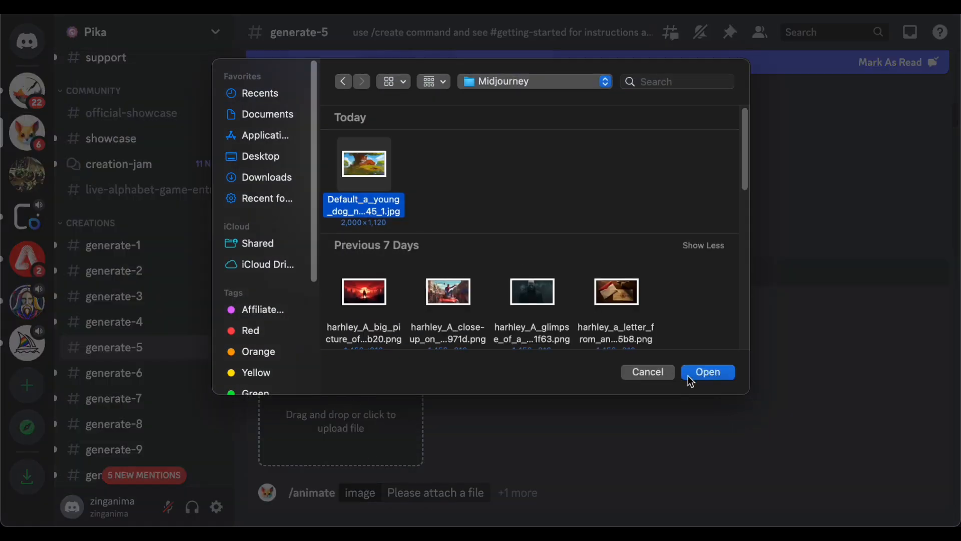
{"action": "left_click", "coordinate": [707, 372]}
{"action": "type", "text": "pan"}
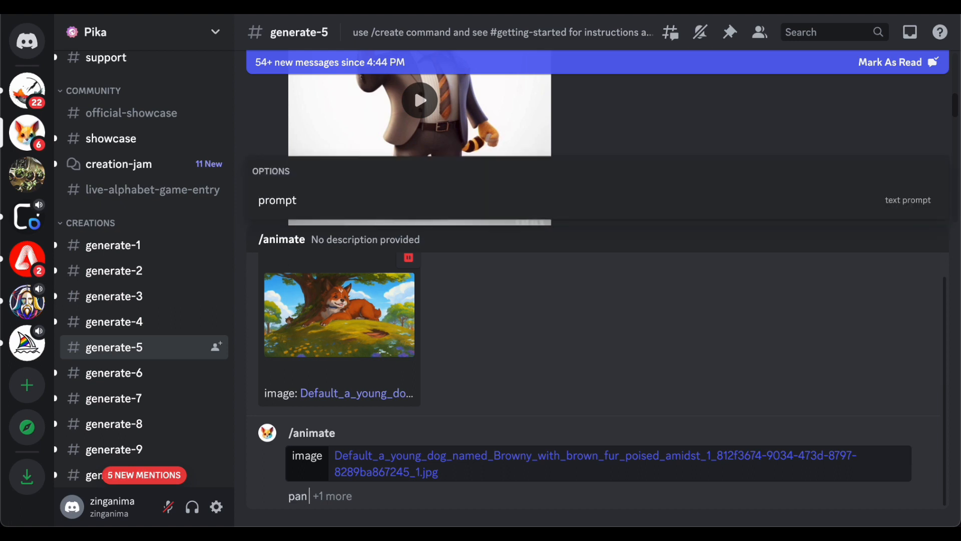
{"action": "type", "text": "zoom"}
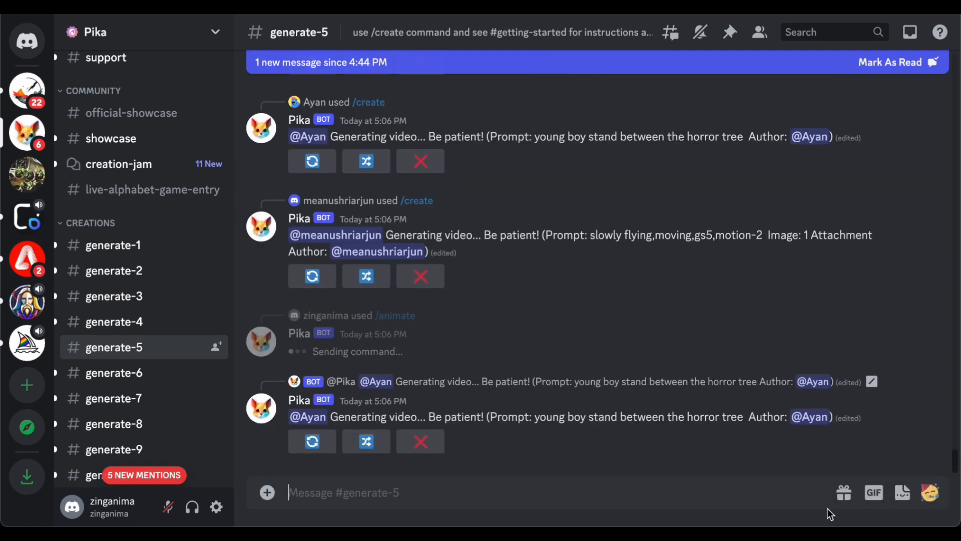
Step: Submit another /animate with the dog JPG and the prompt 'wind blowing'
{"action": "type", "text": "/animate image"}
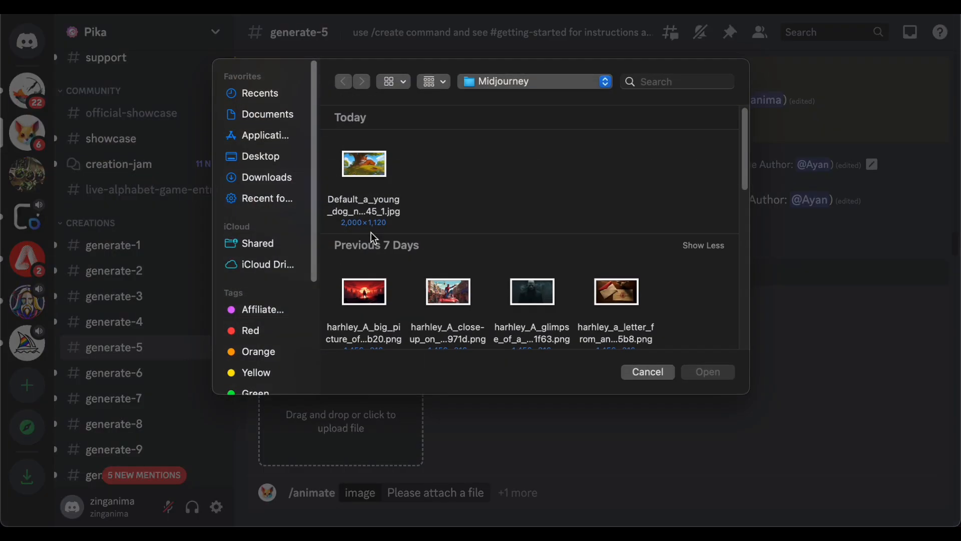
{"action": "left_click", "coordinate": [707, 371]}
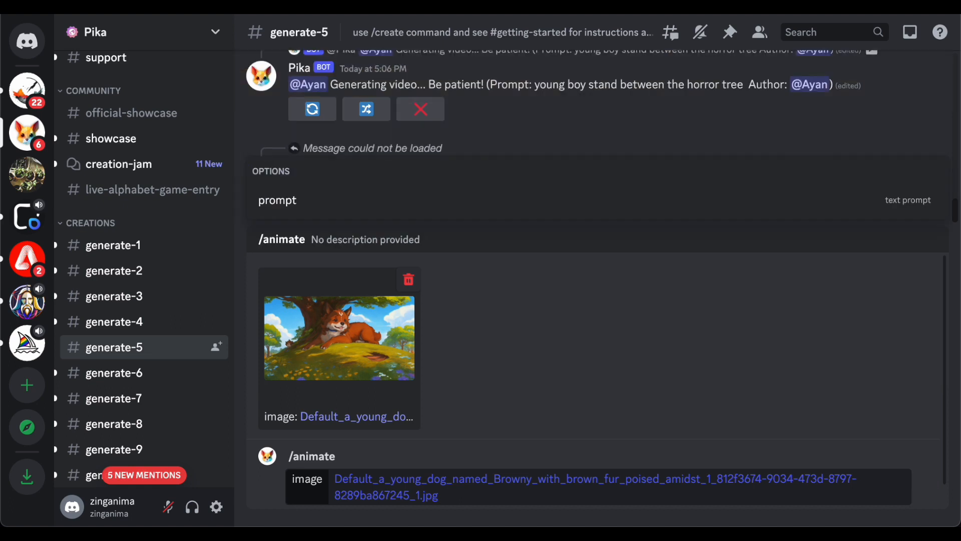
{"action": "type", "text": "wind b"}
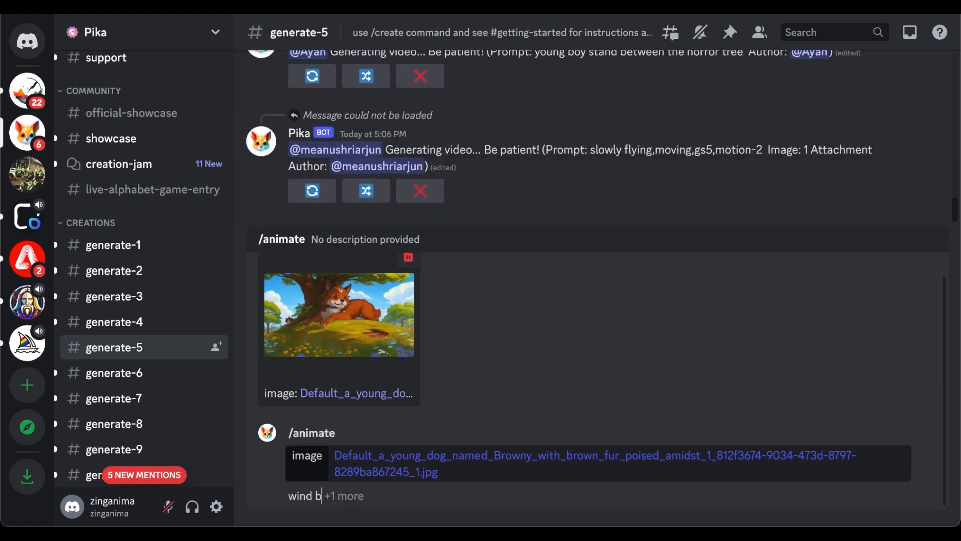
{"action": "type", "text": "lowing"}
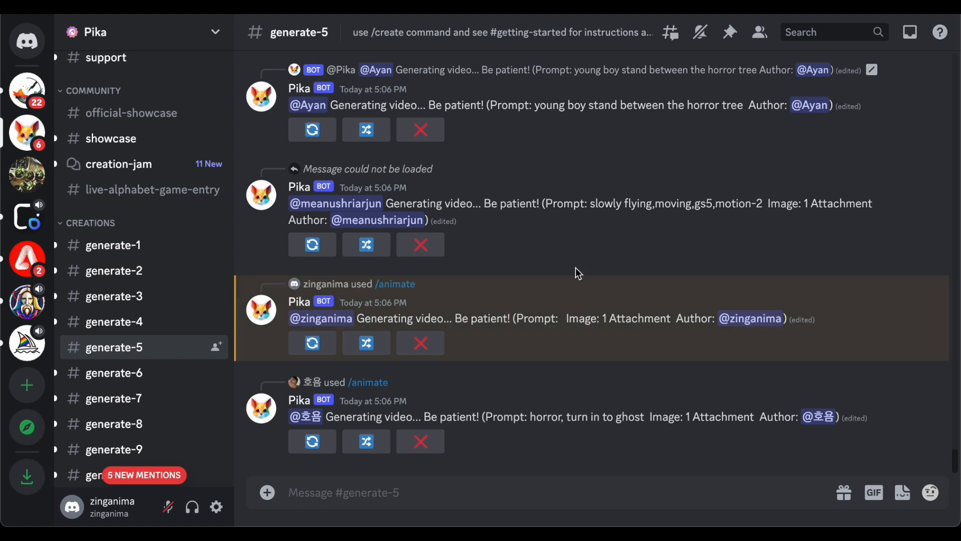
{"action": "mouse_move", "coordinate": [587, 297]}
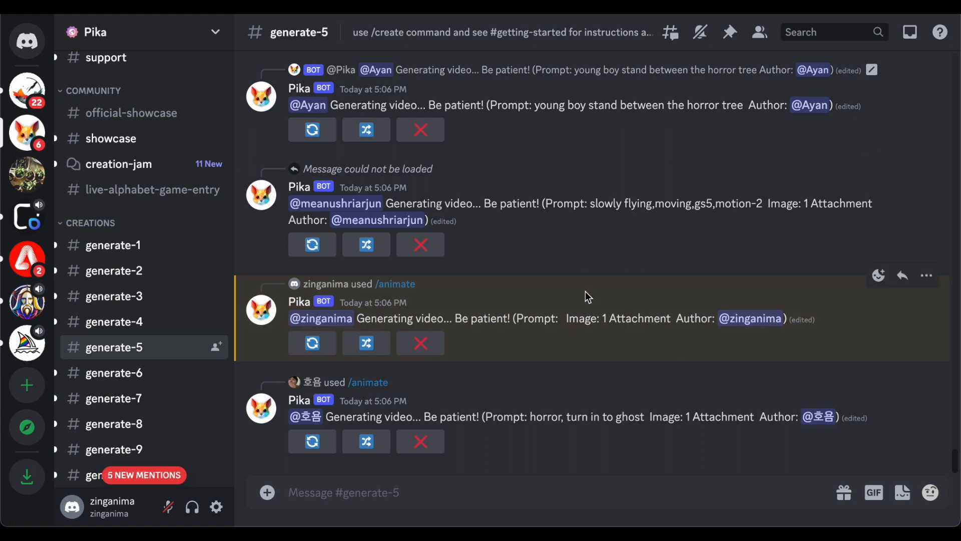
{"action": "mouse_move", "coordinate": [582, 267]}
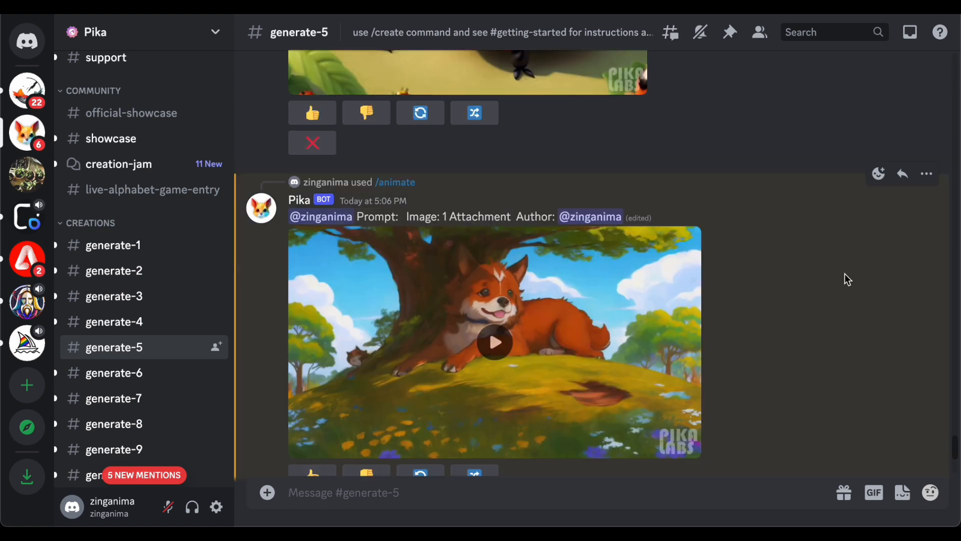
Step: Play and pause Browny's 3-second under-the-tree animation, then download the clip
{"action": "left_click", "coordinate": [494, 342]}
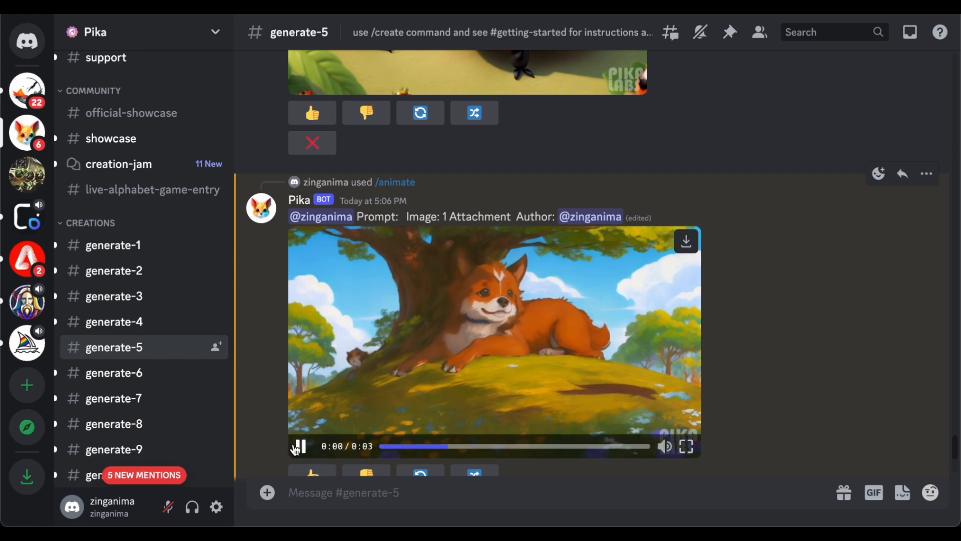
{"action": "left_click", "coordinate": [299, 446]}
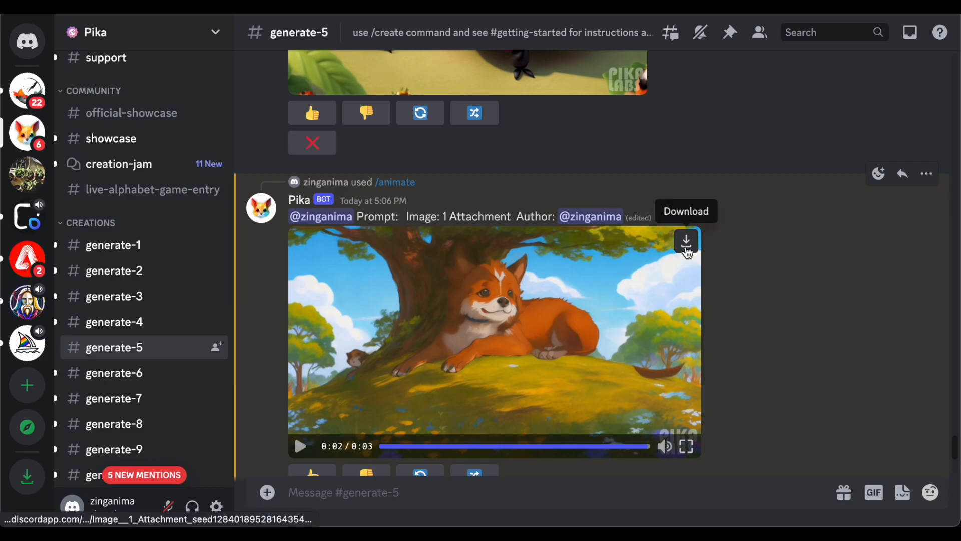
{"action": "left_click", "coordinate": [685, 241]}
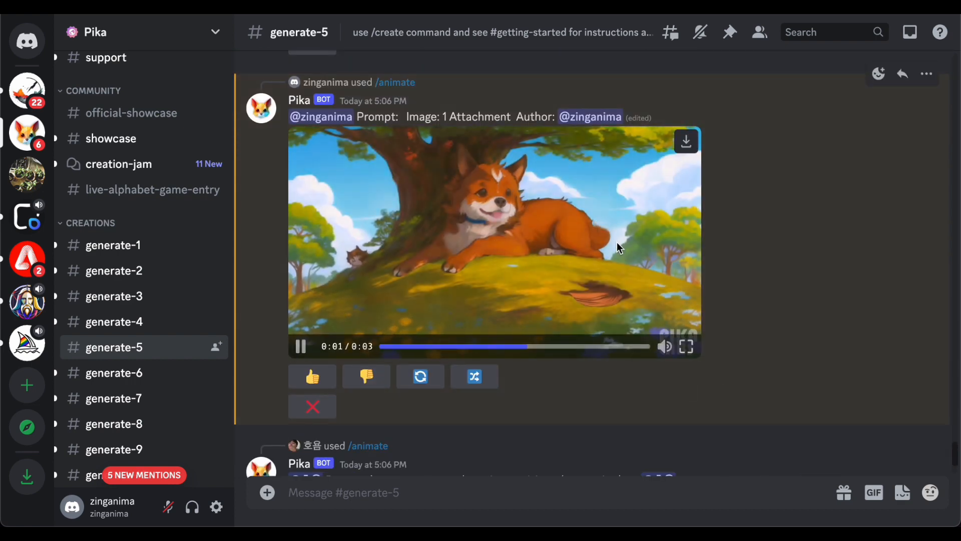
{"action": "mouse_move", "coordinate": [686, 142]}
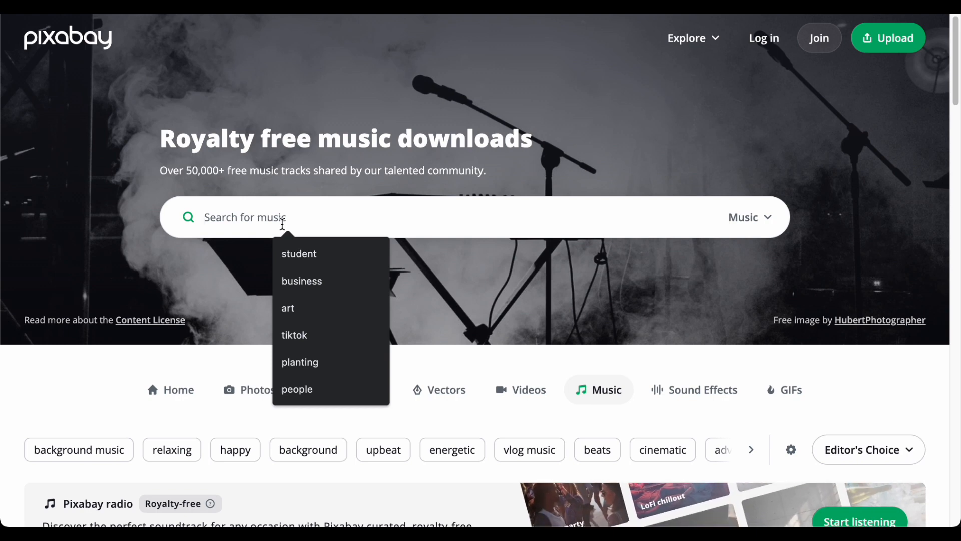
Step: Search Pixabay music for 'magical sound' and preview 'Loneliness of the Winner'
{"action": "type", "text": "magical sound"}
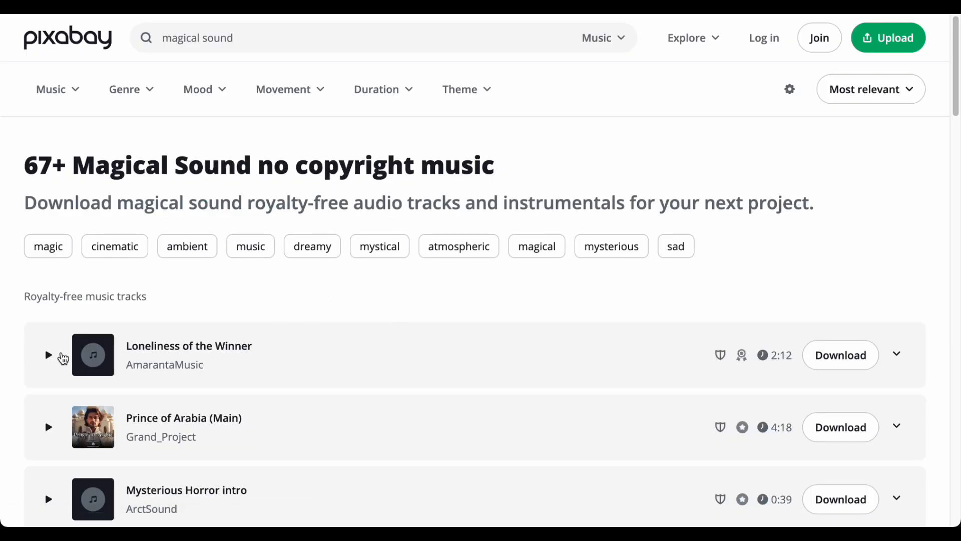
{"action": "left_click", "coordinate": [48, 355]}
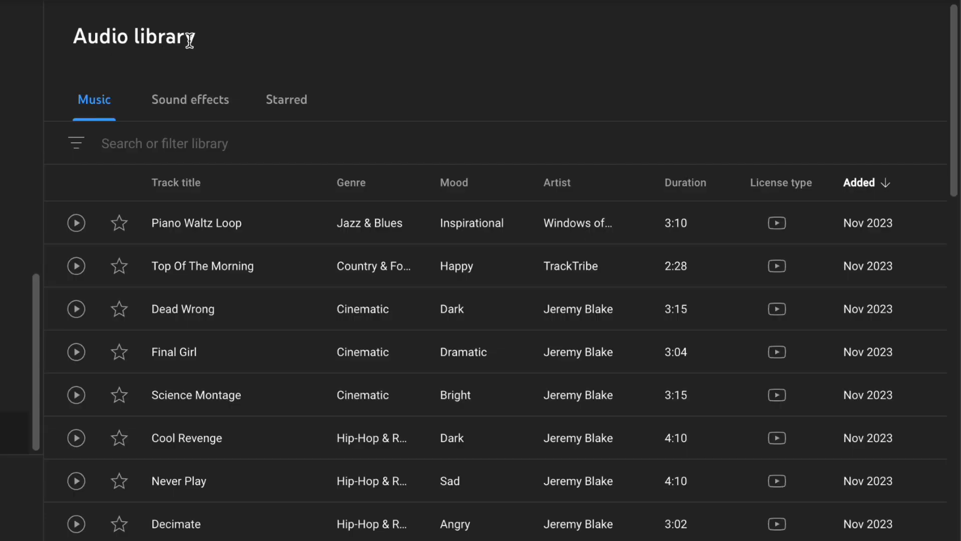
{"action": "mouse_move", "coordinate": [271, 35]}
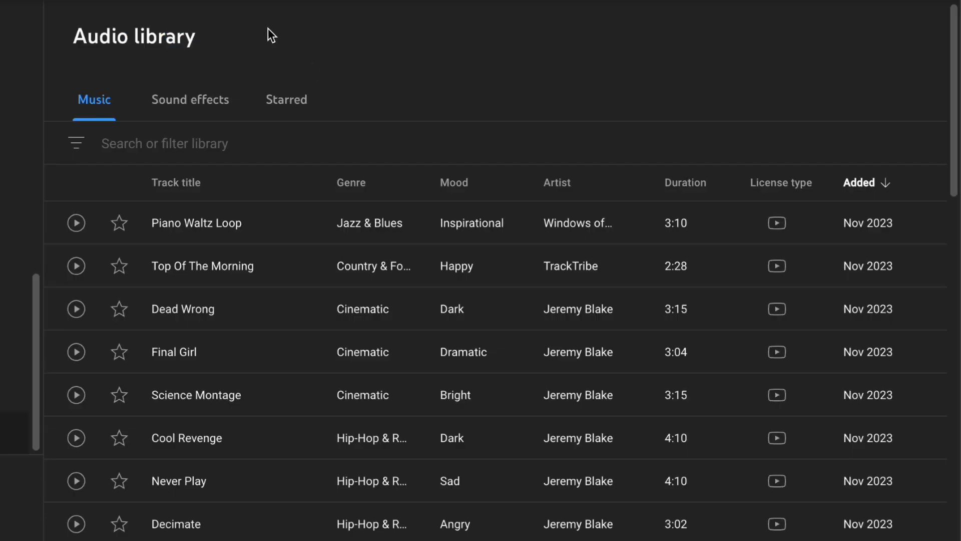
Step: Scroll the YouTube Audio Library list and preview Jeremy Blake's 'Puppy Love'
{"action": "scroll", "scroll_direction": "down", "scroll_amount": 3}
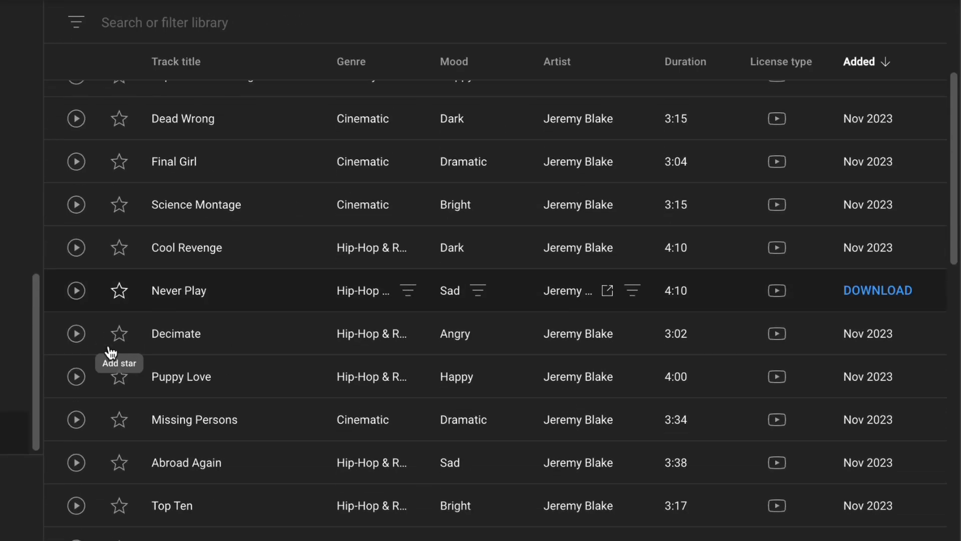
{"action": "left_click", "coordinate": [76, 376]}
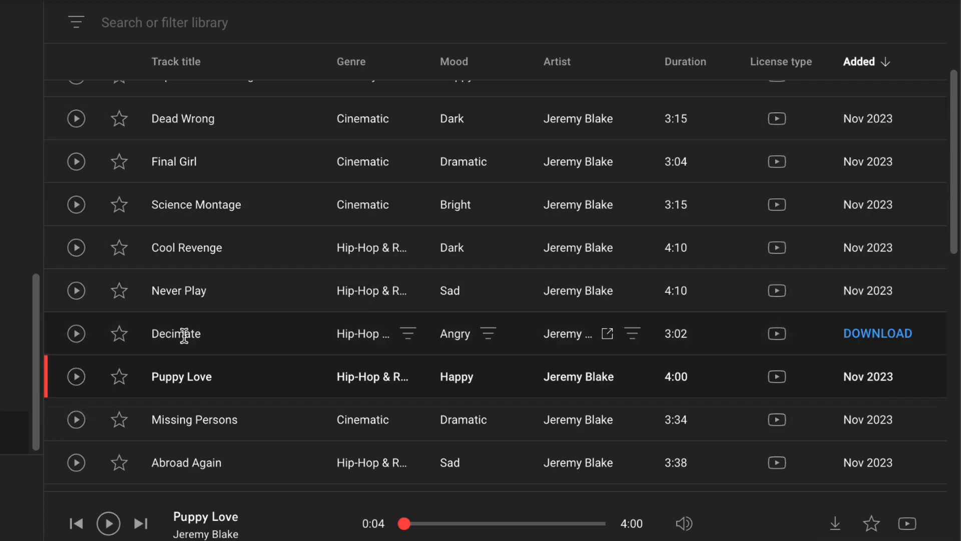
{"action": "mouse_move", "coordinate": [371, 290]}
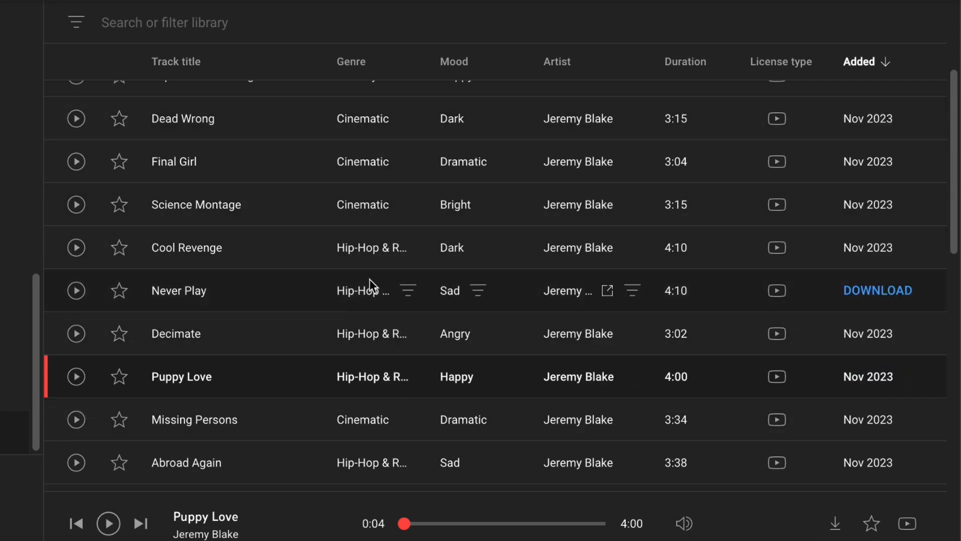
{"action": "scroll", "scroll_direction": "down", "scroll_amount": 3}
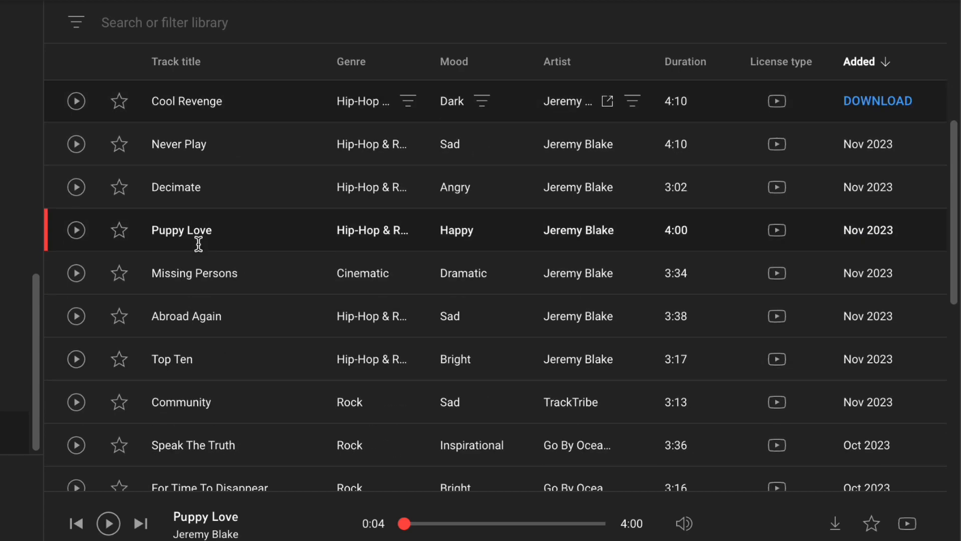
{"action": "mouse_move", "coordinate": [76, 273]}
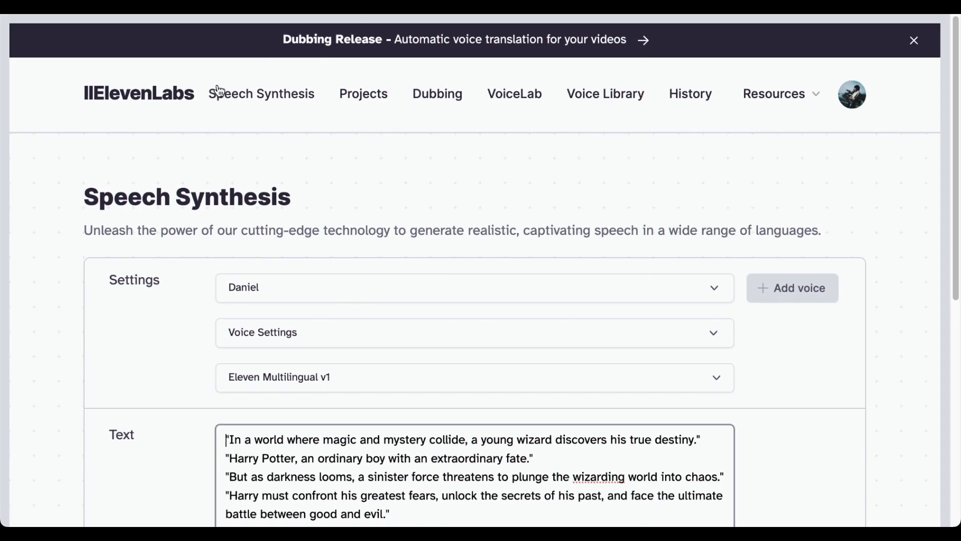
{"action": "mouse_move", "coordinate": [251, 292]}
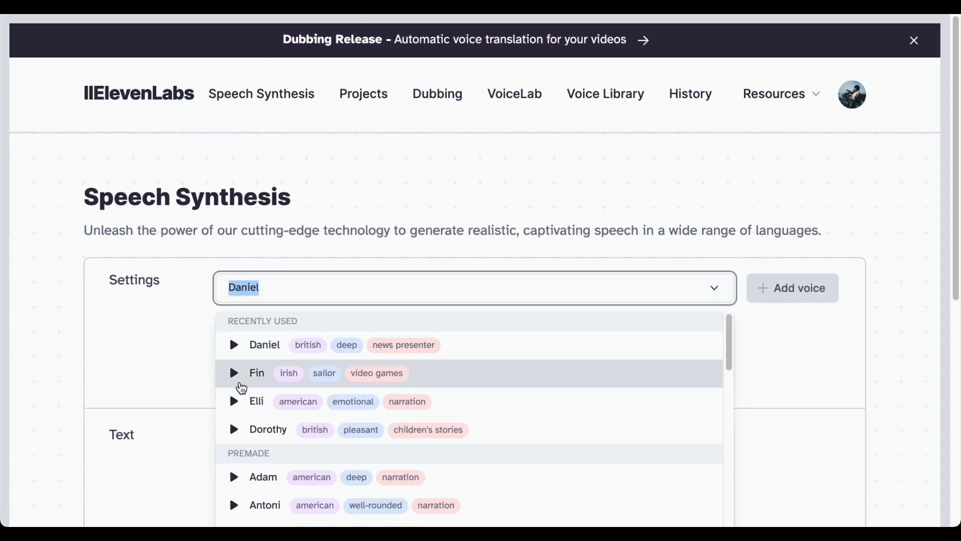
Step: Preview the Fin voice sample and select Fin as the narration voice
{"action": "left_click", "coordinate": [233, 372]}
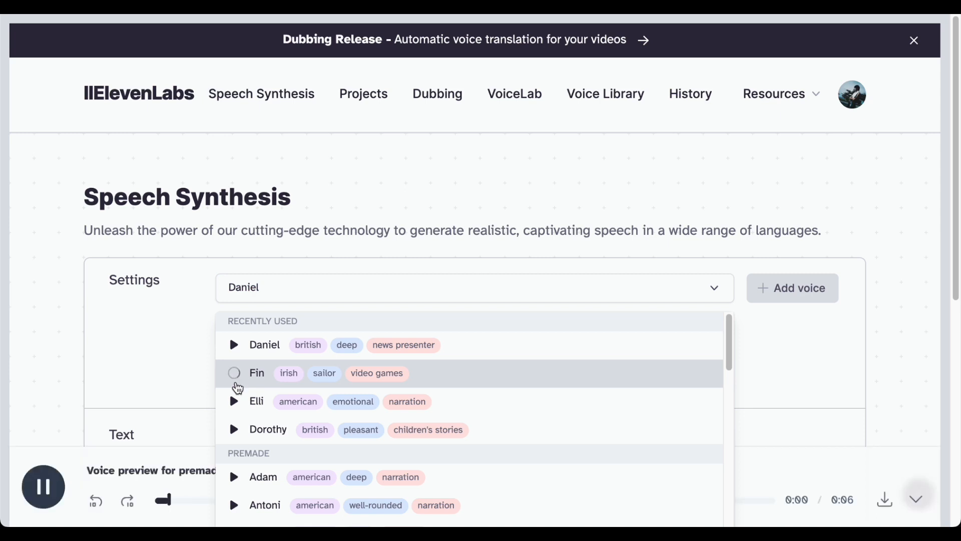
{"action": "left_click", "coordinate": [257, 372]}
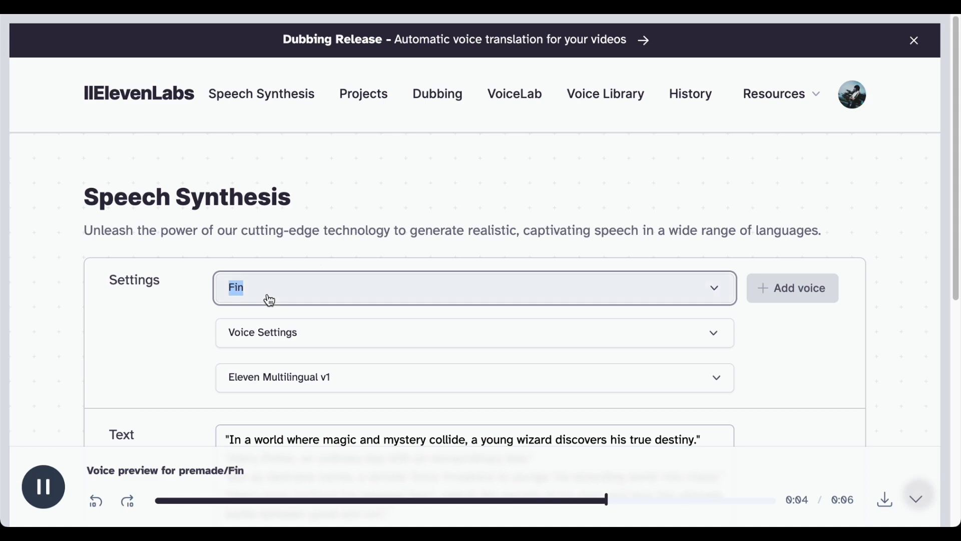
{"action": "left_click", "coordinate": [43, 486]}
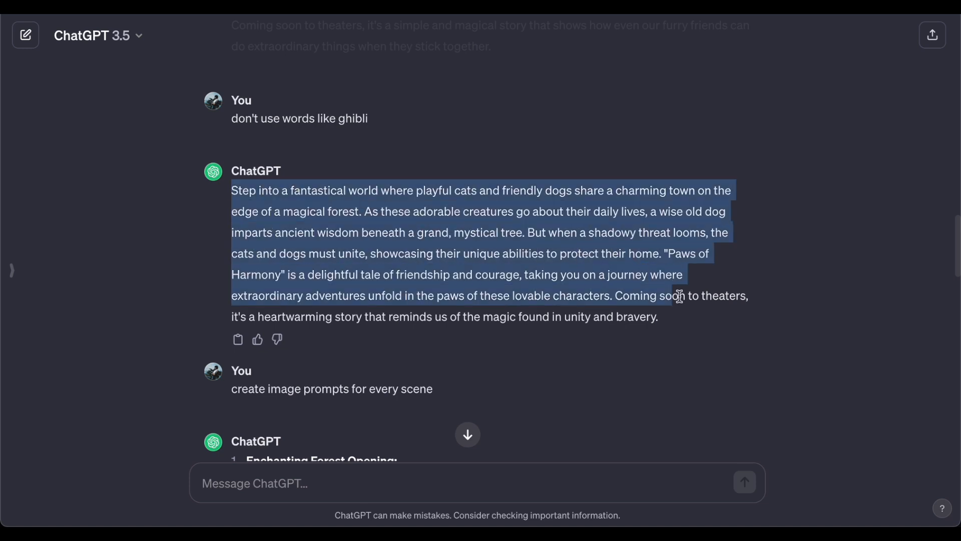
Step: Highlight ChatGPT's 'Paws of Harmony' trailer narration paragraph
{"action": "left_click_drag", "start_coordinate": [674, 295], "coordinate": [657, 317]}
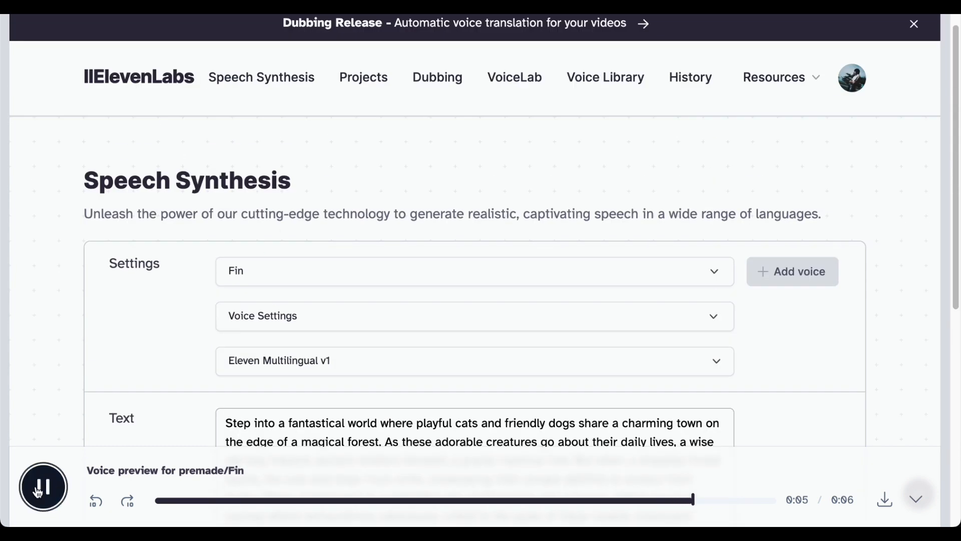
Step: Stop the Fin preview and generate the 'Paws of Harmony' voiceover
{"action": "left_click", "coordinate": [43, 487]}
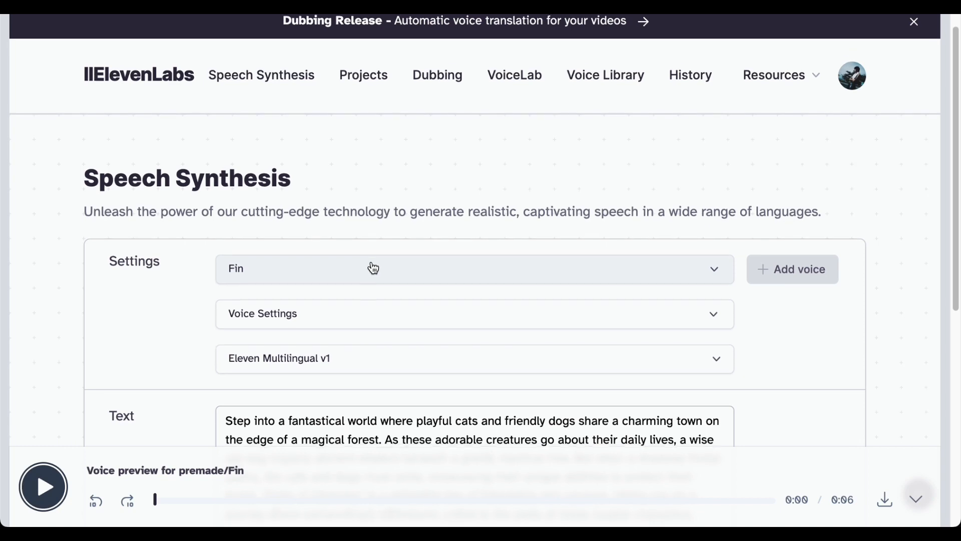
{"action": "scroll", "scroll_direction": "down", "scroll_amount": 3}
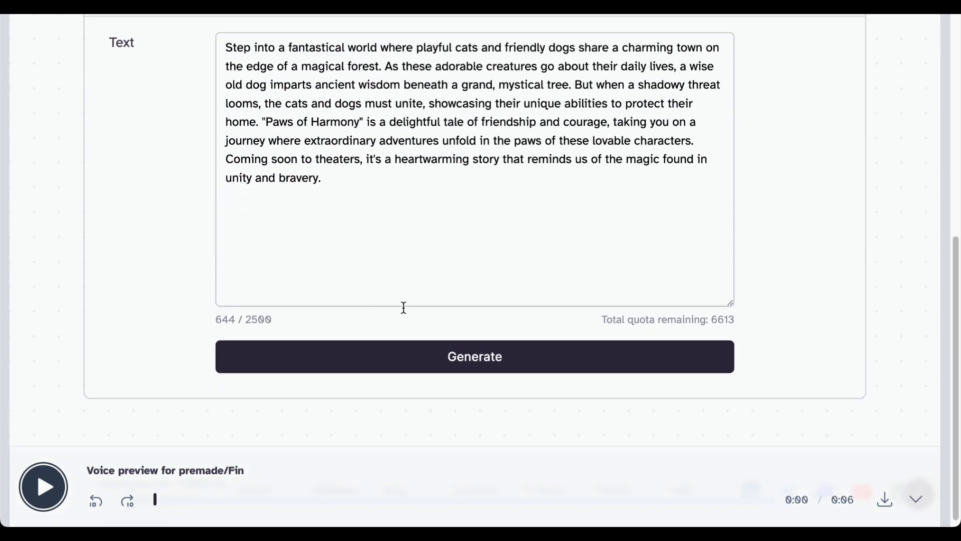
{"action": "left_click", "coordinate": [473, 356]}
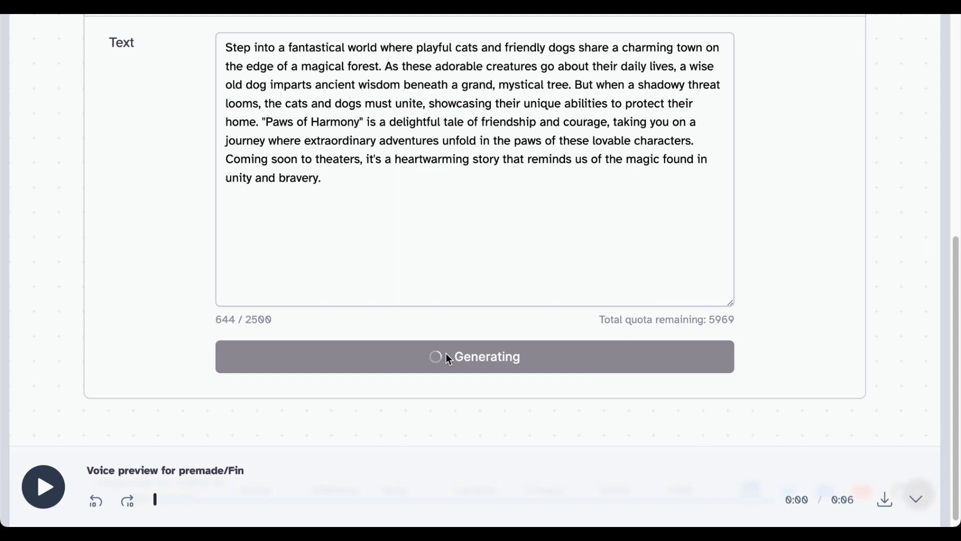
Step: Play and pause the 51-second Fin narration to review it
{"action": "left_click", "coordinate": [43, 486]}
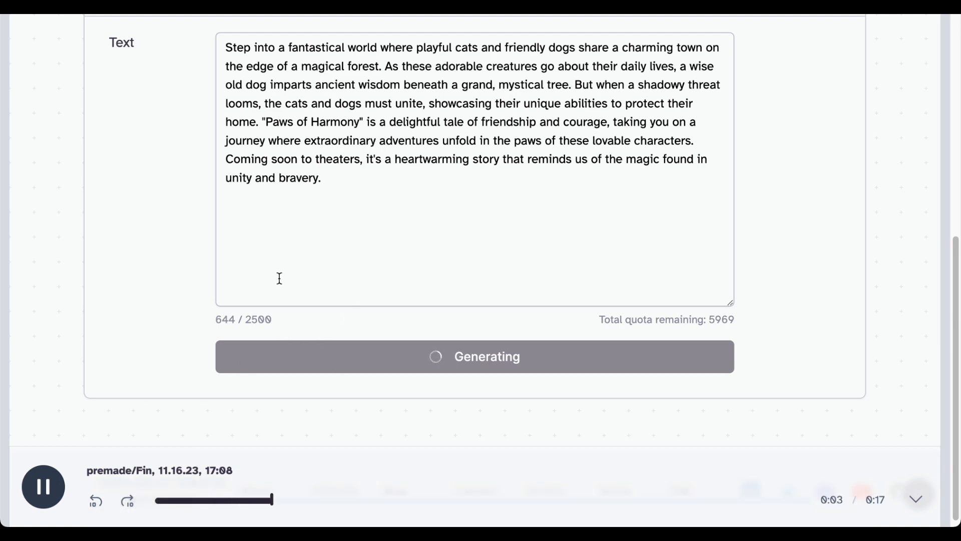
{"action": "mouse_move", "coordinate": [197, 327]}
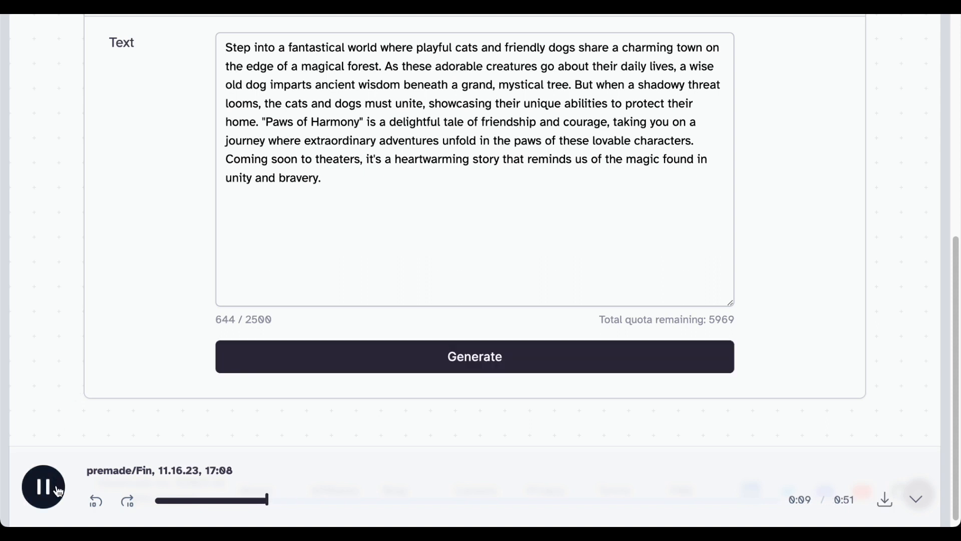
{"action": "left_click", "coordinate": [43, 486]}
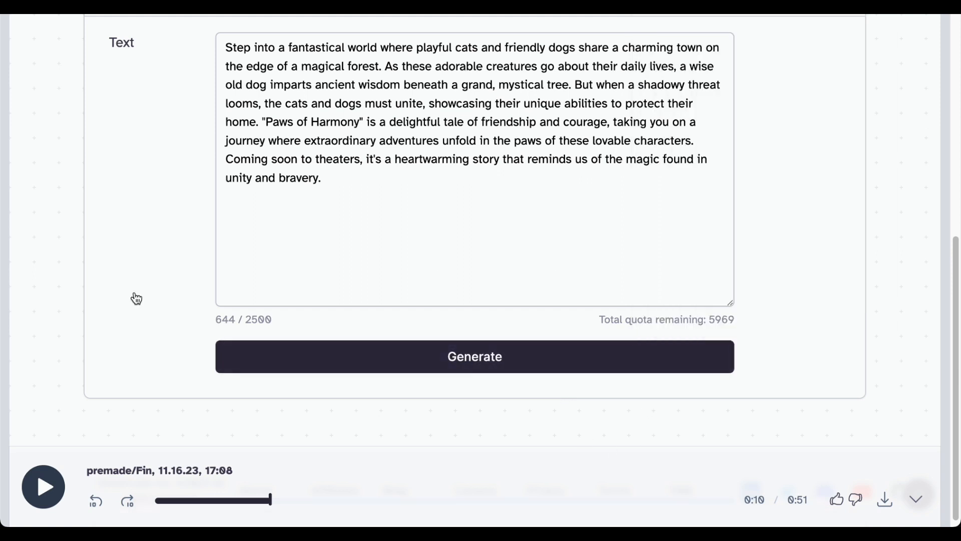
{"action": "left_click", "coordinate": [43, 486]}
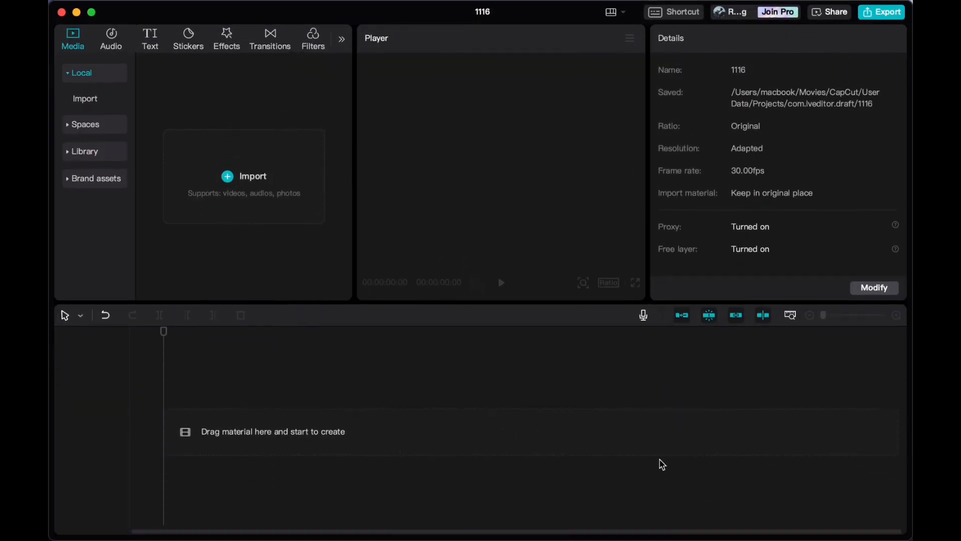
{"action": "mouse_move", "coordinate": [257, 217]}
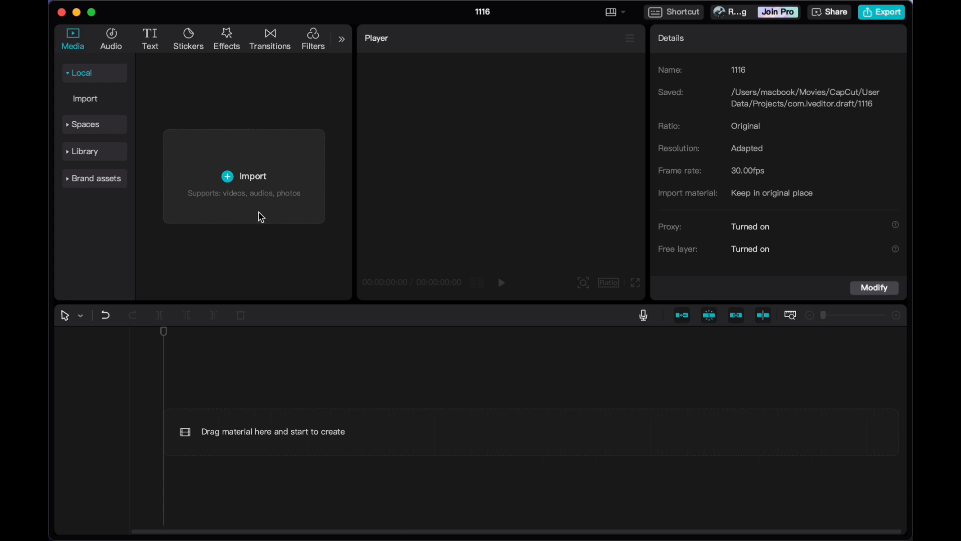
{"action": "mouse_move", "coordinate": [222, 183]}
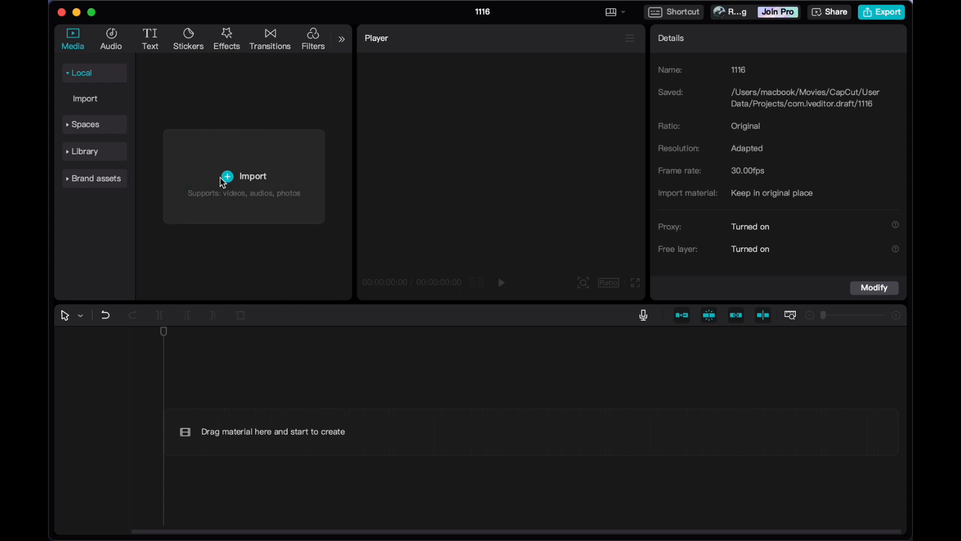
{"action": "mouse_move", "coordinate": [231, 191]}
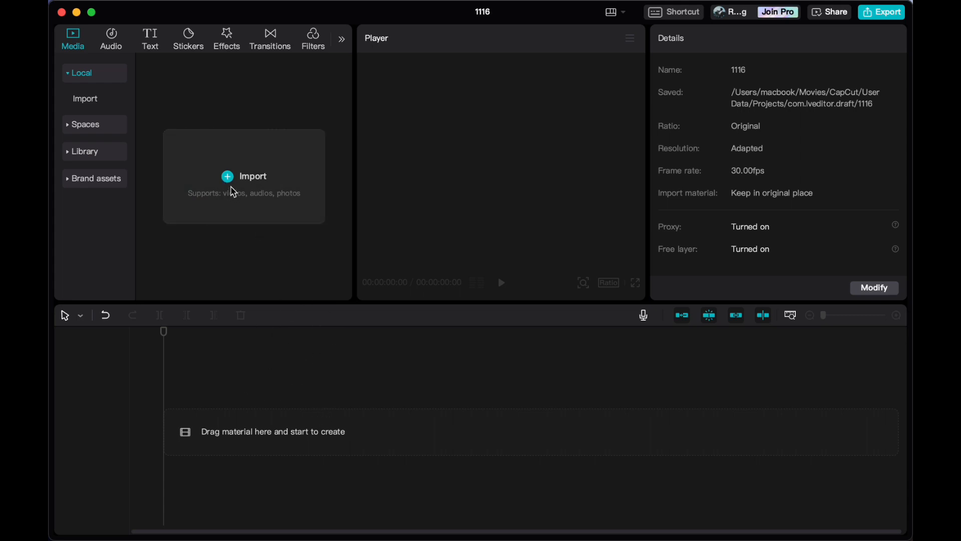
Step: Start importing media files into the new CapCut project
{"action": "left_click", "coordinate": [252, 177]}
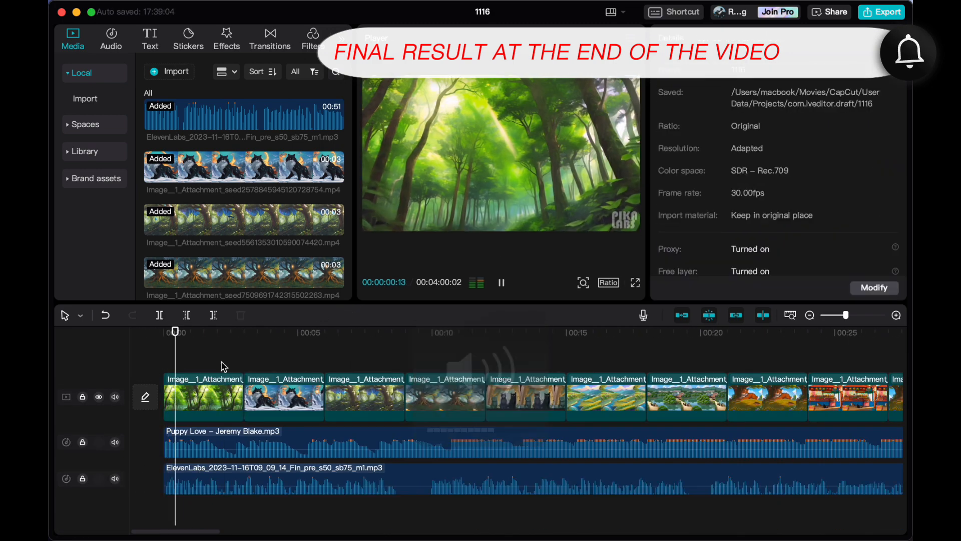
Step: Reorder timeline clips, set the ratio to 16:9, and add effects and the FANTASTIC title
{"action": "left_click", "coordinate": [312, 395]}
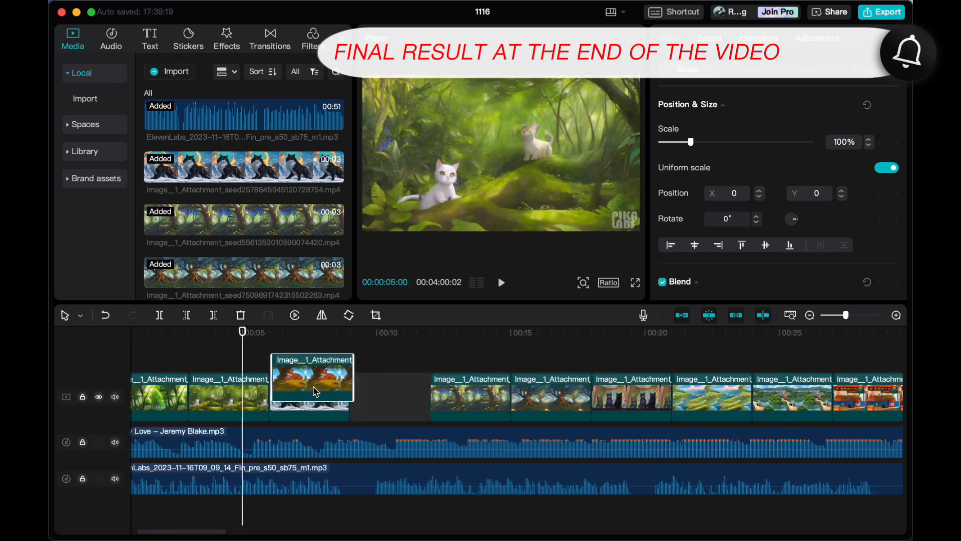
{"action": "left_click", "coordinate": [757, 38]}
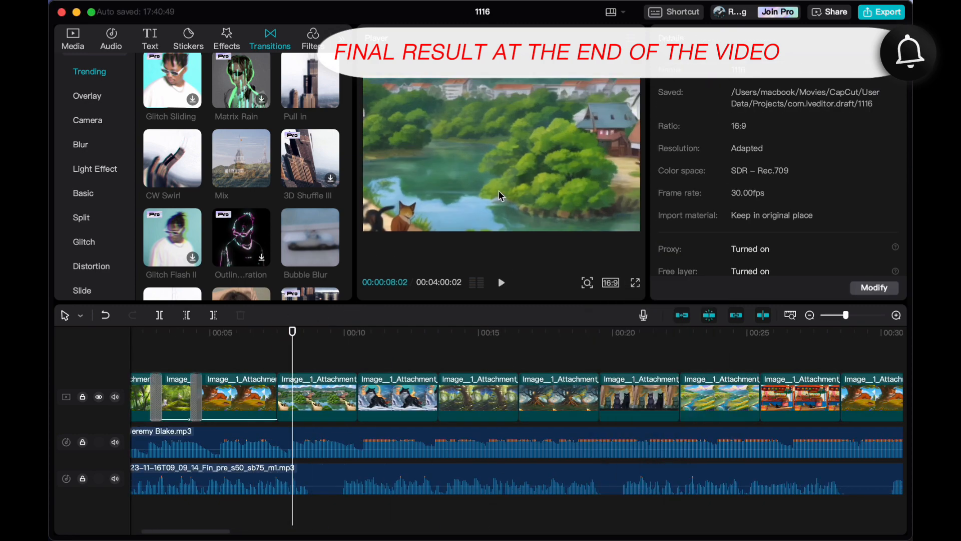
{"action": "left_click", "coordinate": [514, 397]}
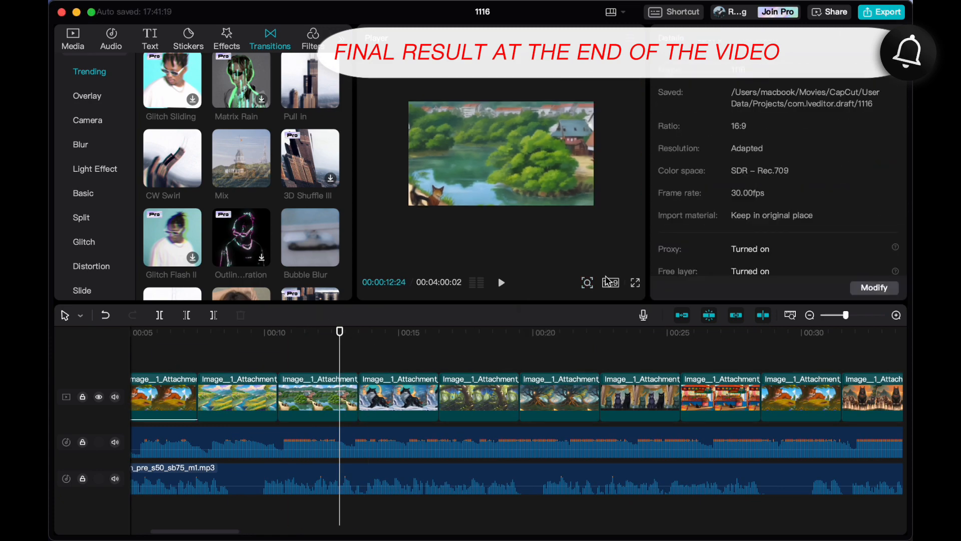
{"action": "left_click", "coordinate": [501, 282]}
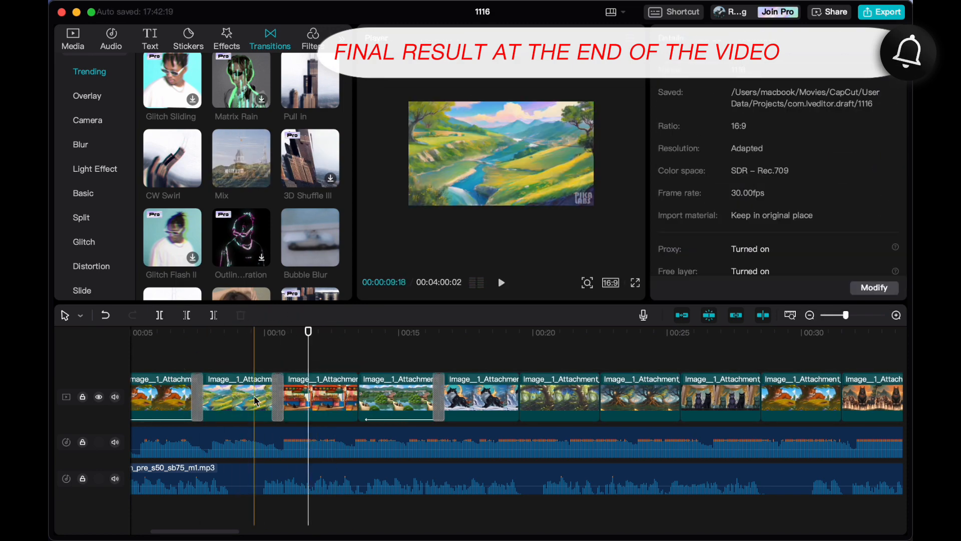
{"action": "left_click", "coordinate": [226, 36]}
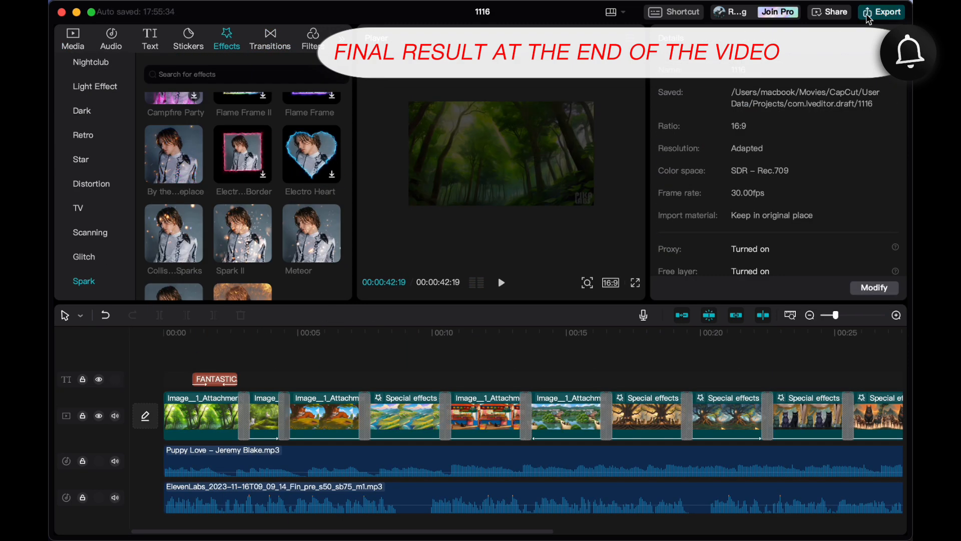
Step: Review the export frame rate and resolution options for 30fps at 1080P
{"action": "left_click", "coordinate": [881, 11]}
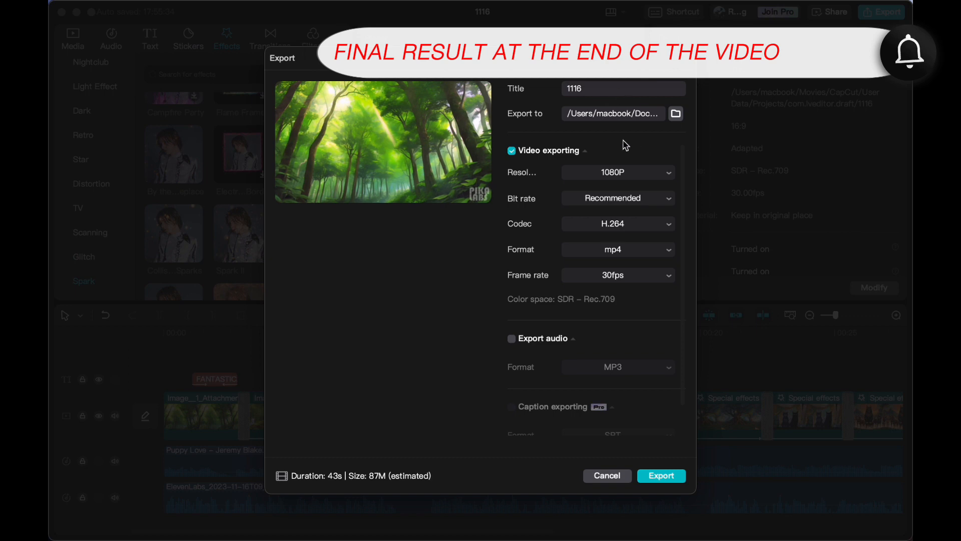
{"action": "mouse_move", "coordinate": [634, 274]}
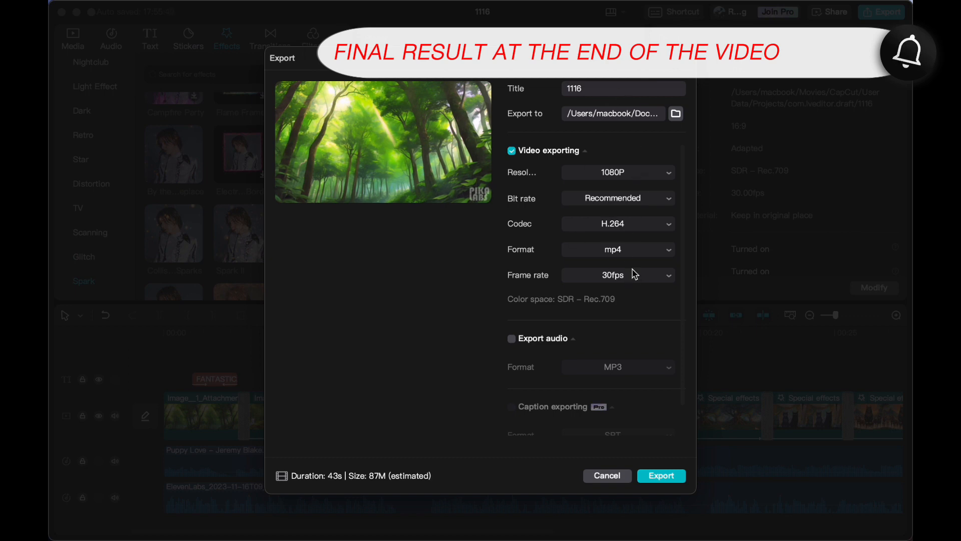
{"action": "left_click", "coordinate": [616, 275]}
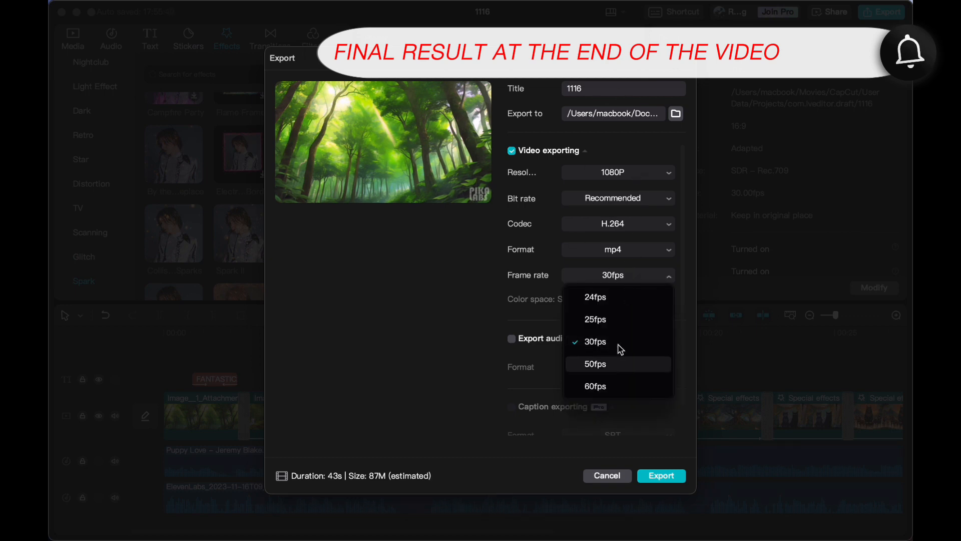
{"action": "mouse_move", "coordinate": [611, 386]}
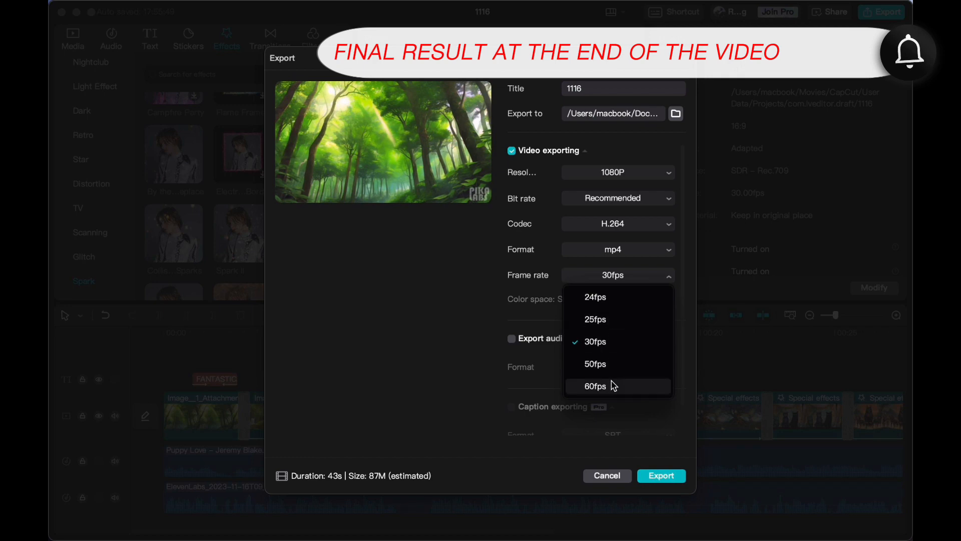
{"action": "left_click", "coordinate": [616, 173]}
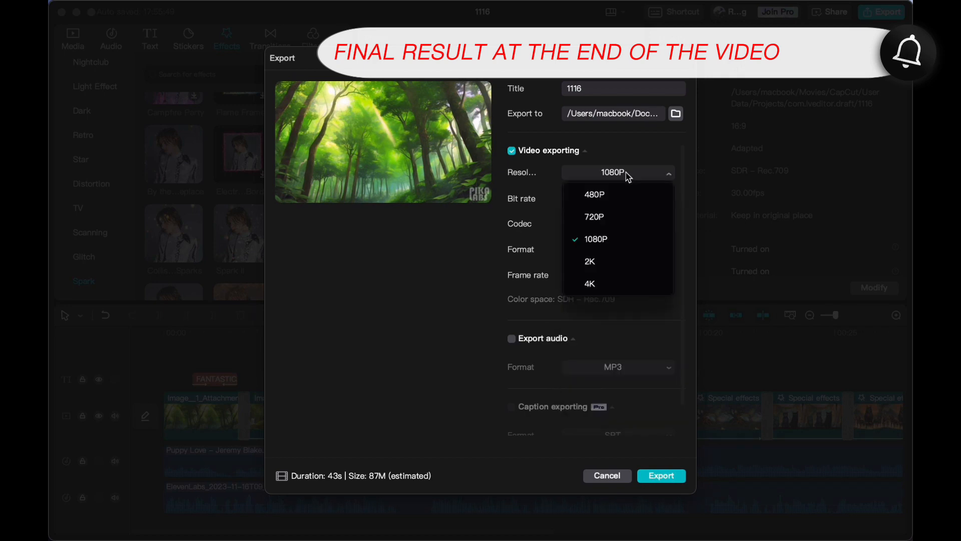
{"action": "mouse_move", "coordinate": [610, 283]}
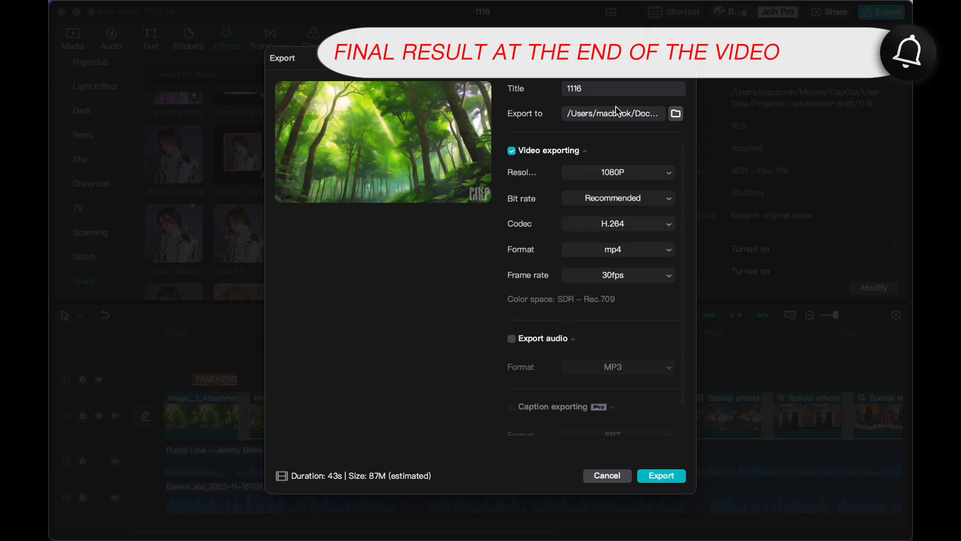
Step: Title the video 'CAT AND DOG' and start the export
{"action": "type", "text": "C"}
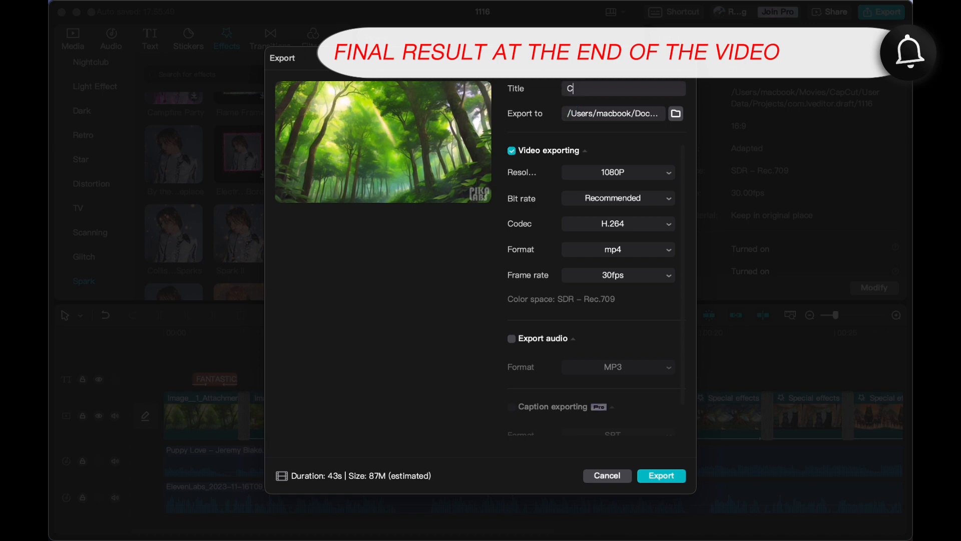
{"action": "type", "text": "AT AND DO"}
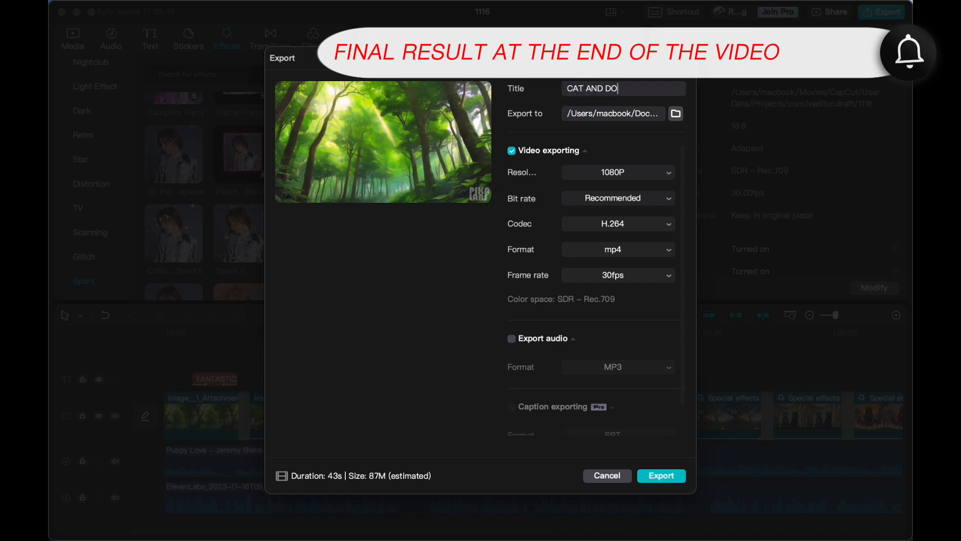
{"action": "type", "text": "G"}
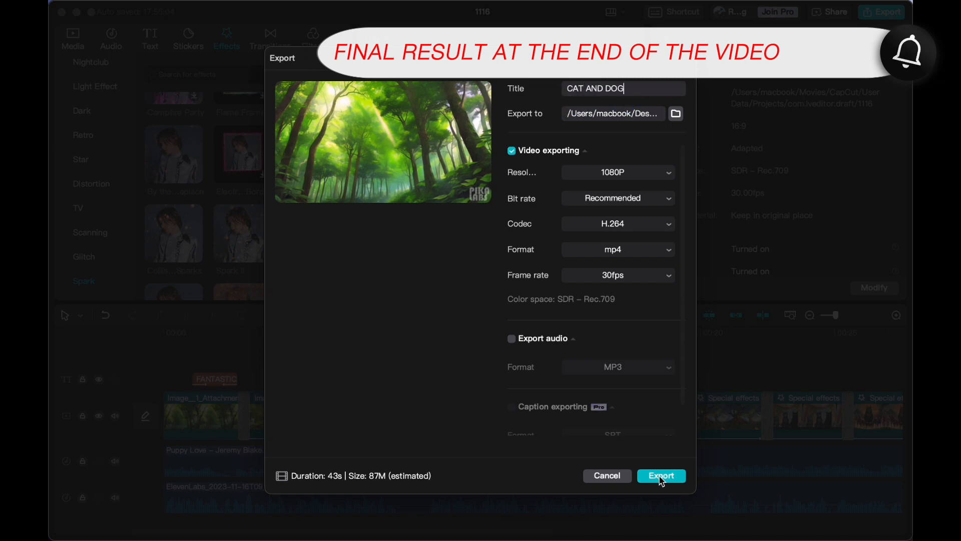
{"action": "left_click", "coordinate": [661, 475]}
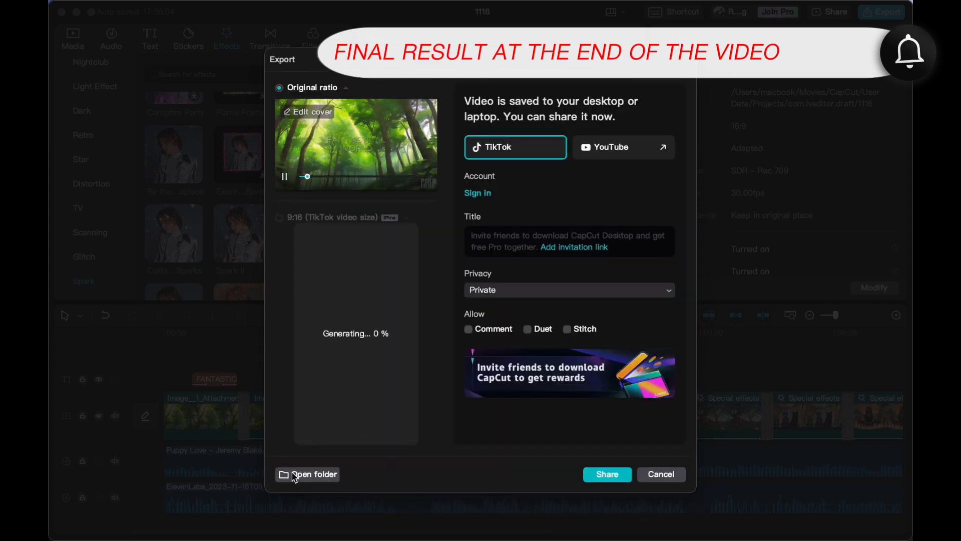
Step: View CAT AND DOG.mp4 in its Desktop folder, then close the Finder window
{"action": "left_click", "coordinate": [308, 474]}
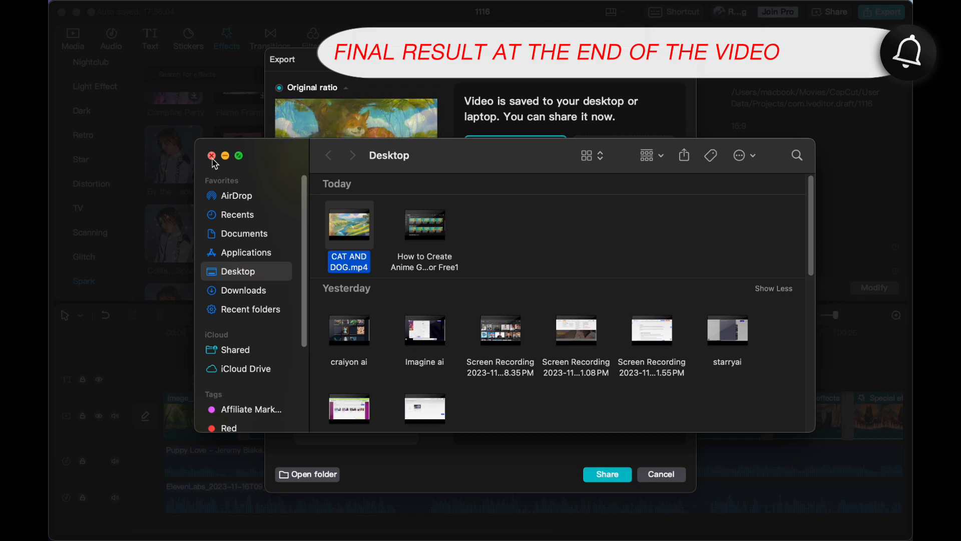
{"action": "left_click", "coordinate": [211, 155]}
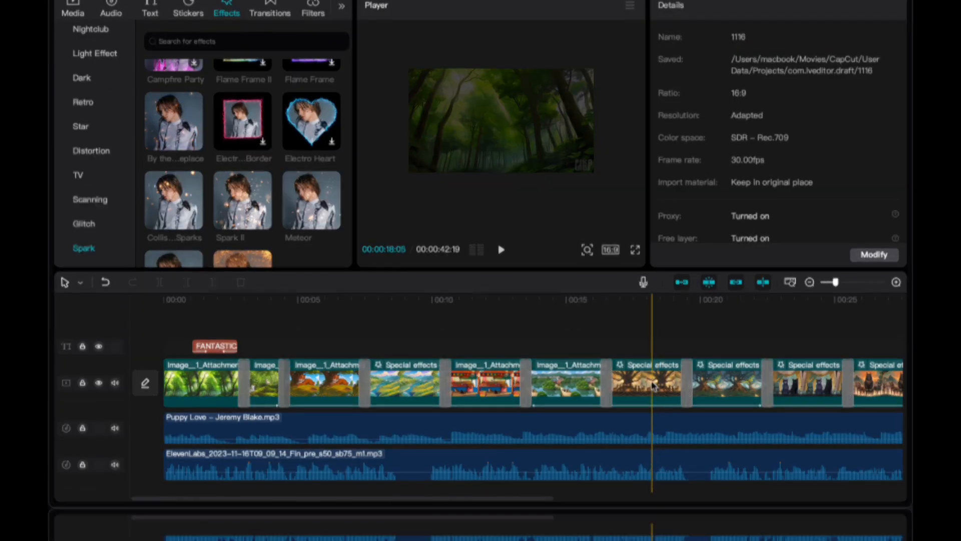